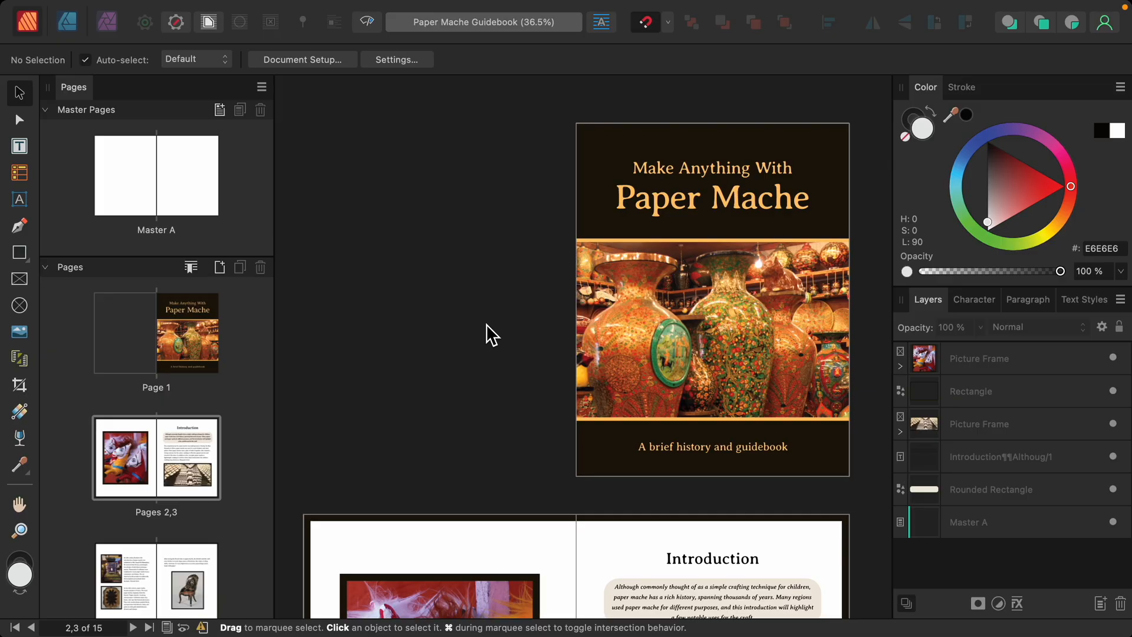
pyautogui.moveTo(627, 382)
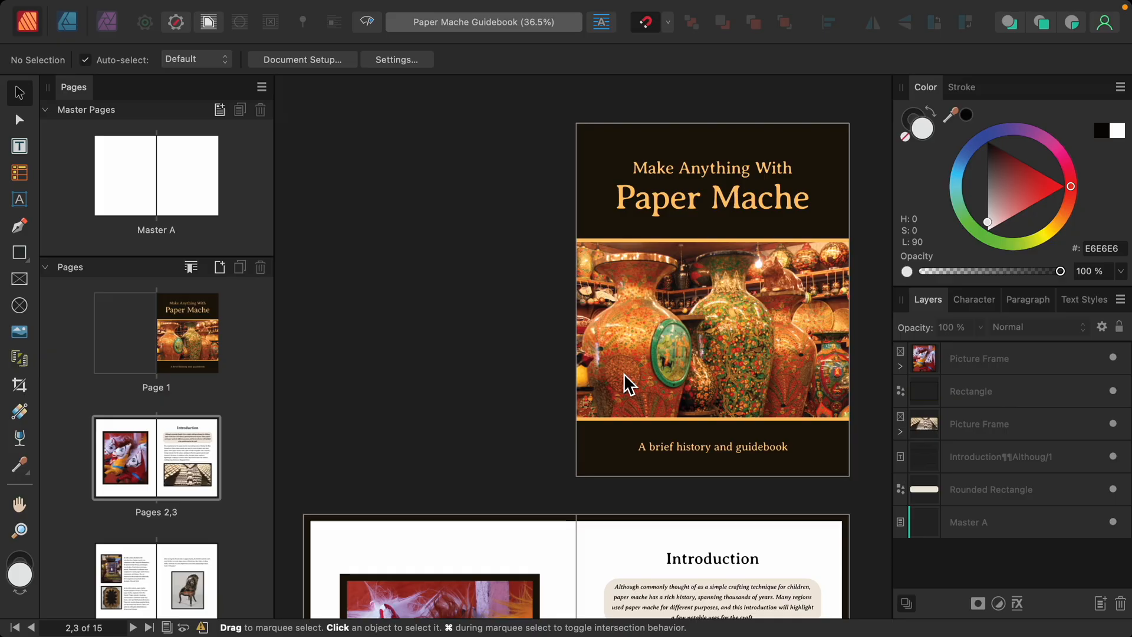
# Step: Draw a small text frame at the bottom of Master A's left page holding a Page Number field
pyautogui.scroll(-3)
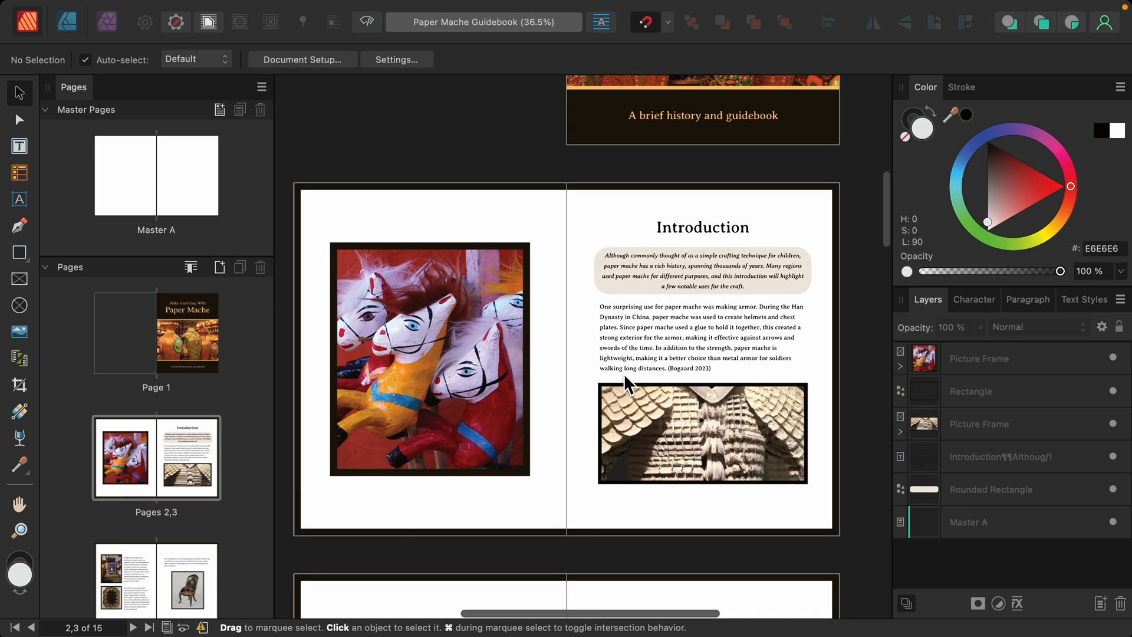
pyautogui.scroll(-3)
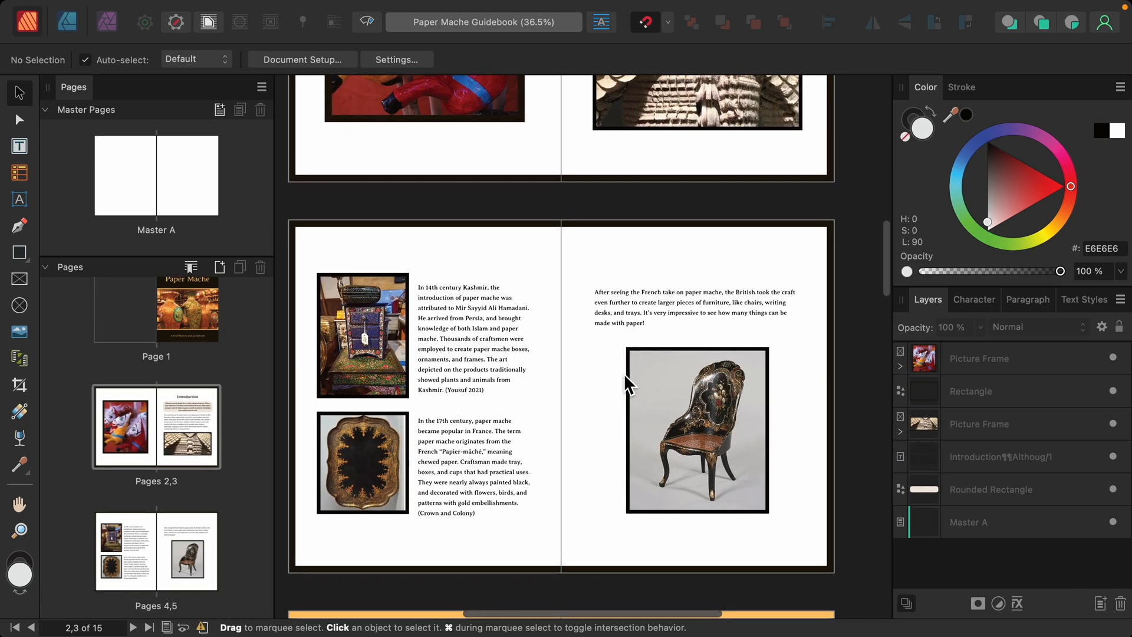
pyautogui.scroll(-3)
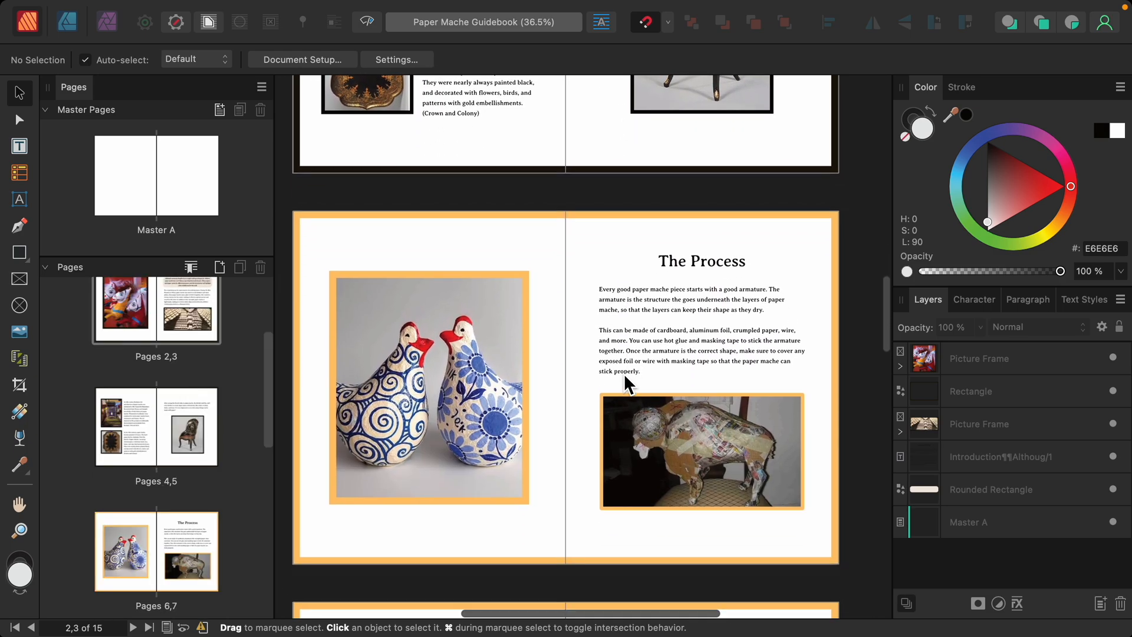
pyautogui.scroll(-3)
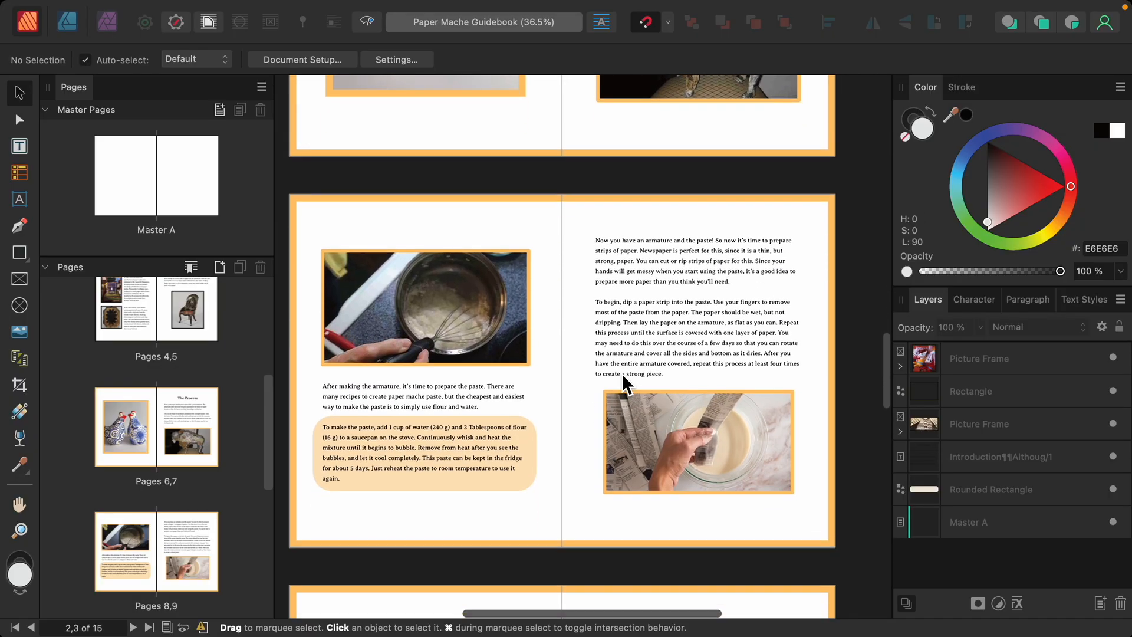
pyautogui.scroll(-3)
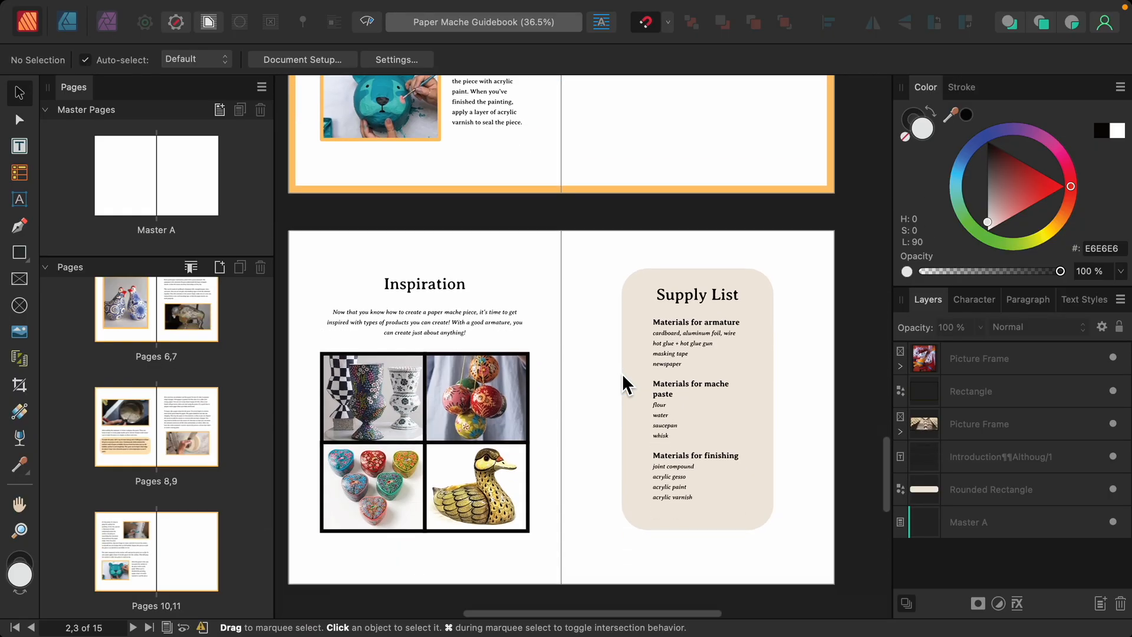
pyautogui.scroll(-3)
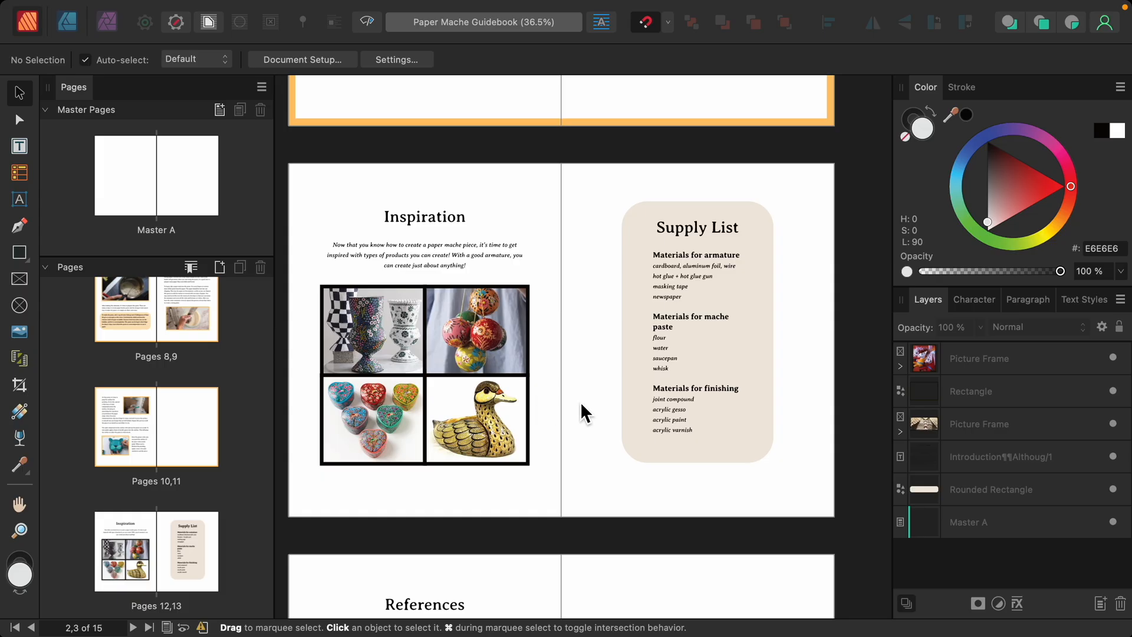
pyautogui.scroll(-3)
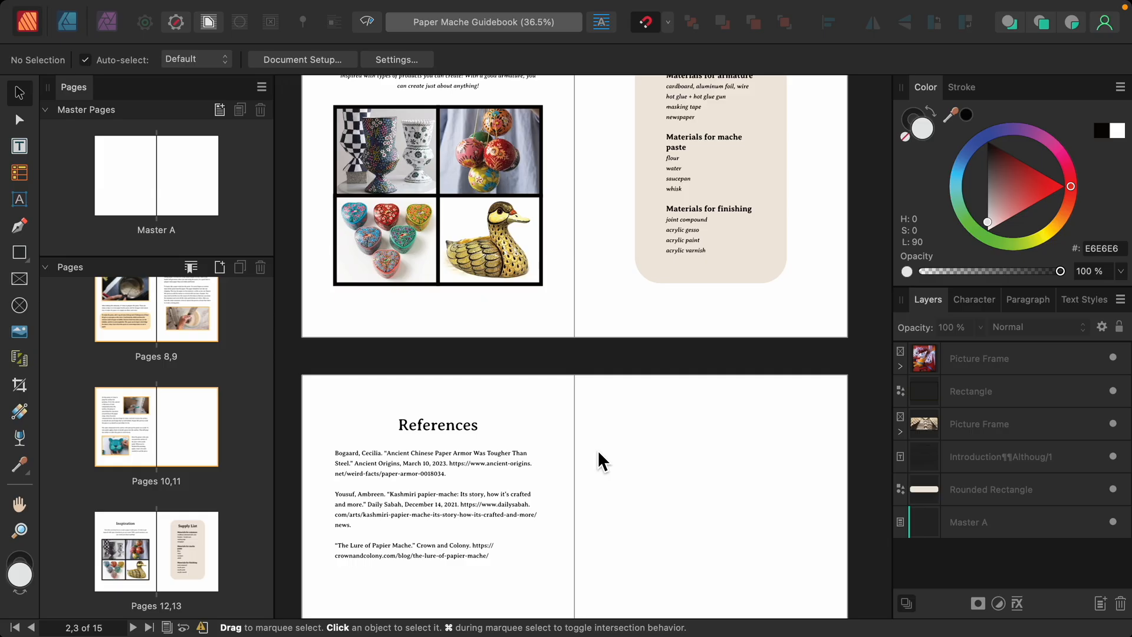
pyautogui.moveTo(585, 462)
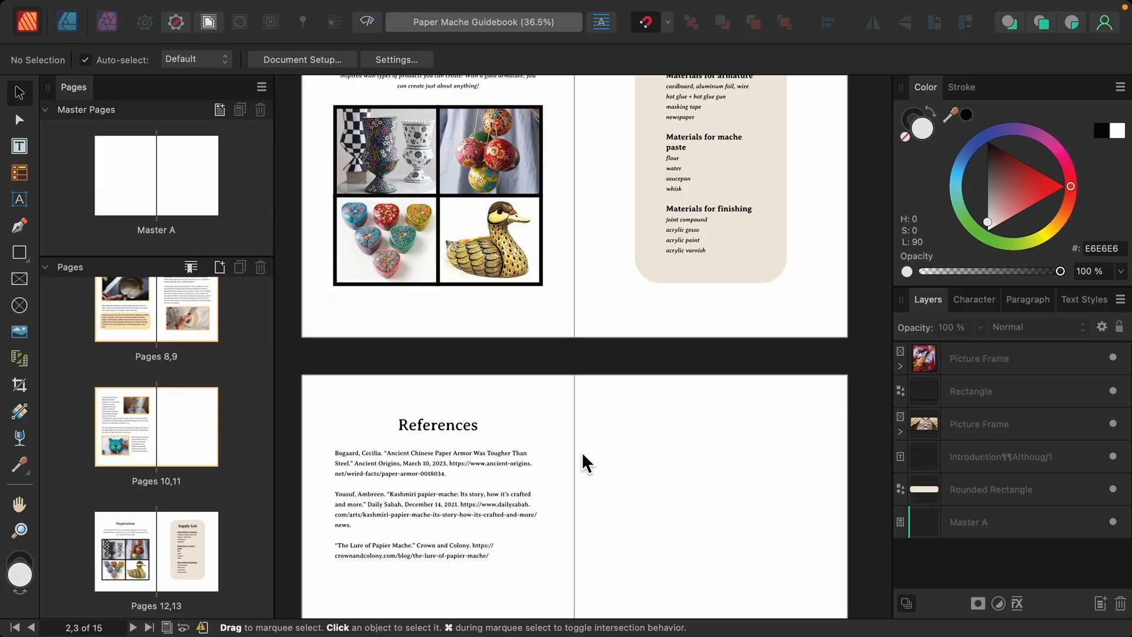
pyautogui.moveTo(164, 194)
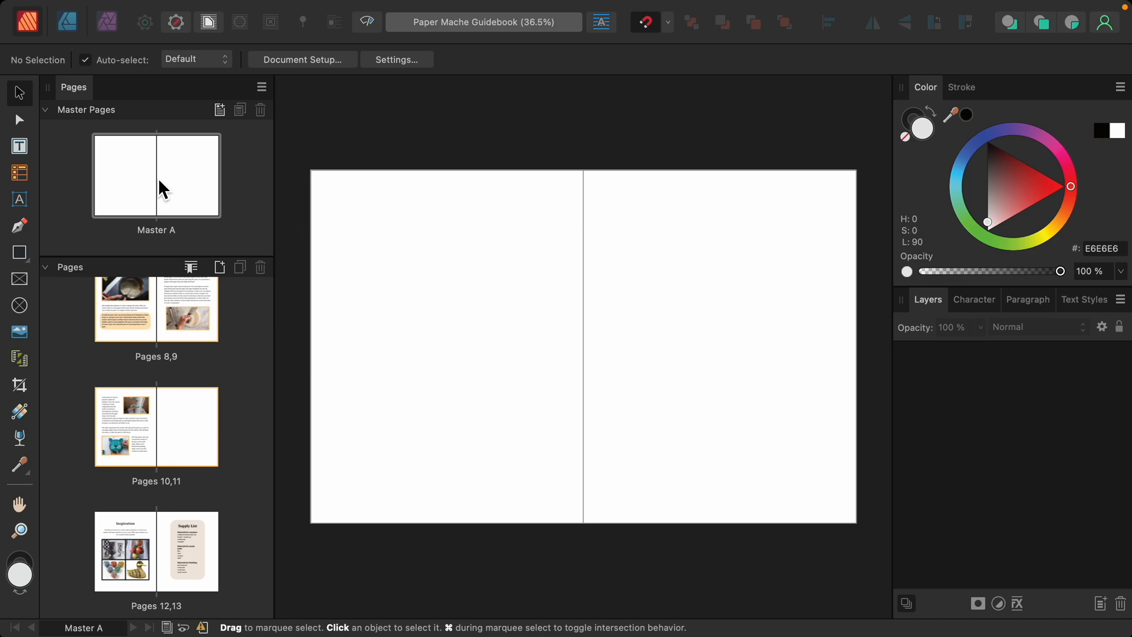
pyautogui.moveTo(45, 160)
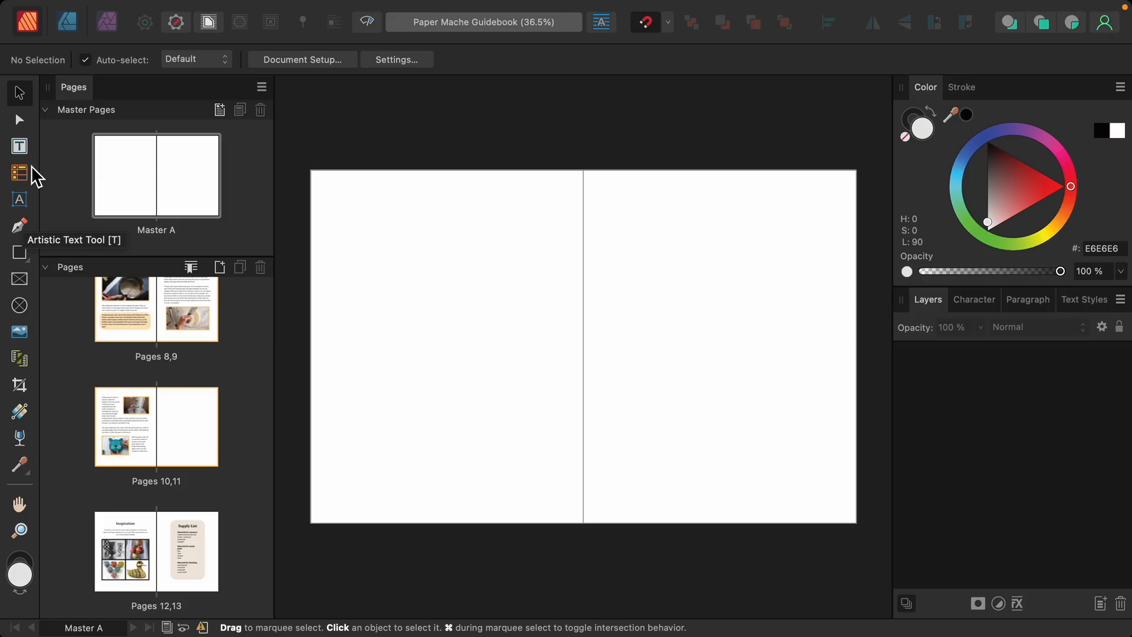
pyautogui.click(18, 147)
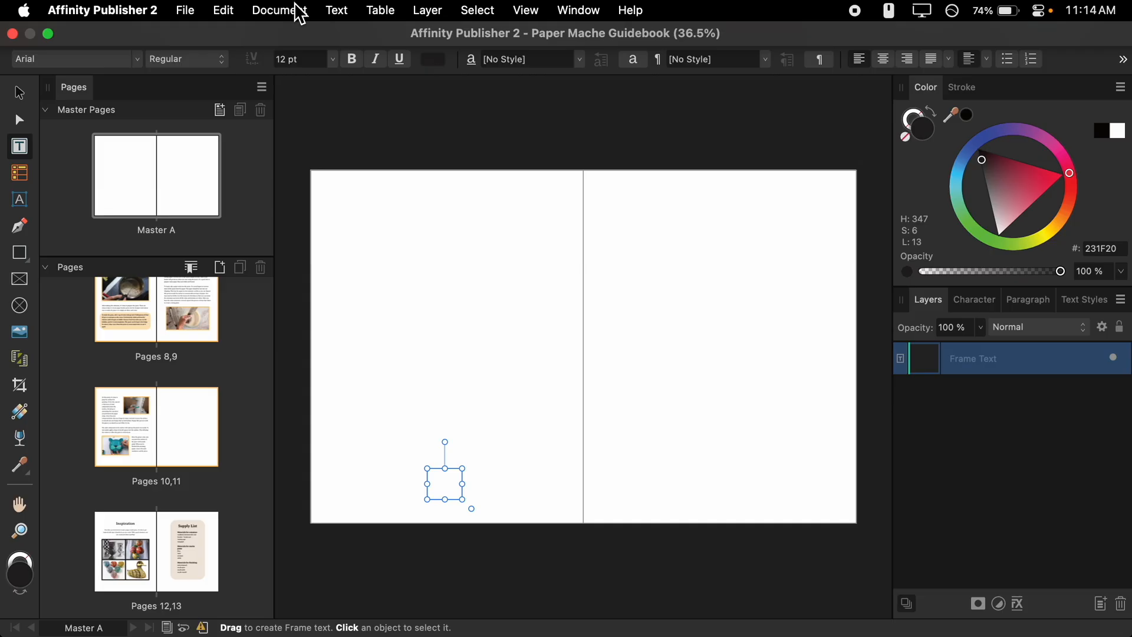
pyautogui.click(335, 10)
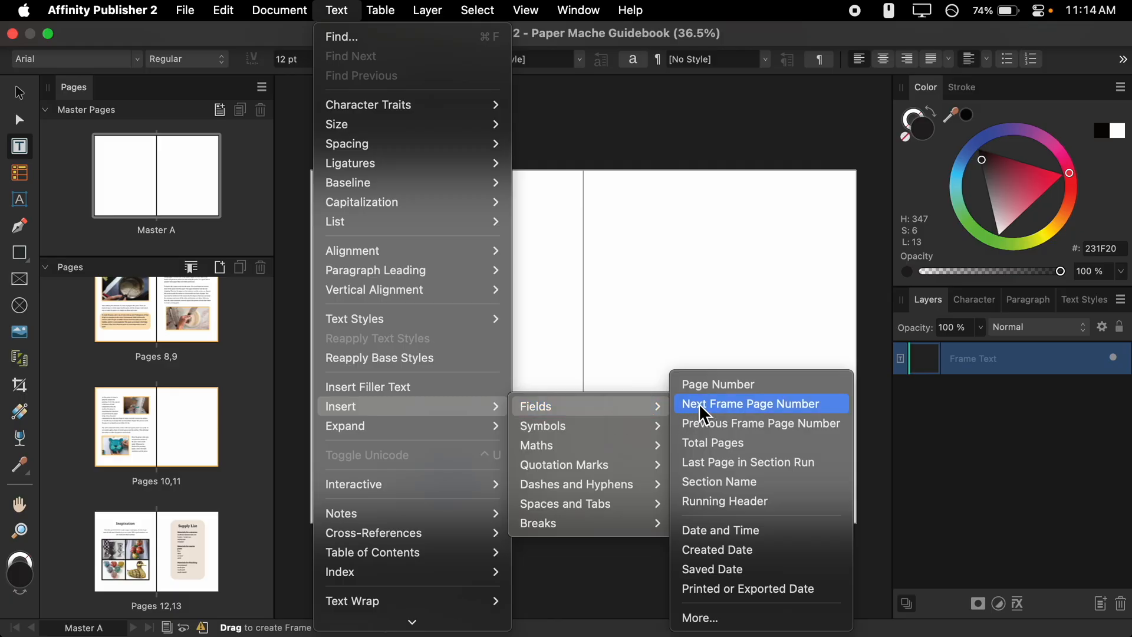
pyautogui.moveTo(721, 383)
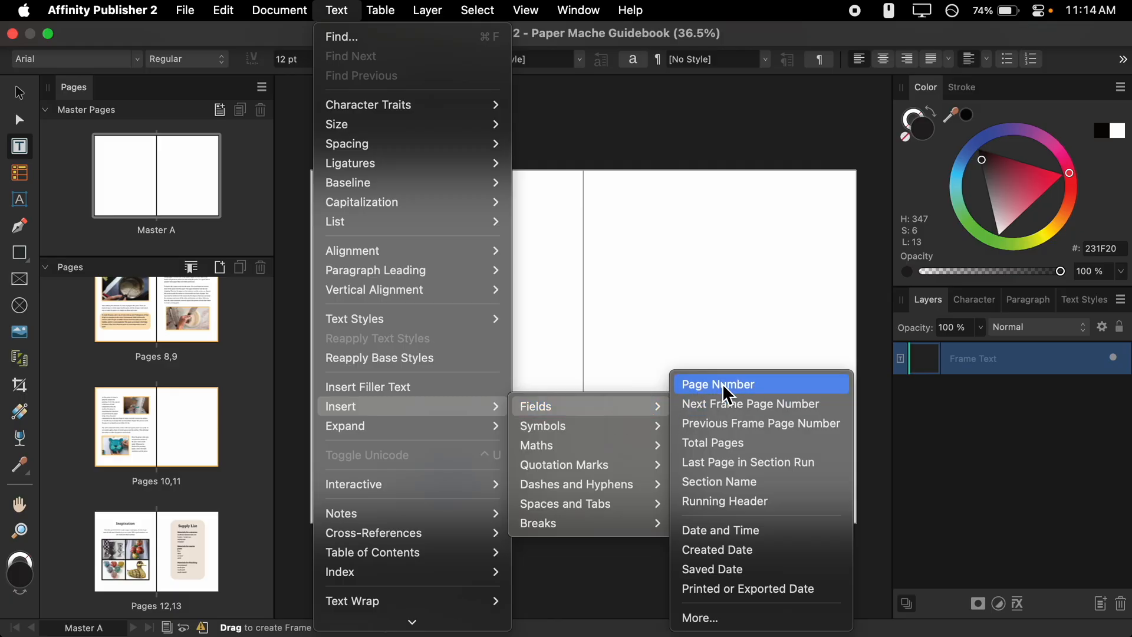
pyautogui.click(717, 383)
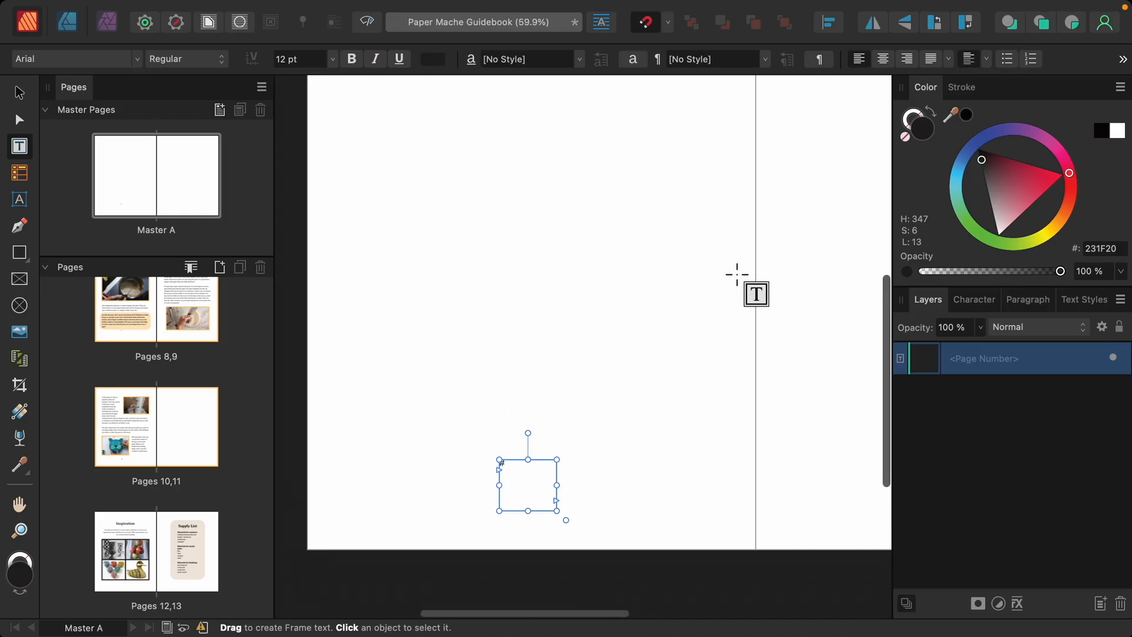
pyautogui.moveTo(568, 238)
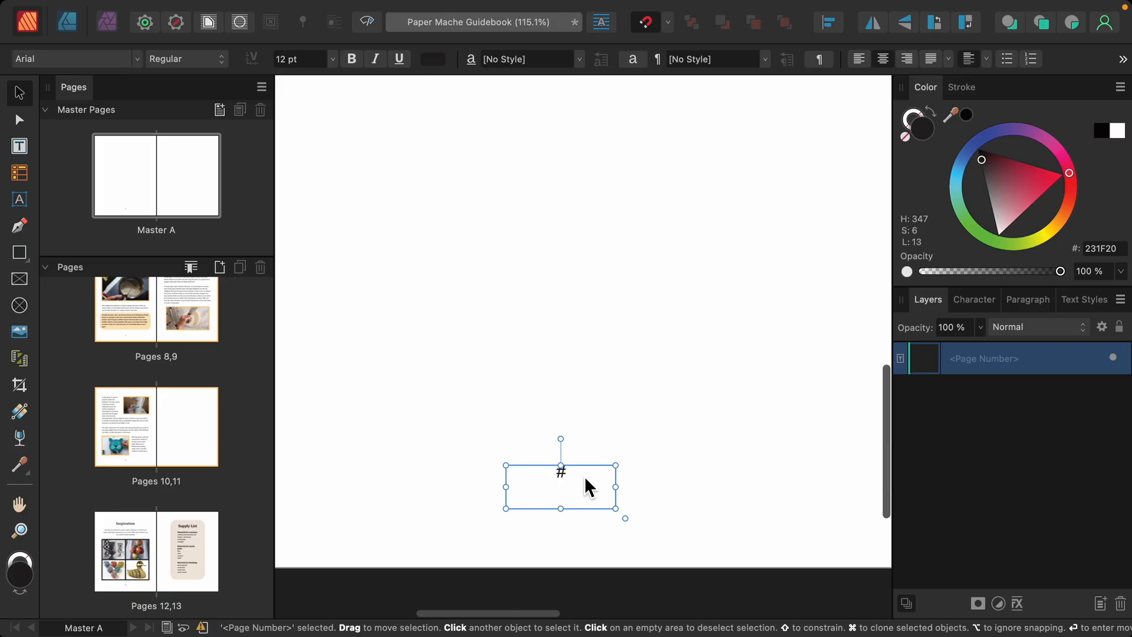
# Step: Style the selected page number field in Averia Serif Libre at 14 pt
pyautogui.doubleClick(561, 472)
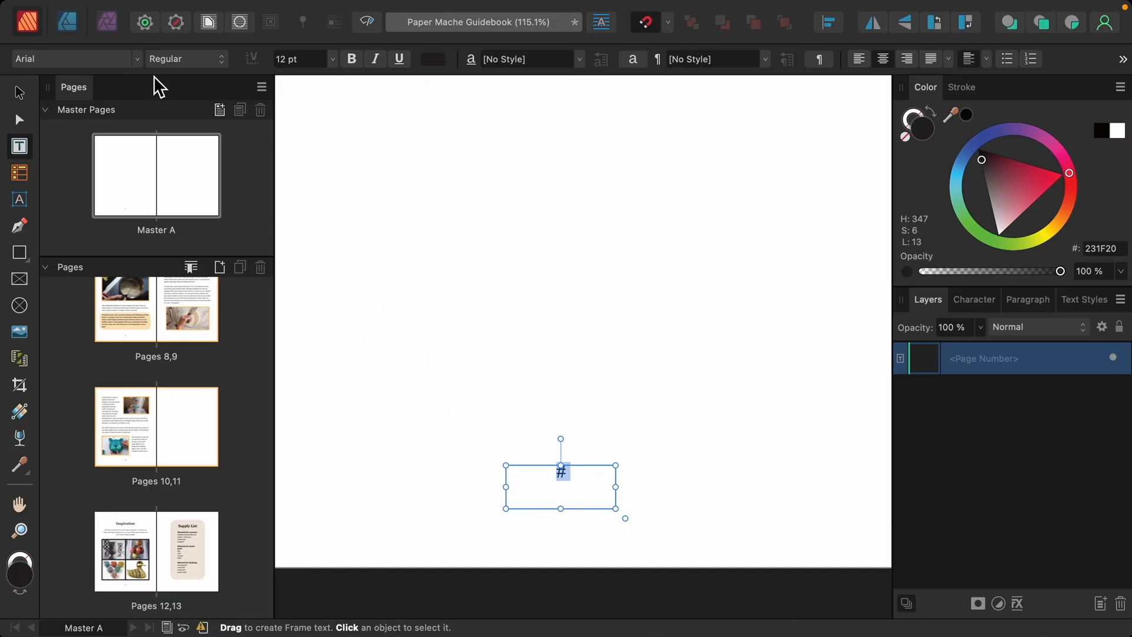
pyautogui.click(72, 59)
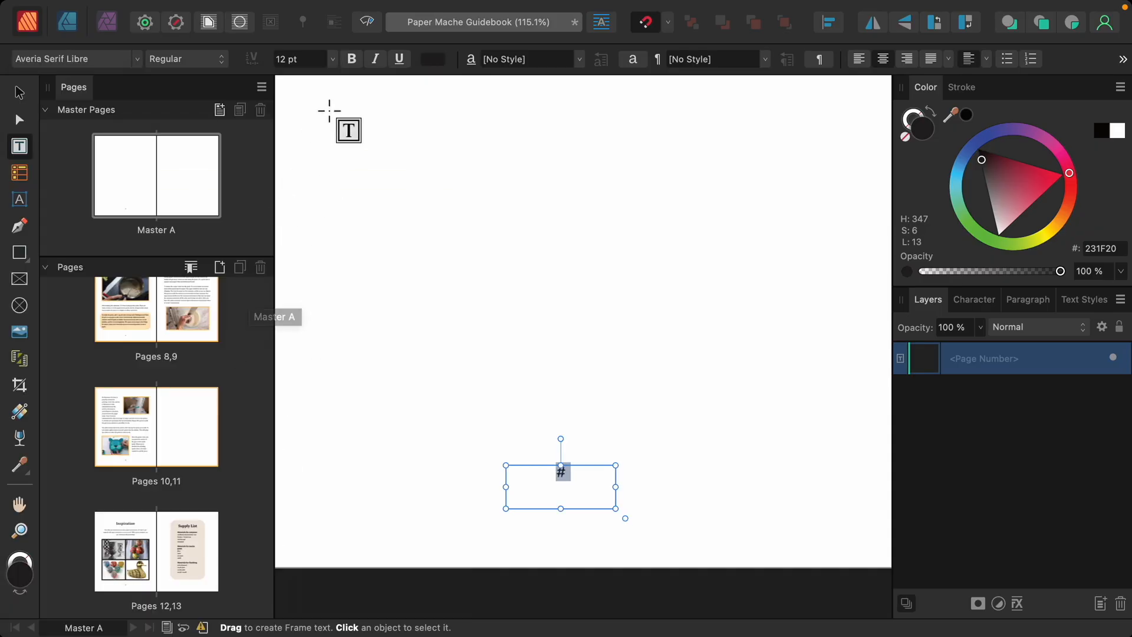
pyautogui.click(302, 59)
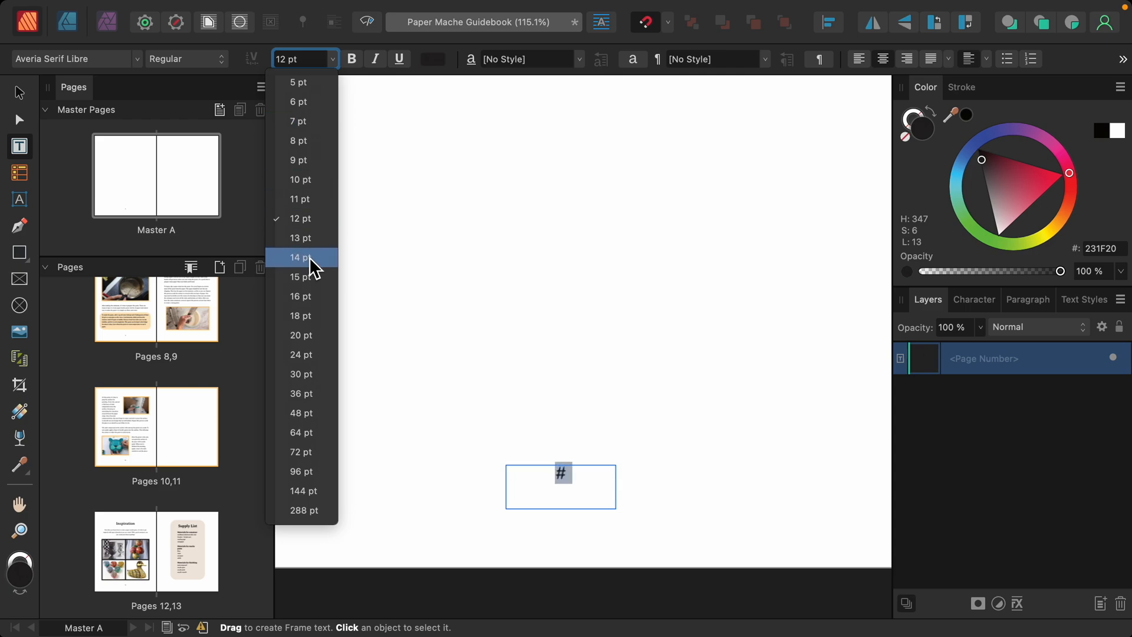
pyautogui.click(300, 257)
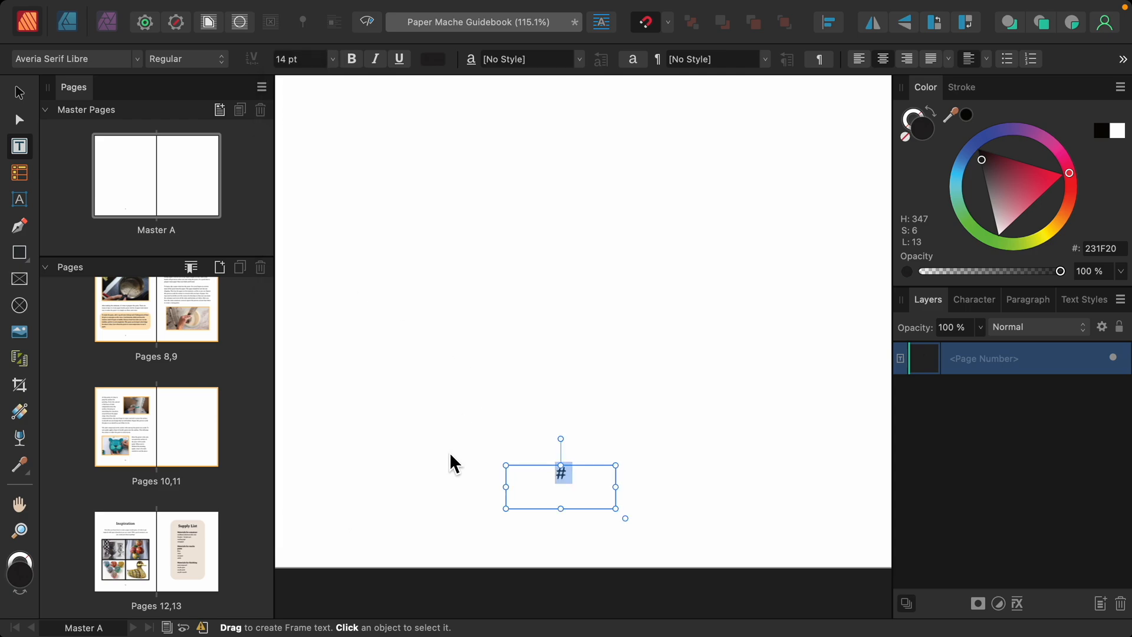
pyautogui.moveTo(320, 424)
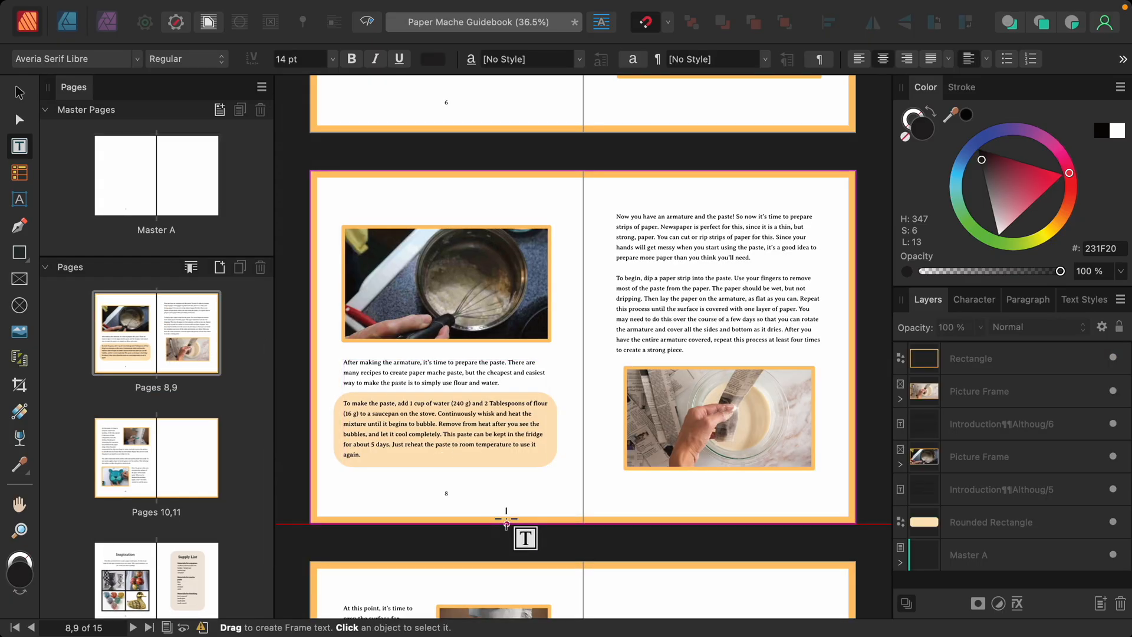
pyautogui.moveTo(463, 523)
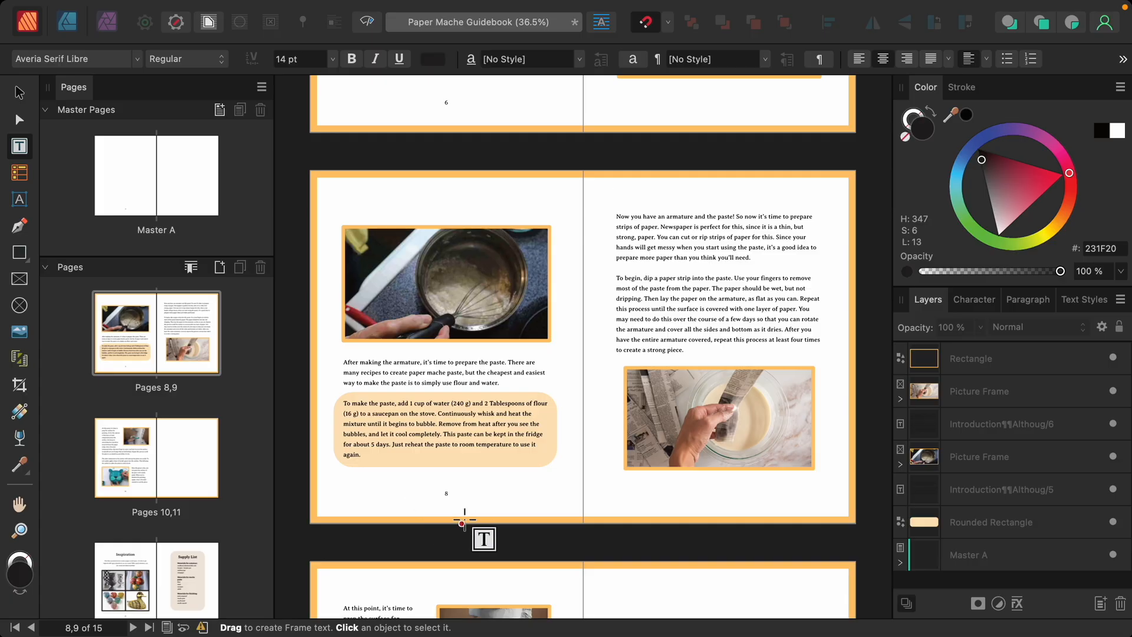
# Step: Scroll through the document spreads to check the page numbers on the left pages
pyautogui.scroll(-3)
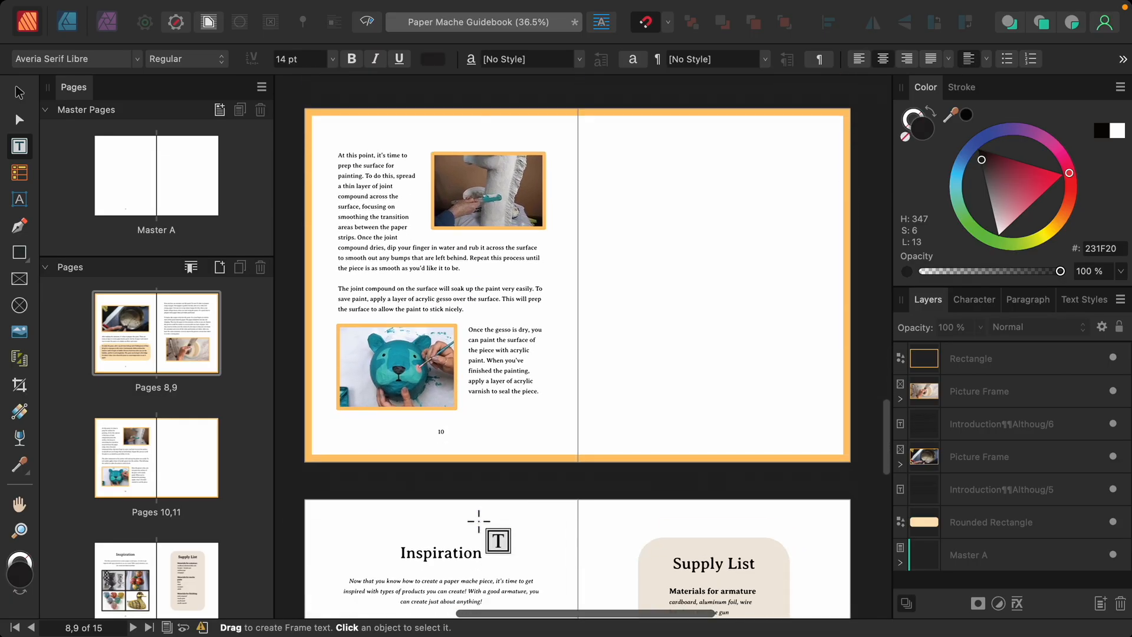
pyautogui.scroll(3)
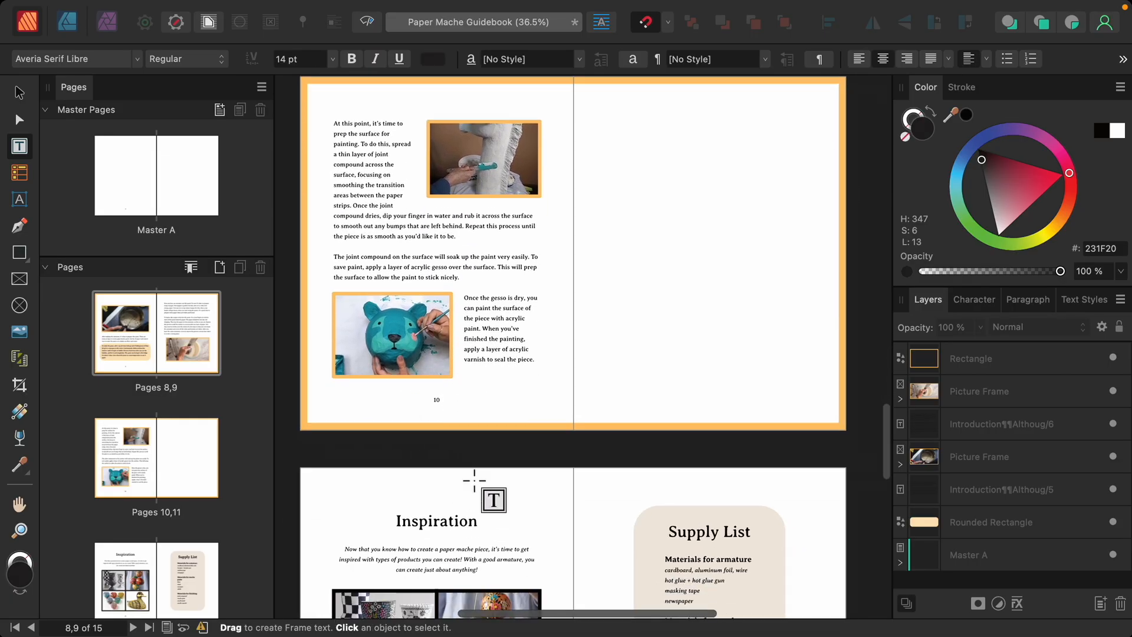
pyautogui.scroll(-3)
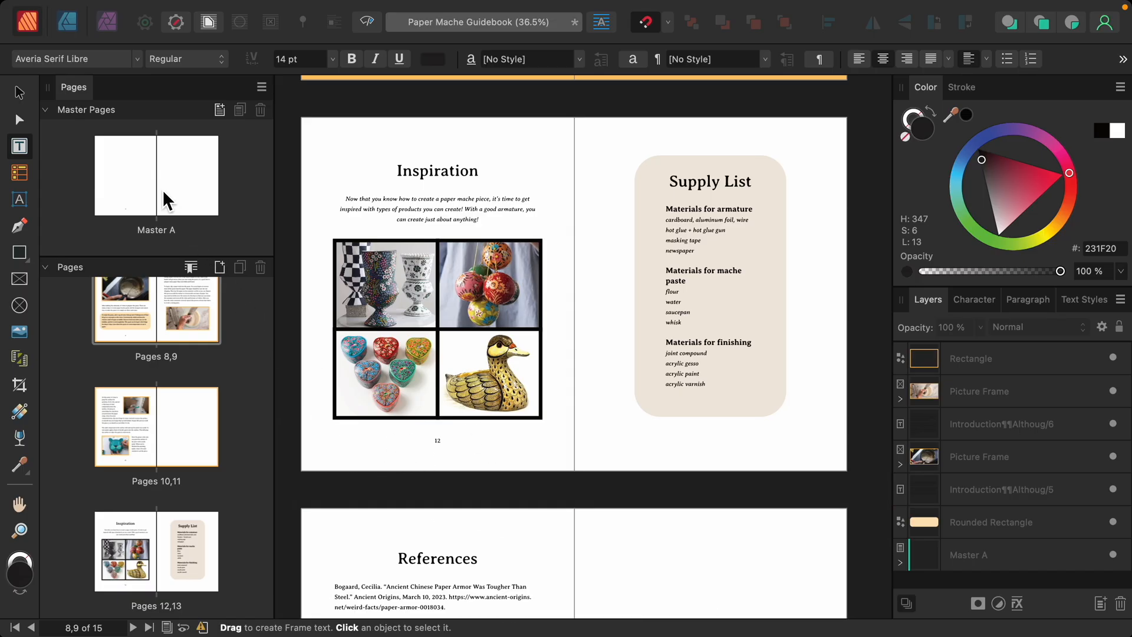
# Step: Open Master A and select the left page's number frame to copy to the right page
pyautogui.doubleClick(156, 174)
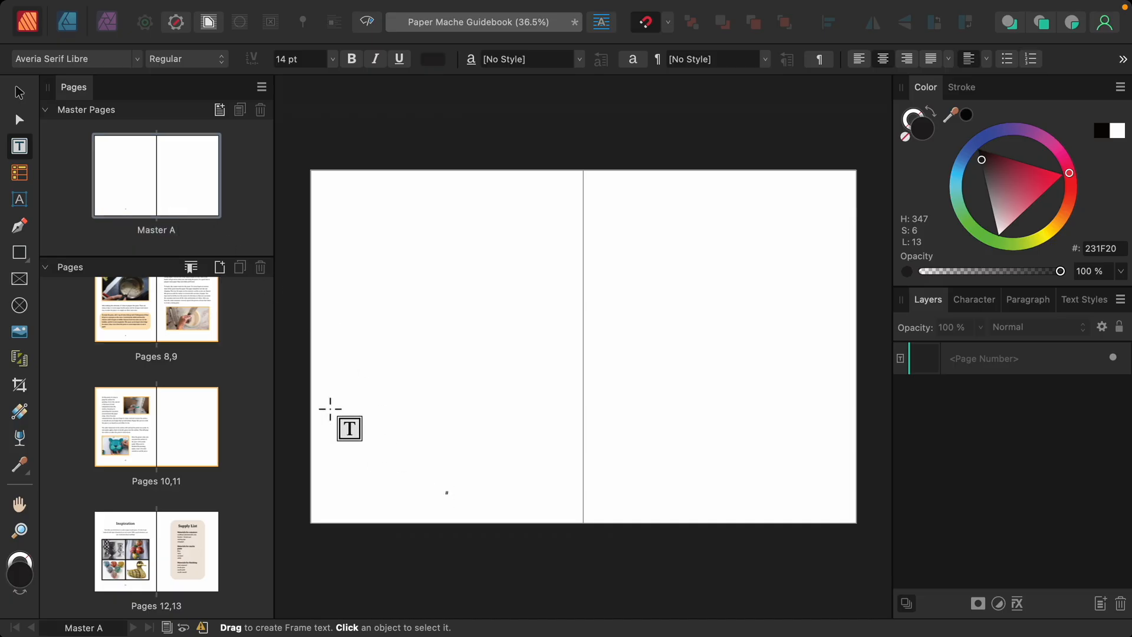
pyautogui.click(19, 93)
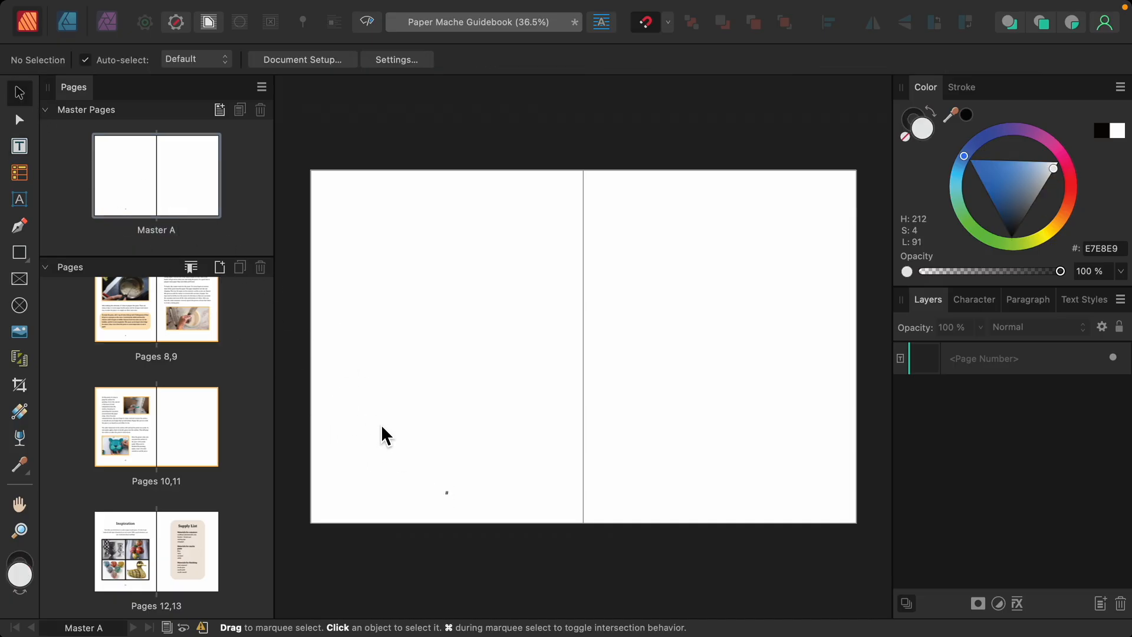
pyautogui.click(446, 492)
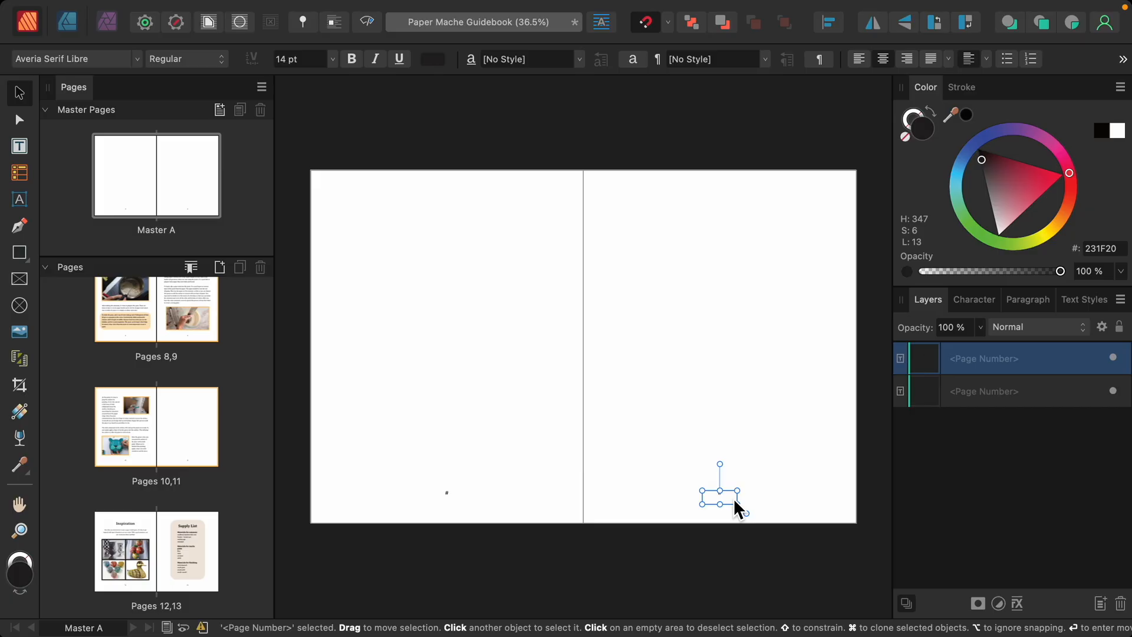
pyautogui.moveTo(171, 321)
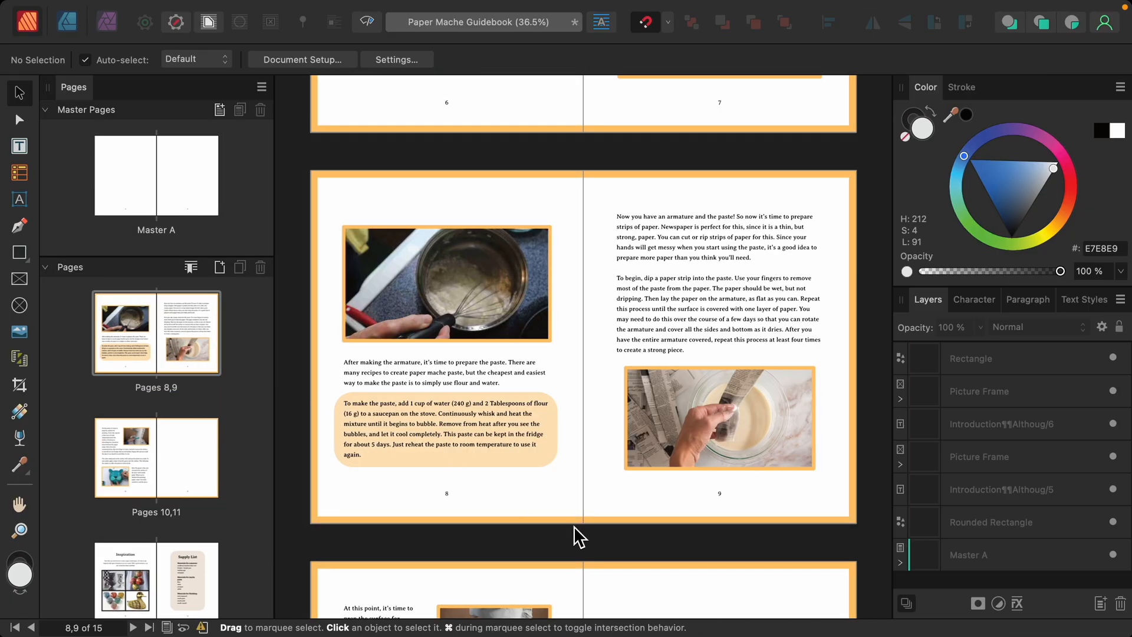
# Step: Scroll up to the cover page, select its photo, then deselect the cover elements
pyautogui.scroll(3)
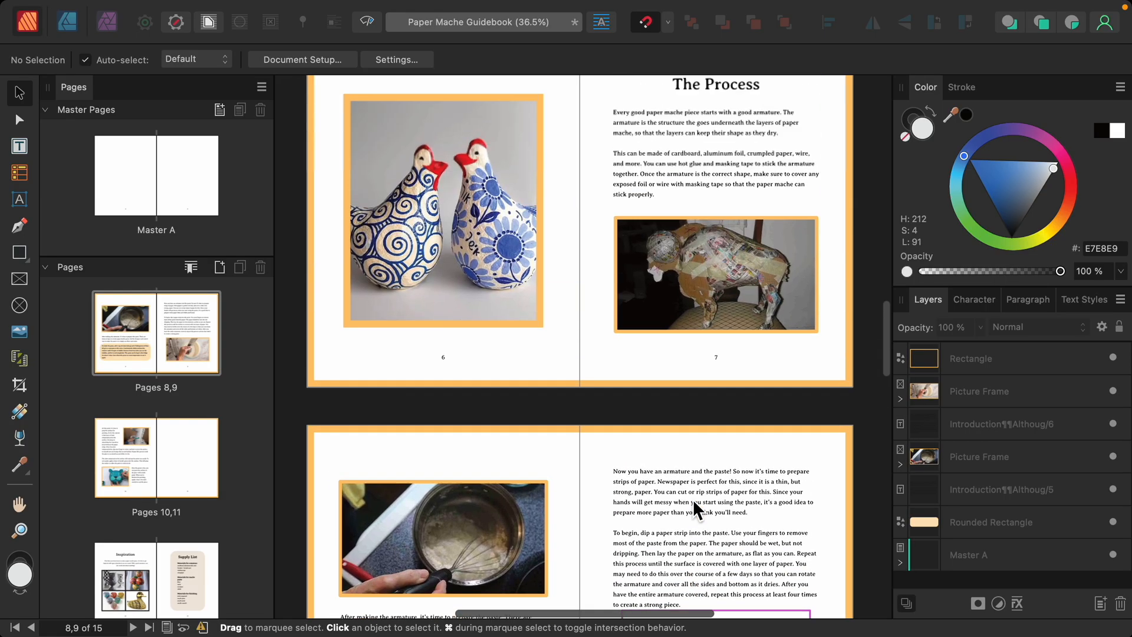
pyautogui.scroll(3)
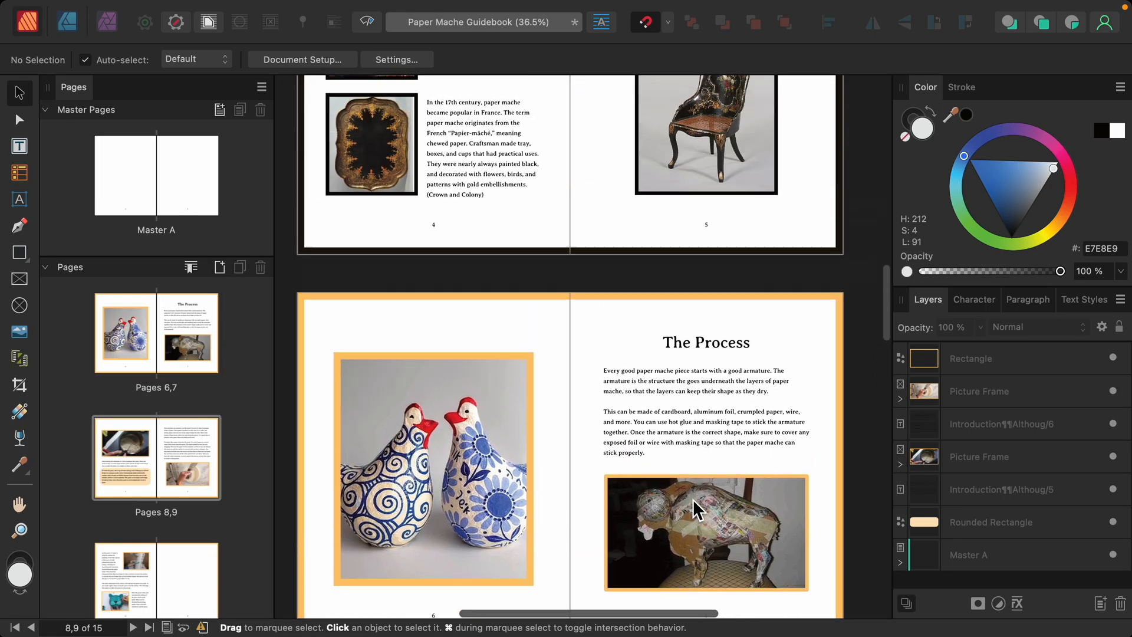
pyautogui.scroll(3)
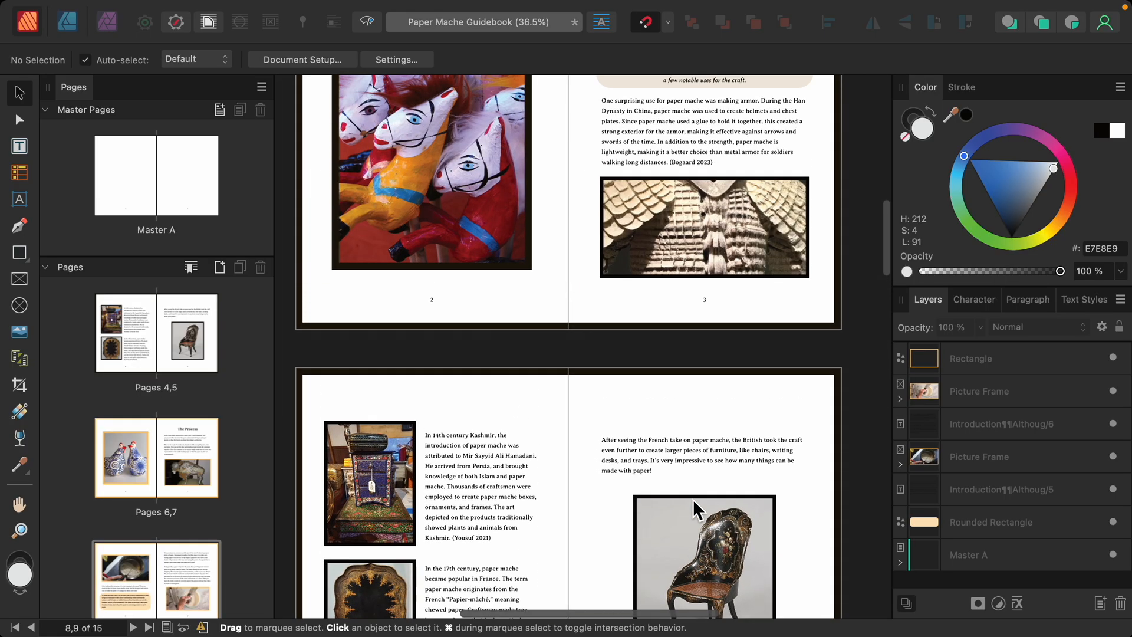
pyautogui.scroll(3)
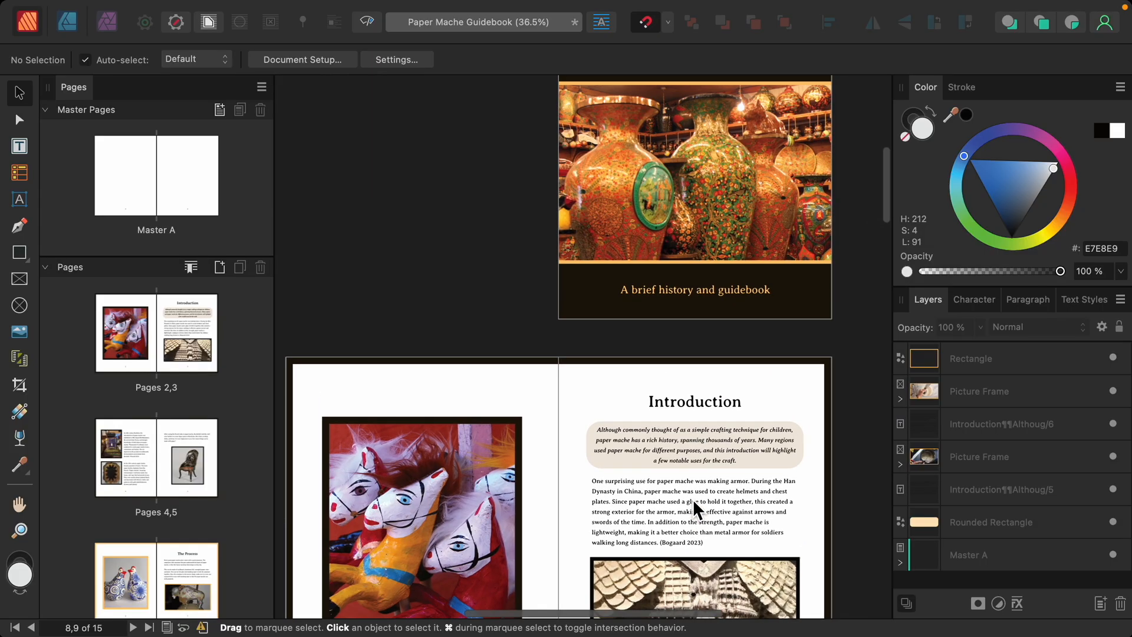
pyautogui.scroll(3)
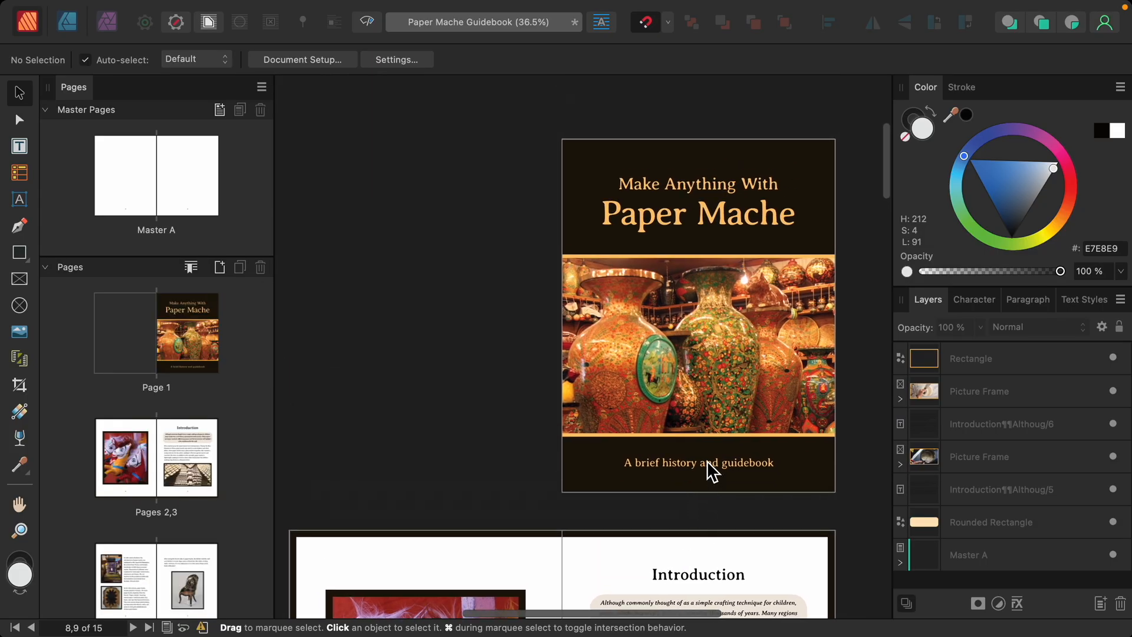
pyautogui.click(711, 382)
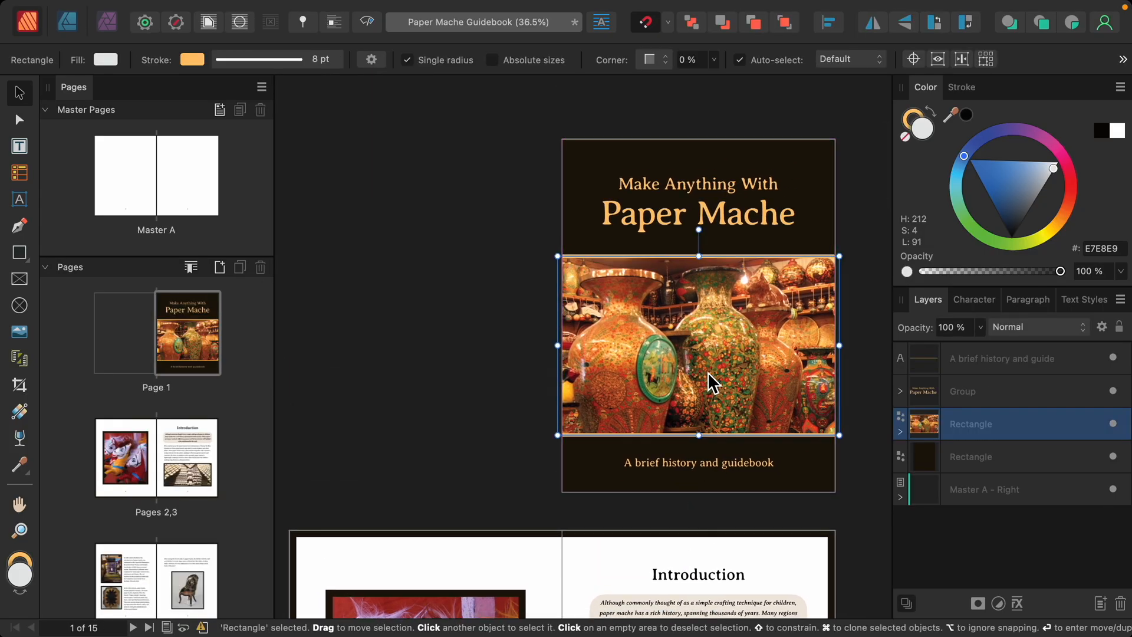
pyautogui.moveTo(787, 461)
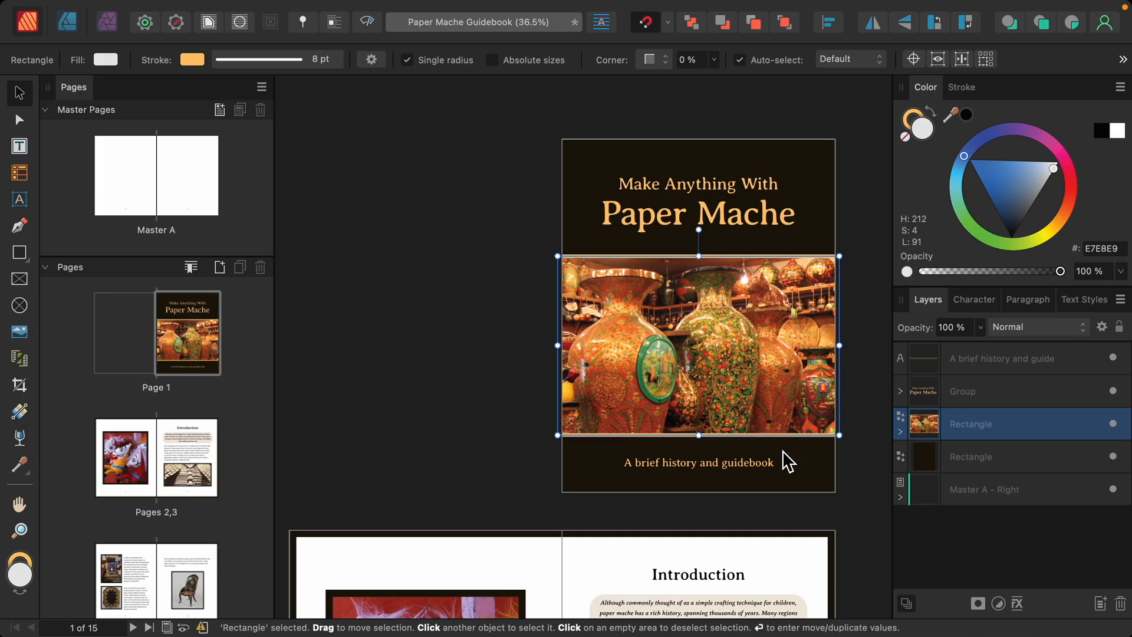
pyautogui.moveTo(991, 458)
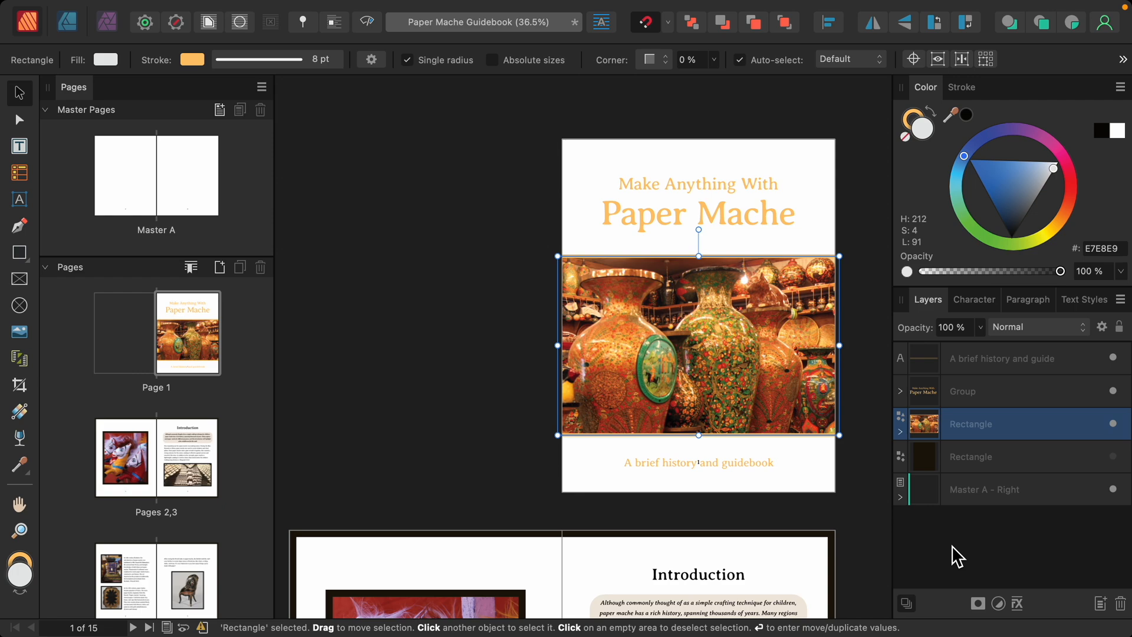
pyautogui.click(700, 442)
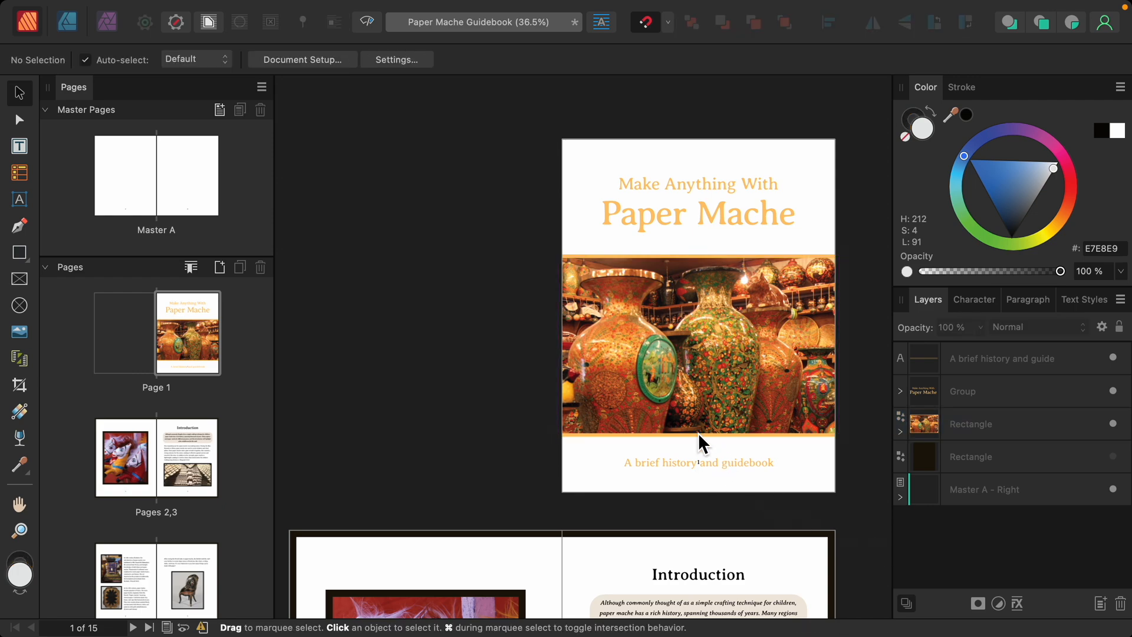
pyautogui.moveTo(730, 462)
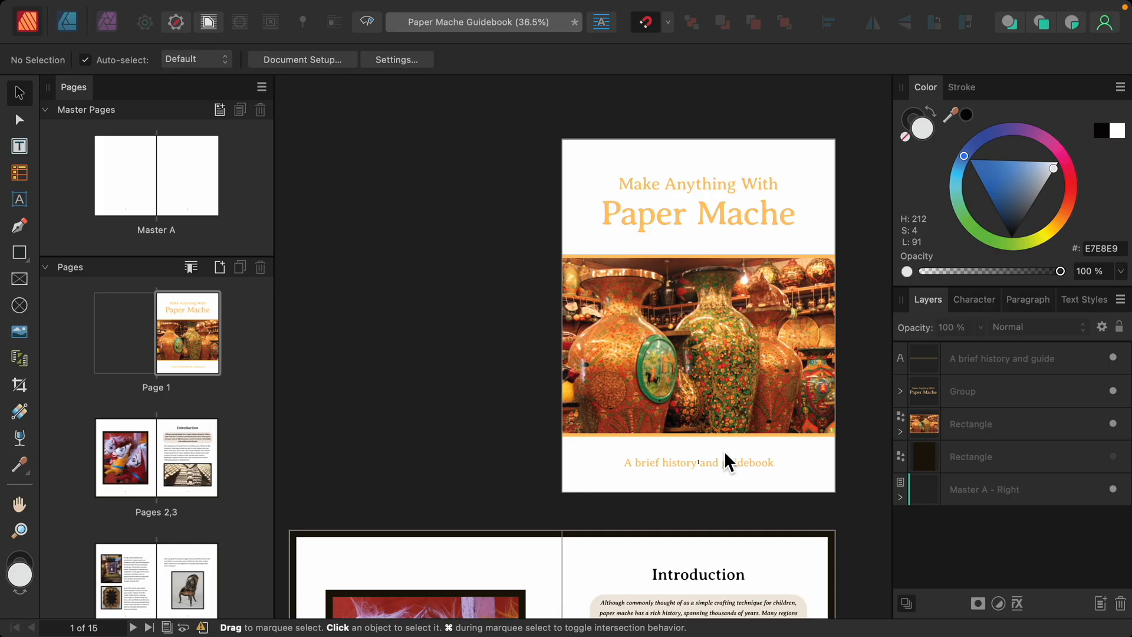
pyautogui.moveTo(338, 389)
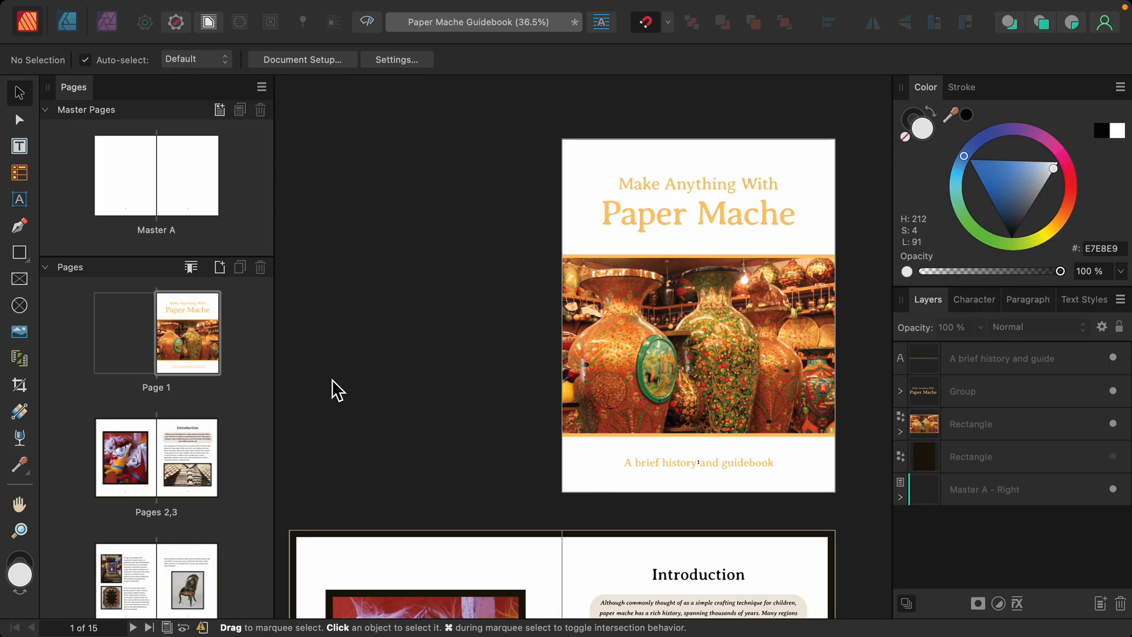
# Step: Clear Master A from the cover page in the Pages panel
pyautogui.rightClick(187, 328)
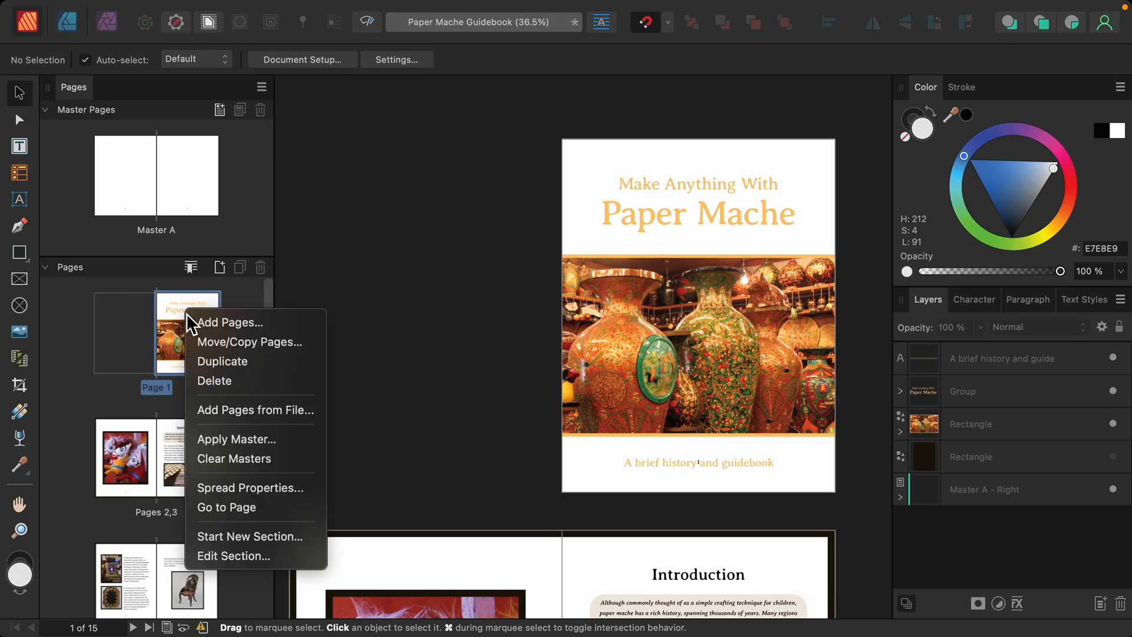
pyautogui.moveTo(252, 341)
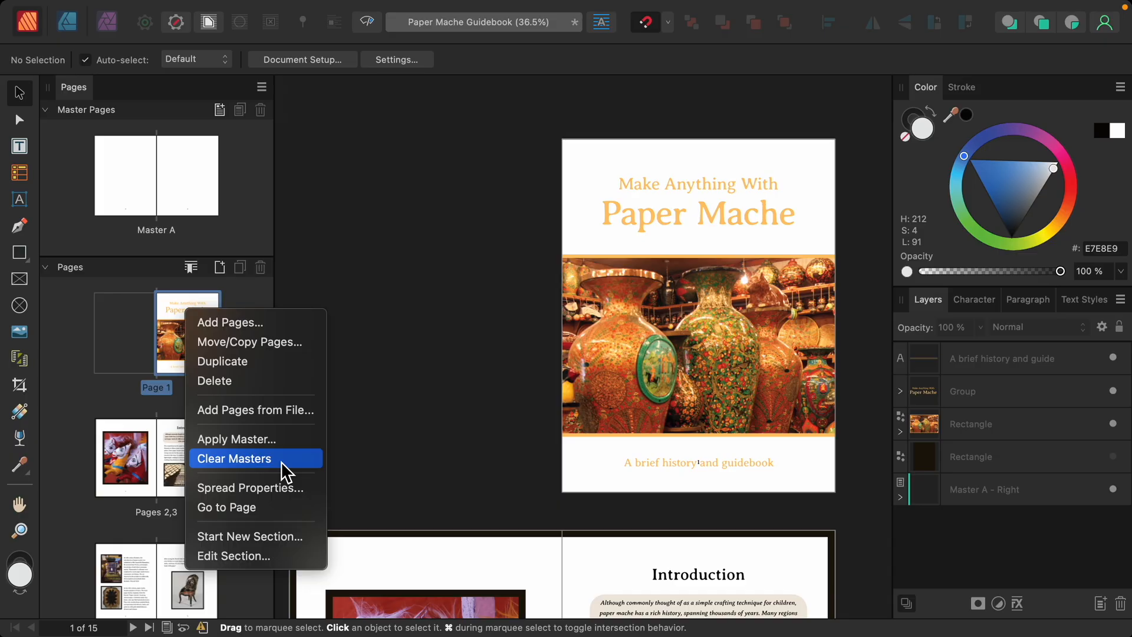
pyautogui.click(234, 457)
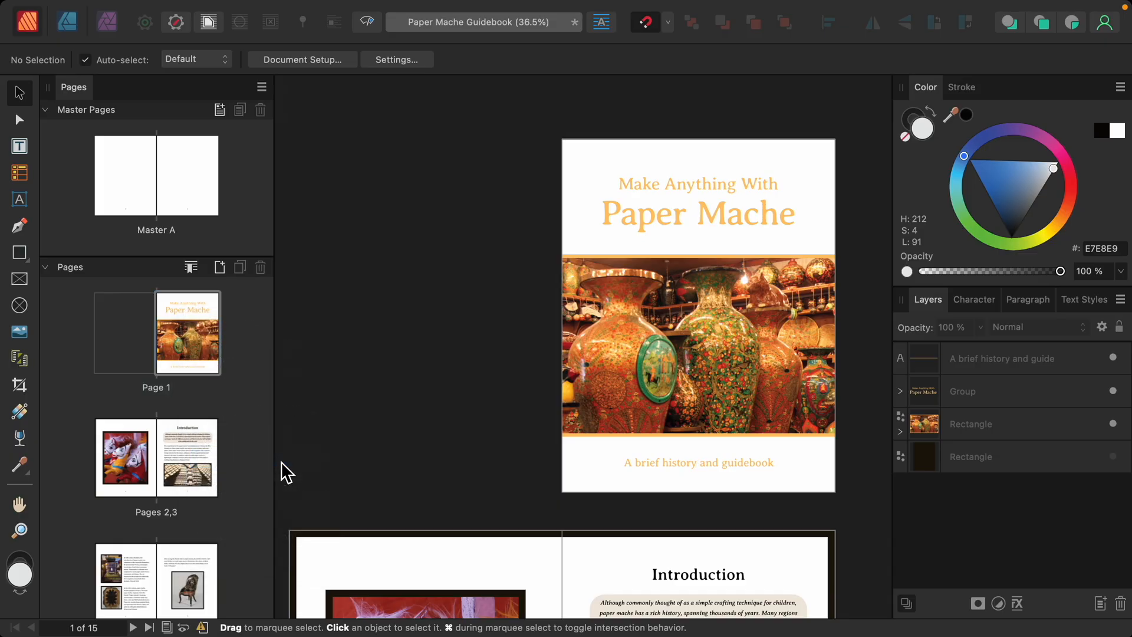
pyautogui.moveTo(668, 424)
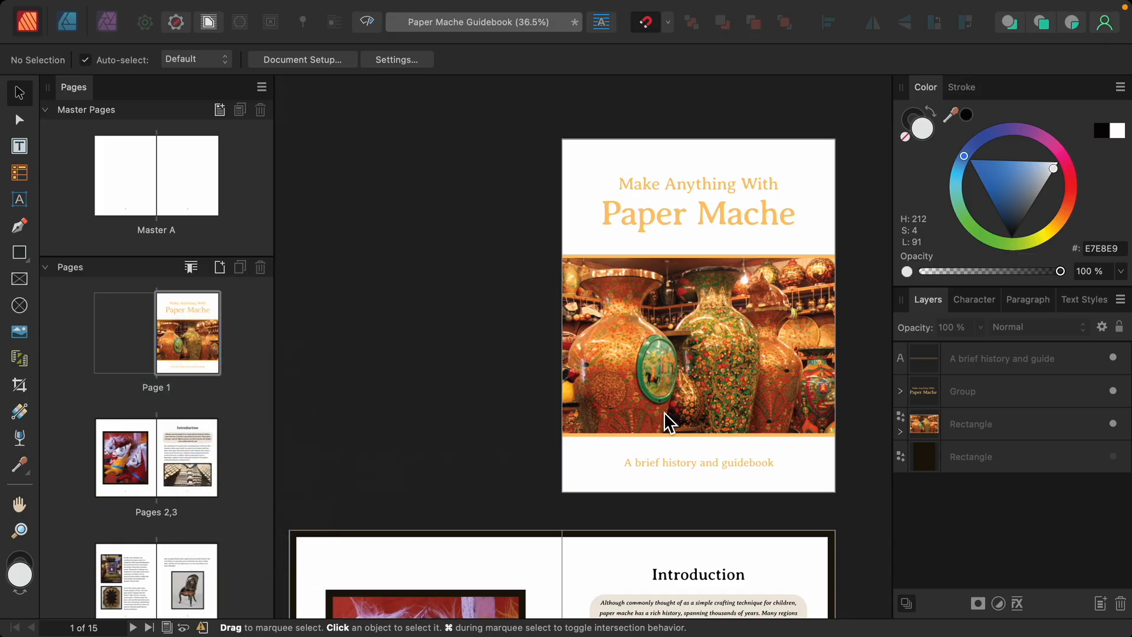
pyautogui.moveTo(1117, 473)
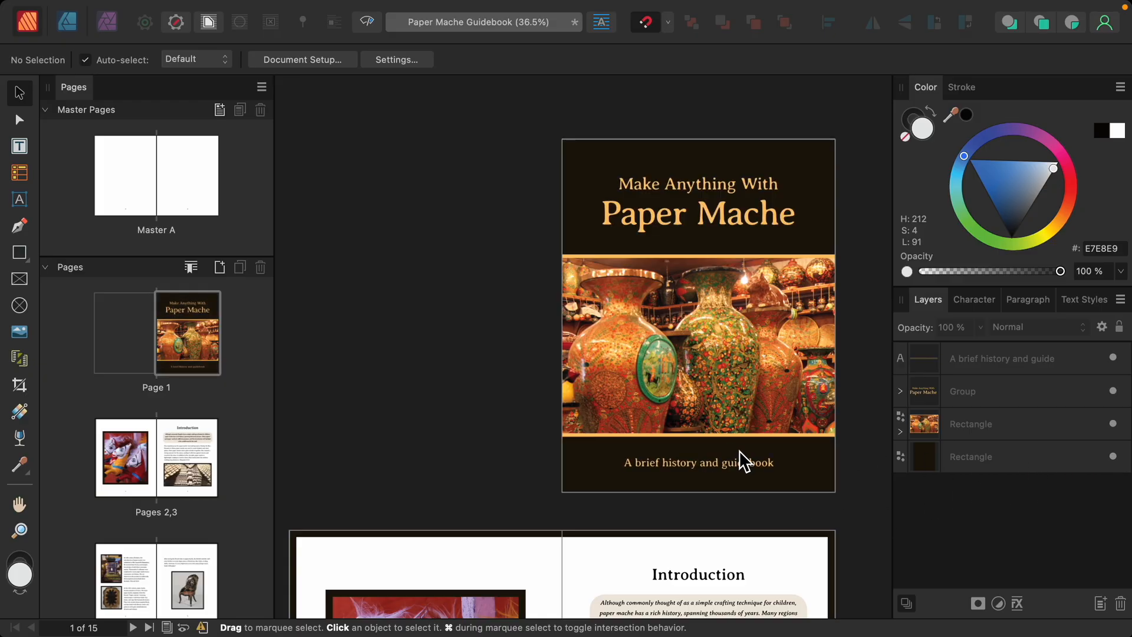
pyautogui.scroll(-3)
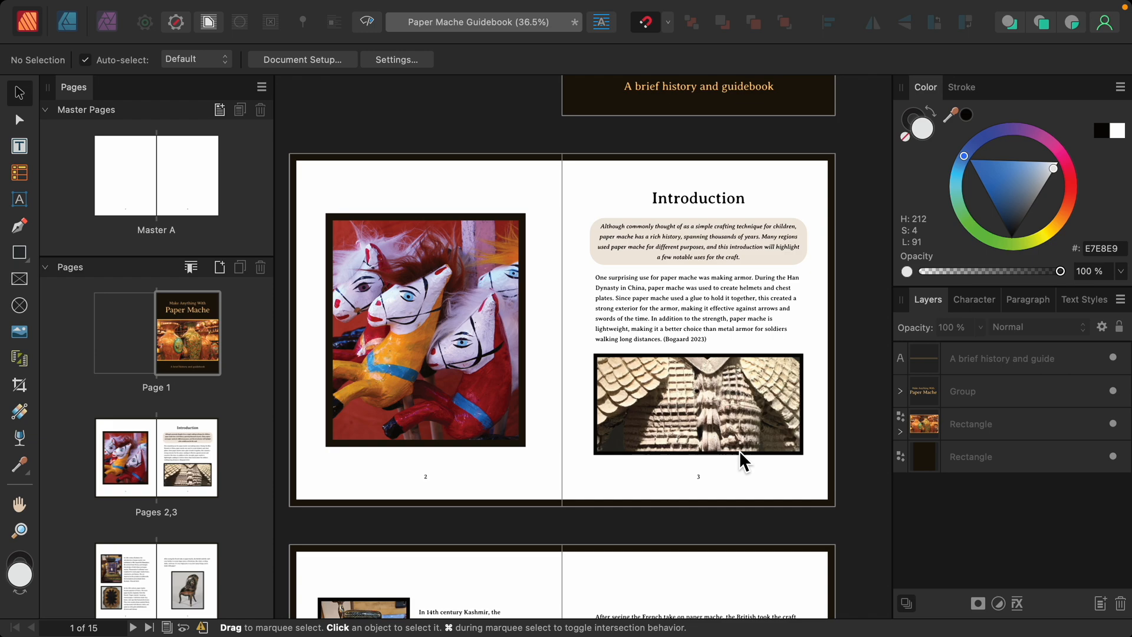
pyautogui.moveTo(726, 488)
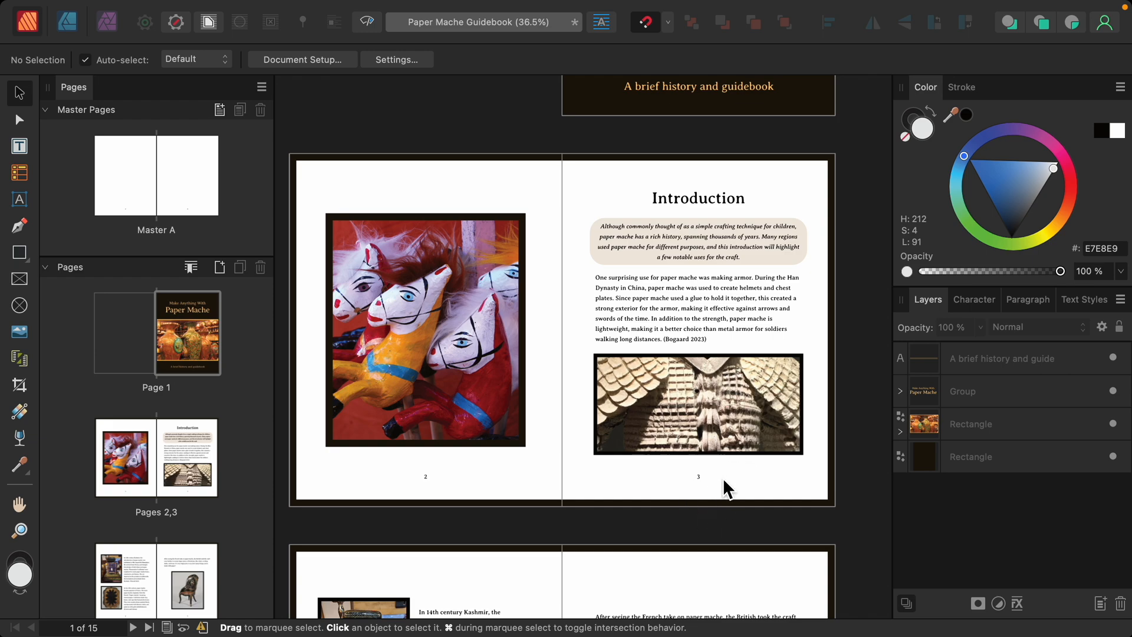
pyautogui.moveTo(737, 497)
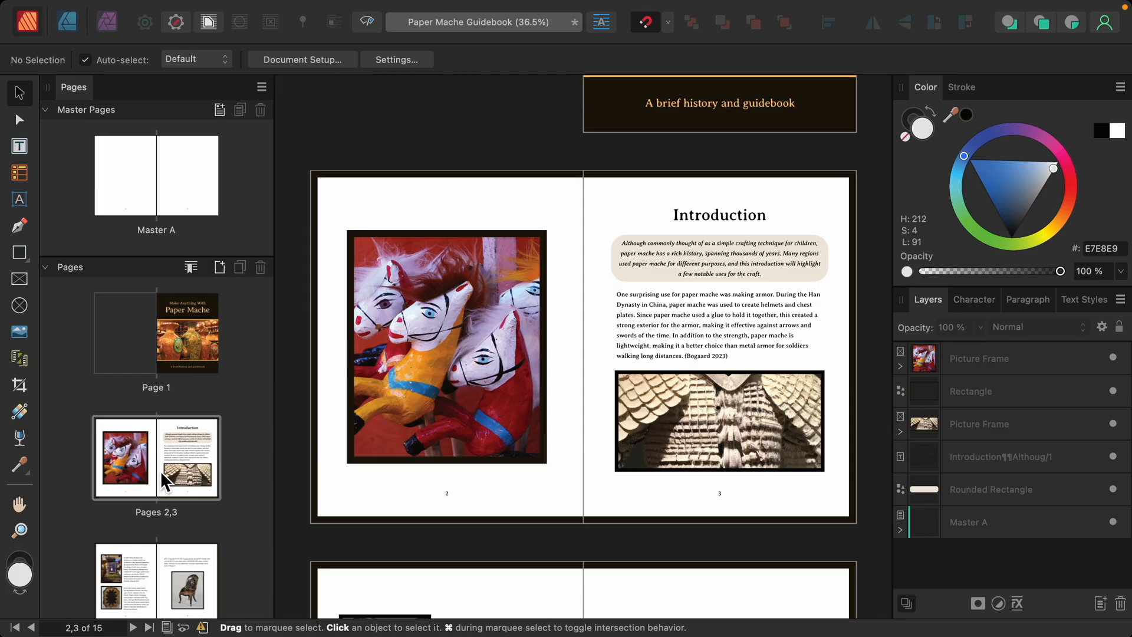
pyautogui.moveTo(163, 470)
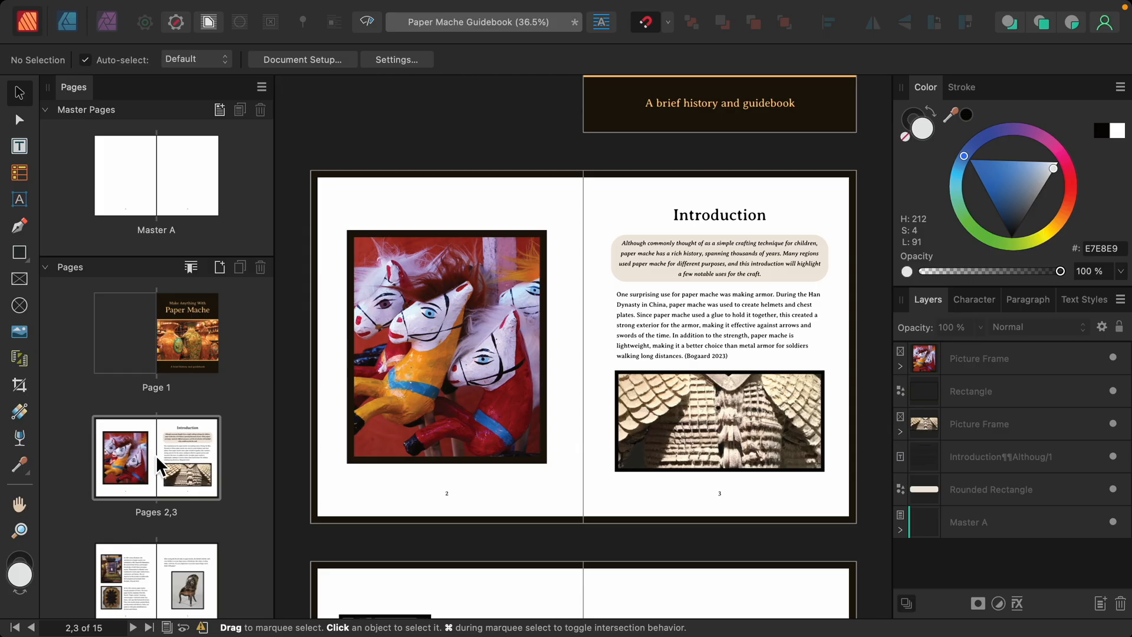
pyautogui.moveTo(198, 285)
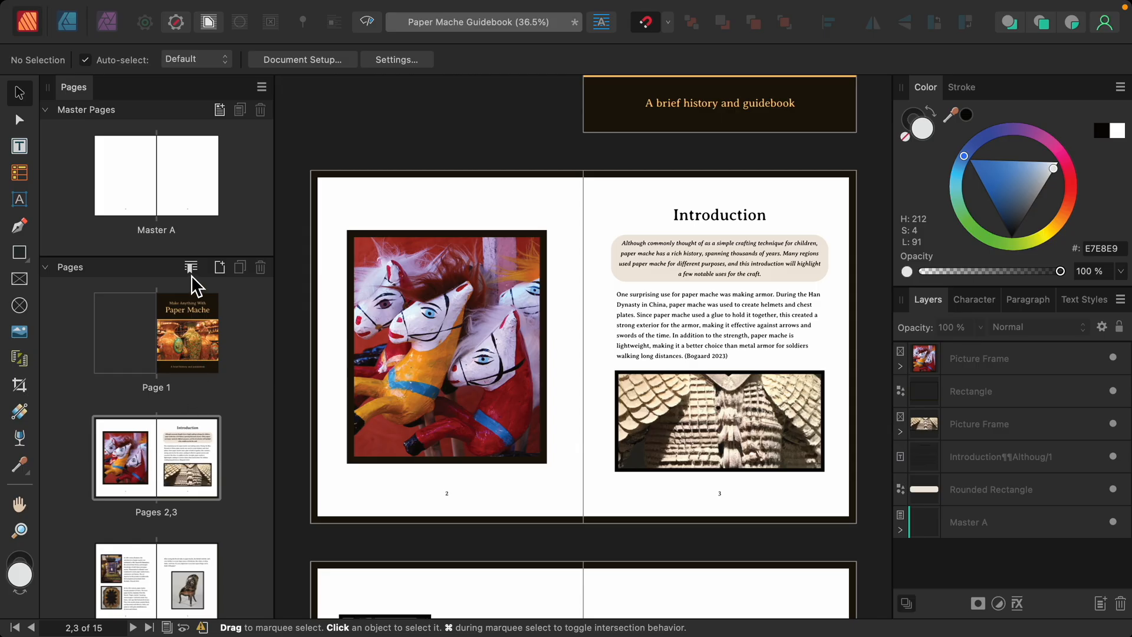
pyautogui.moveTo(192, 267)
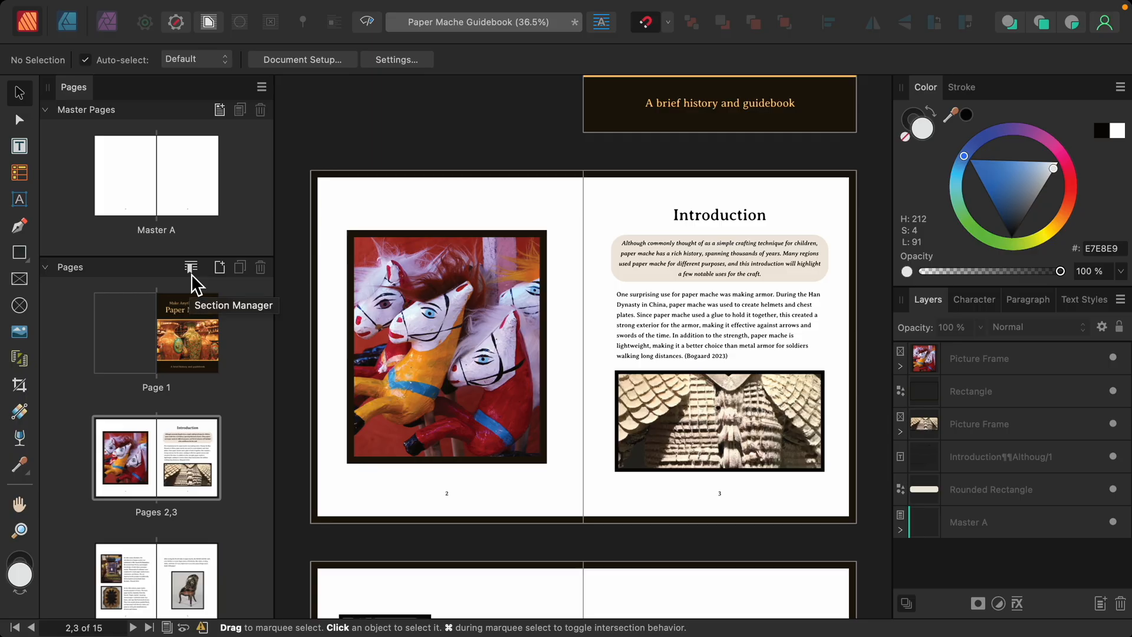
# Step: Open the Section Manager and add Section 2 starting at page 2
pyautogui.click(190, 266)
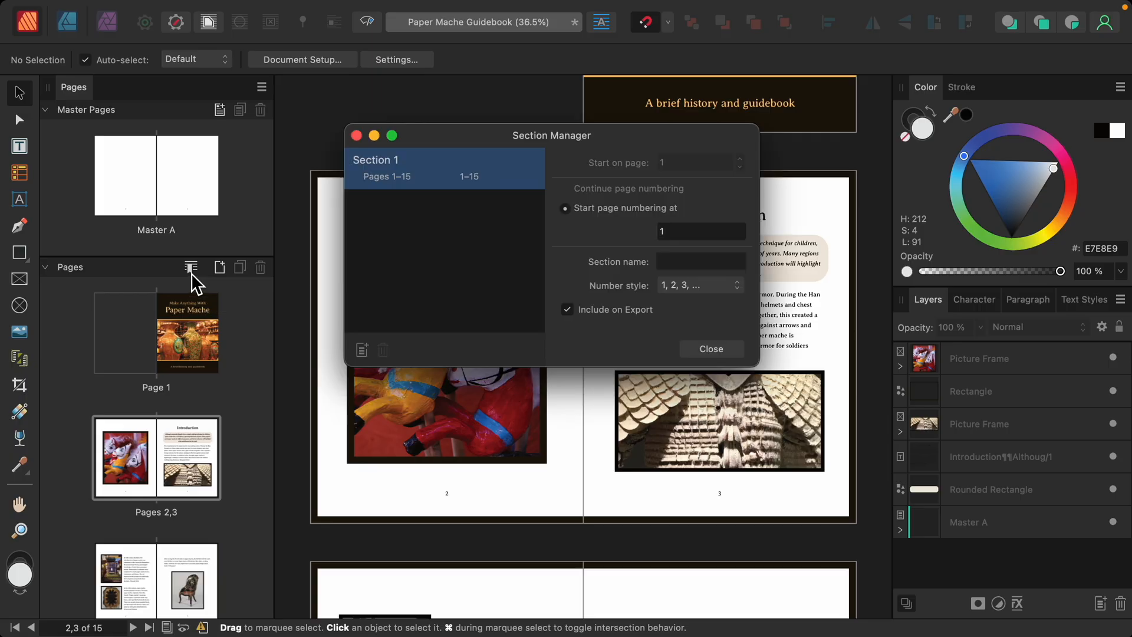
pyautogui.moveTo(224, 299)
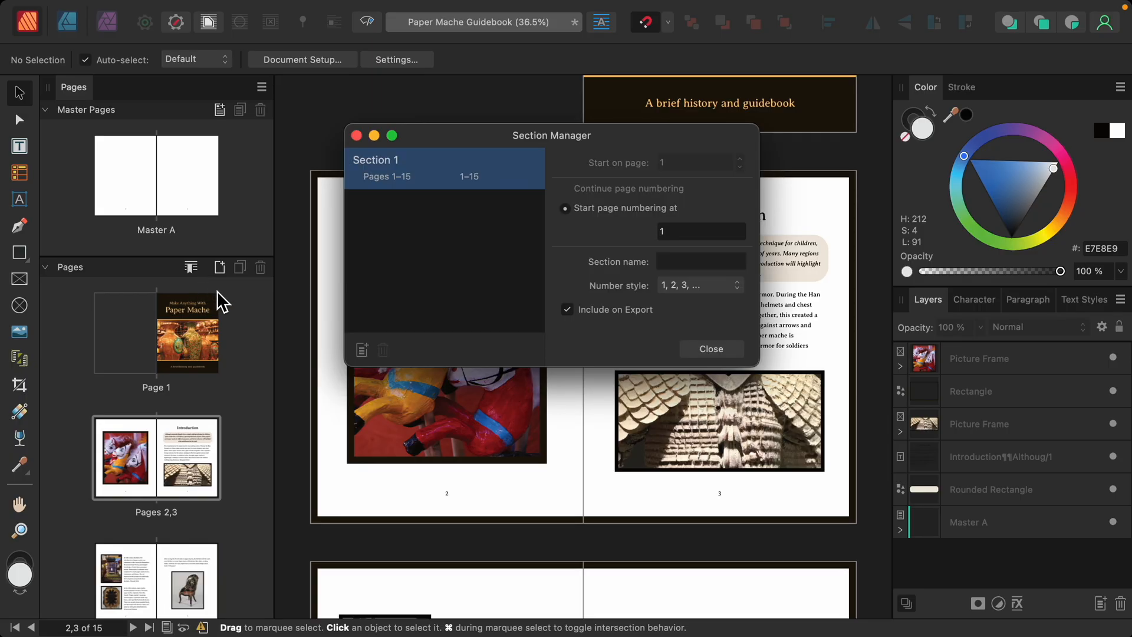
pyautogui.moveTo(389, 310)
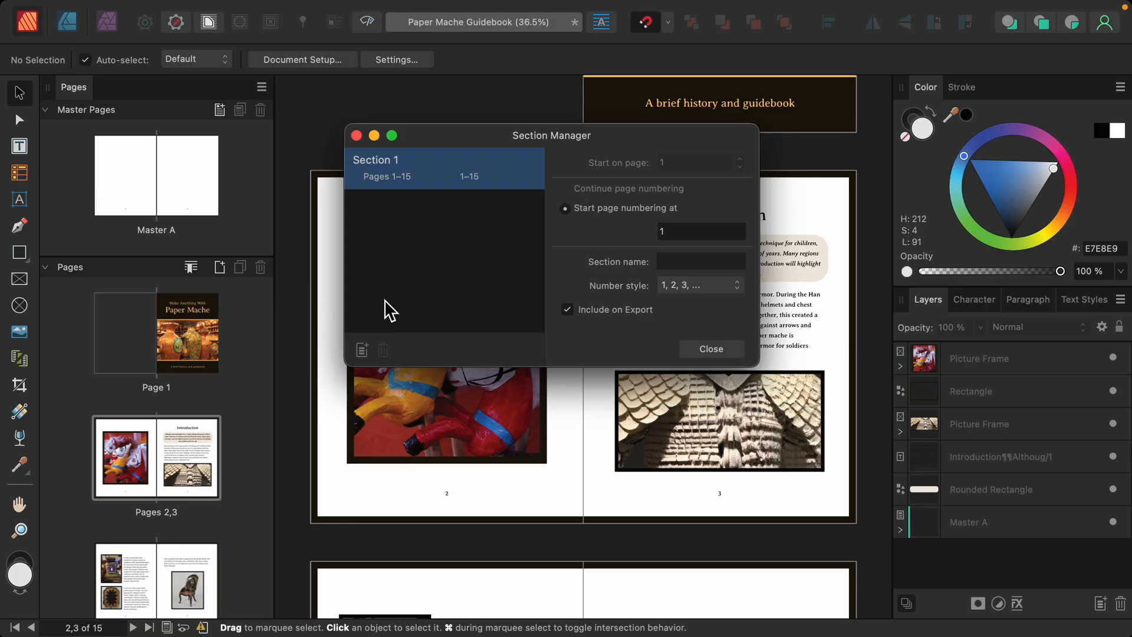
pyautogui.moveTo(366, 365)
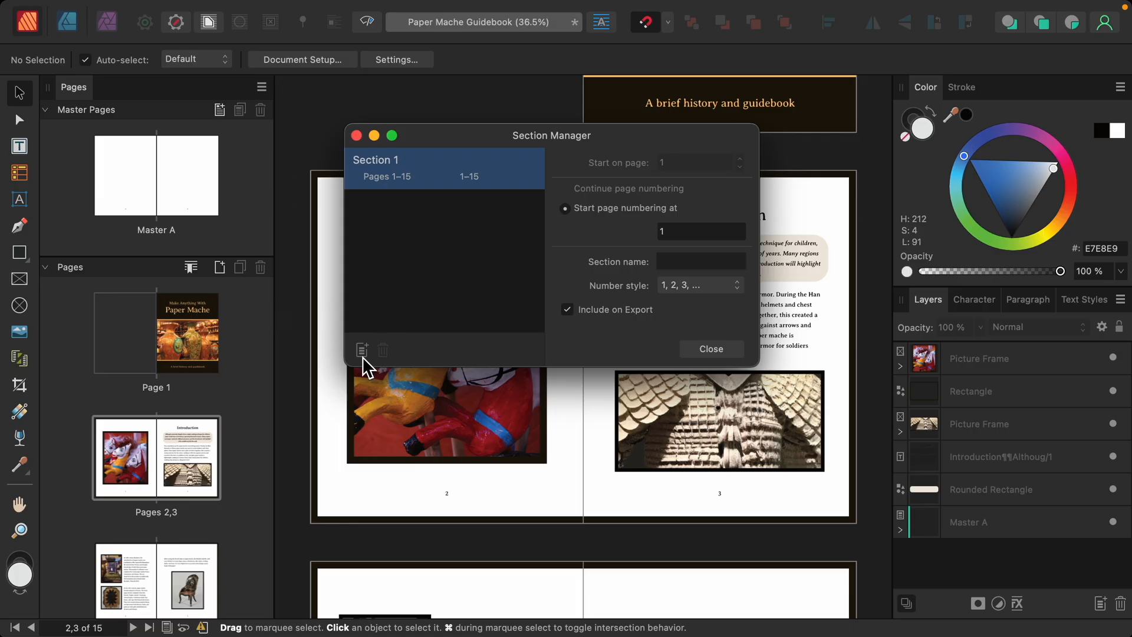
pyautogui.click(363, 349)
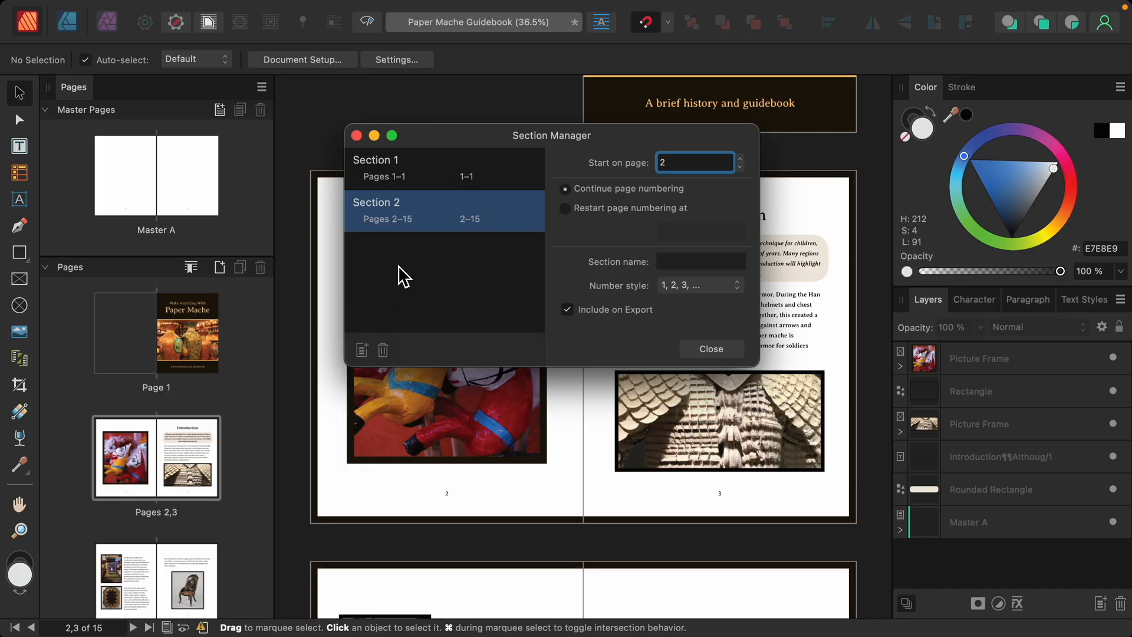
pyautogui.moveTo(397, 187)
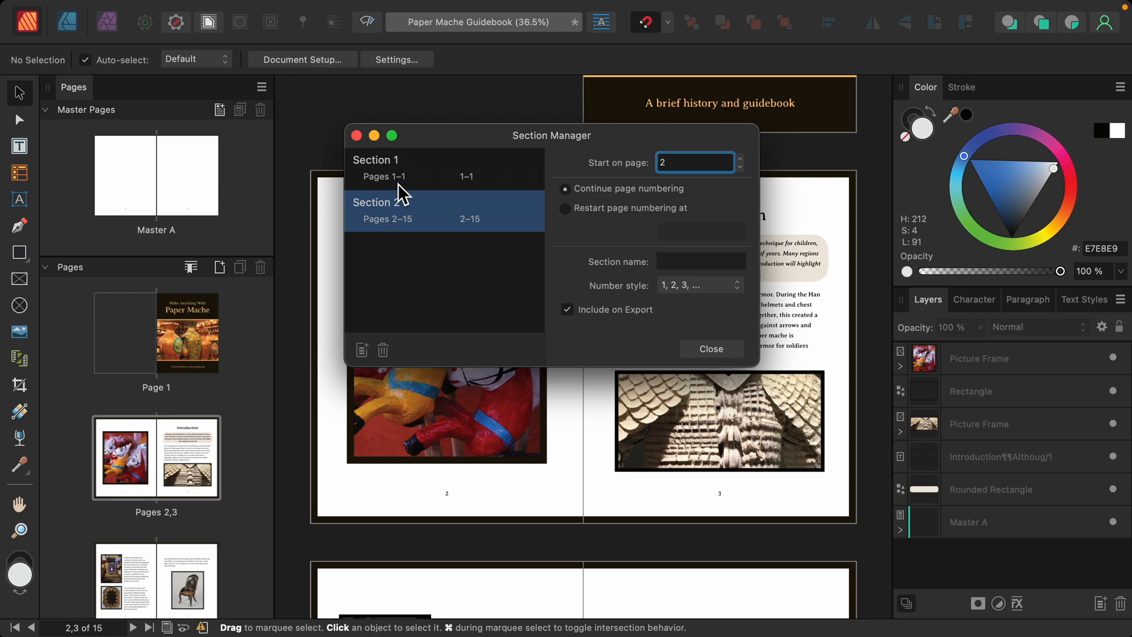
pyautogui.moveTo(418, 251)
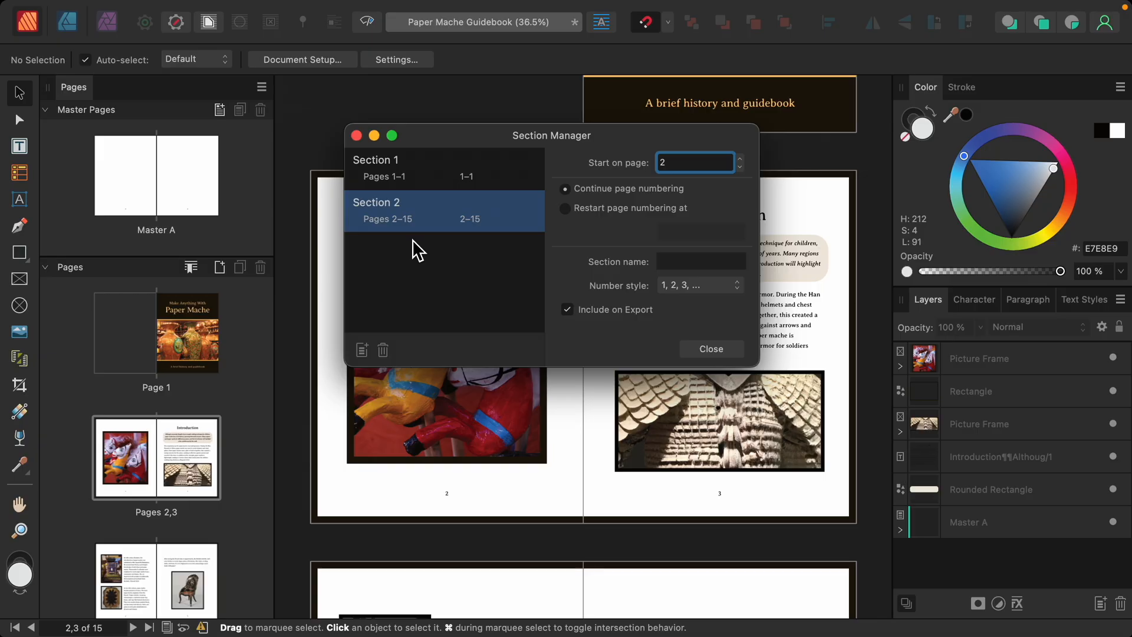
pyautogui.moveTo(403, 231)
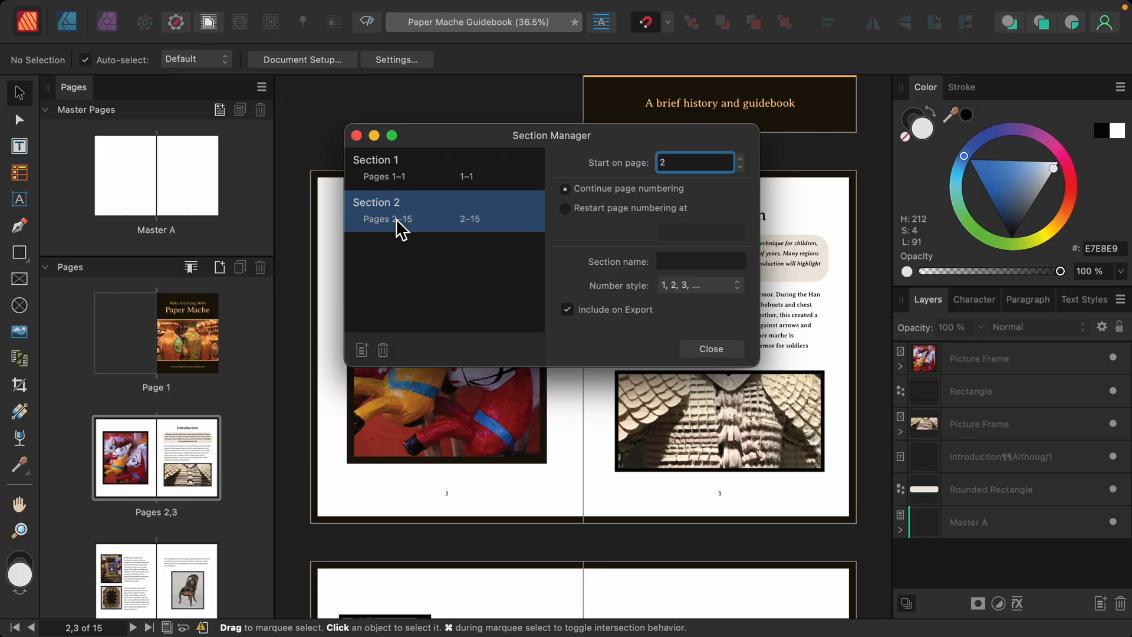
pyautogui.moveTo(602, 238)
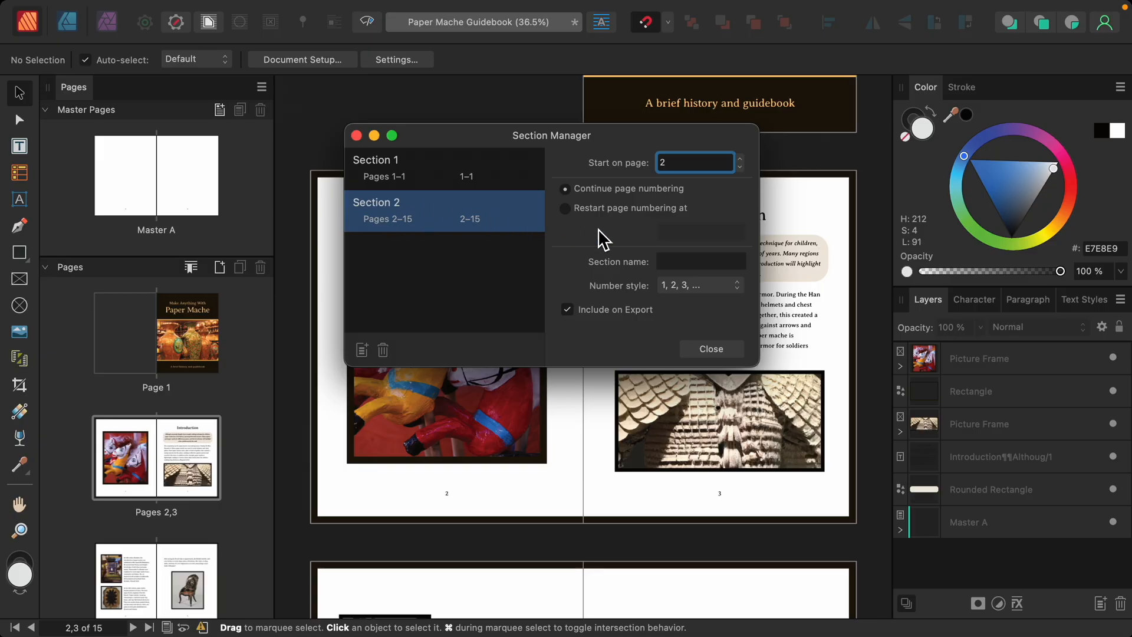
pyautogui.moveTo(602, 230)
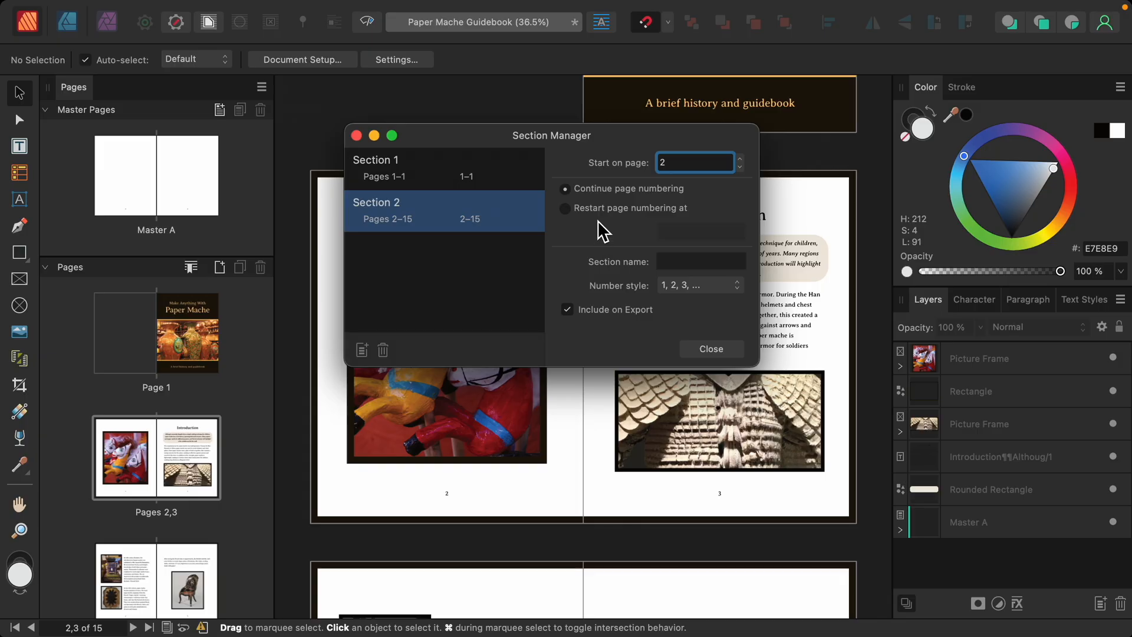
pyautogui.moveTo(597, 203)
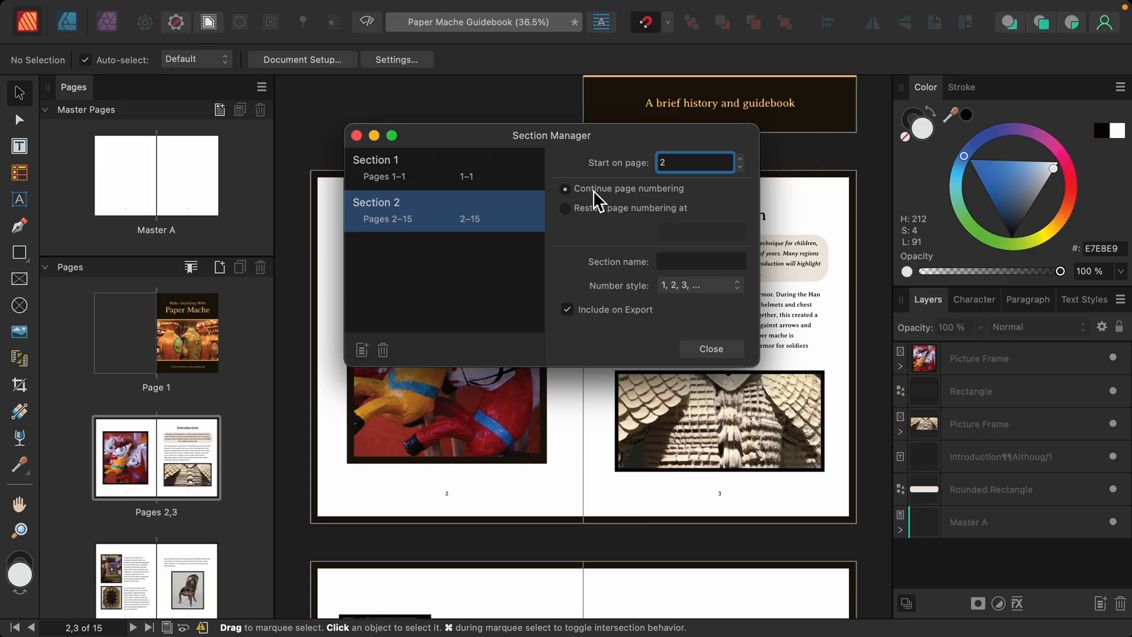
pyautogui.moveTo(655, 204)
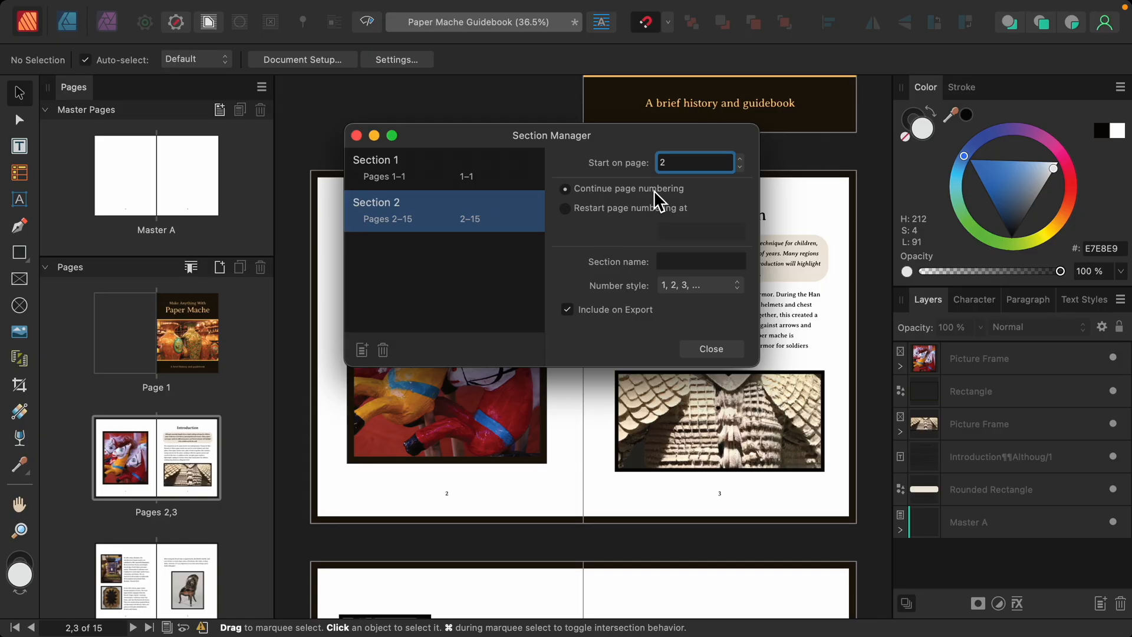
pyautogui.moveTo(620, 233)
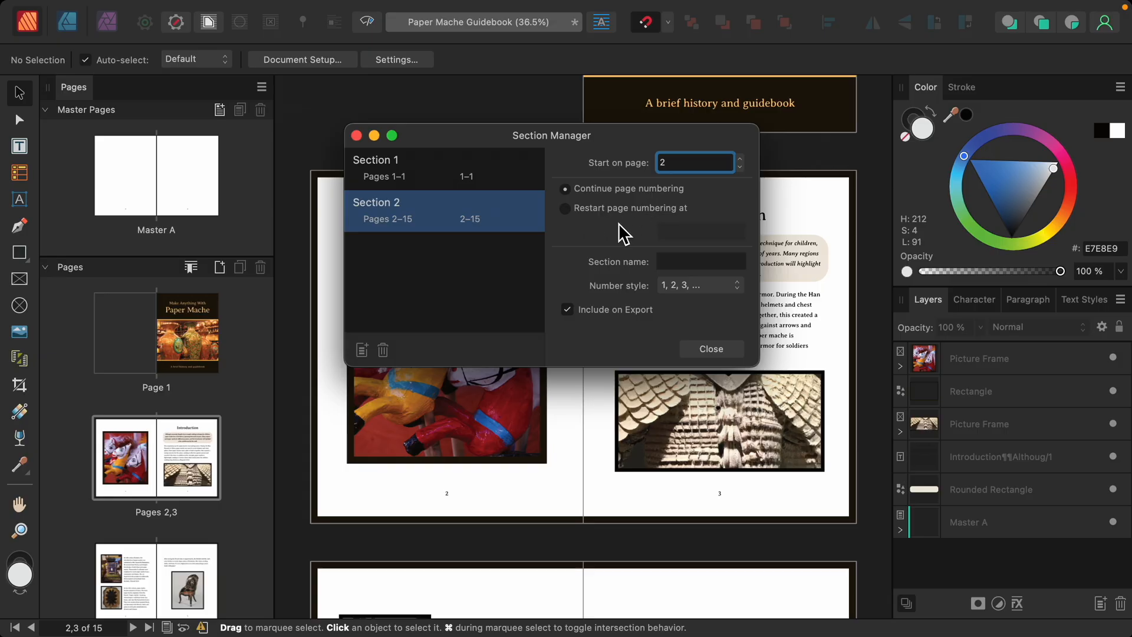
pyautogui.moveTo(491, 447)
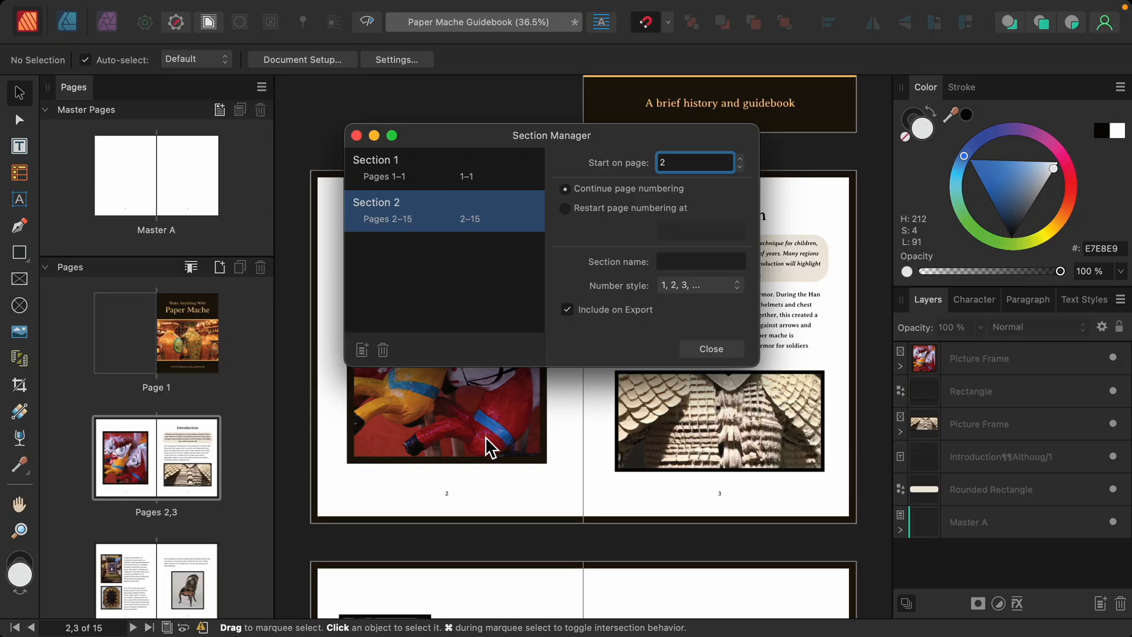
pyautogui.moveTo(430, 483)
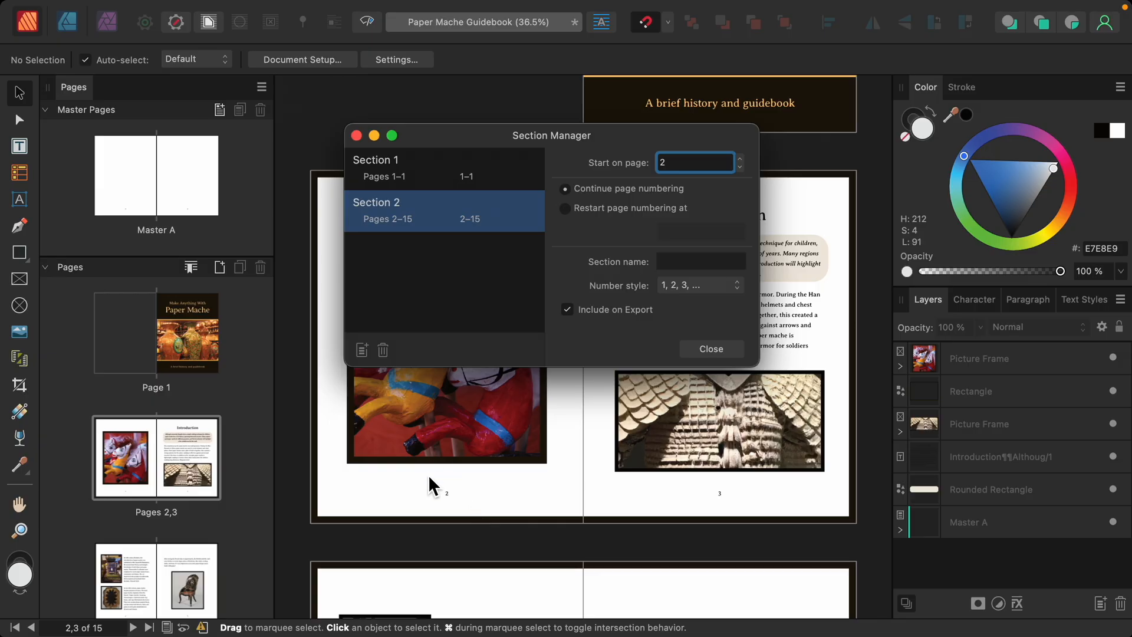
pyautogui.moveTo(473, 497)
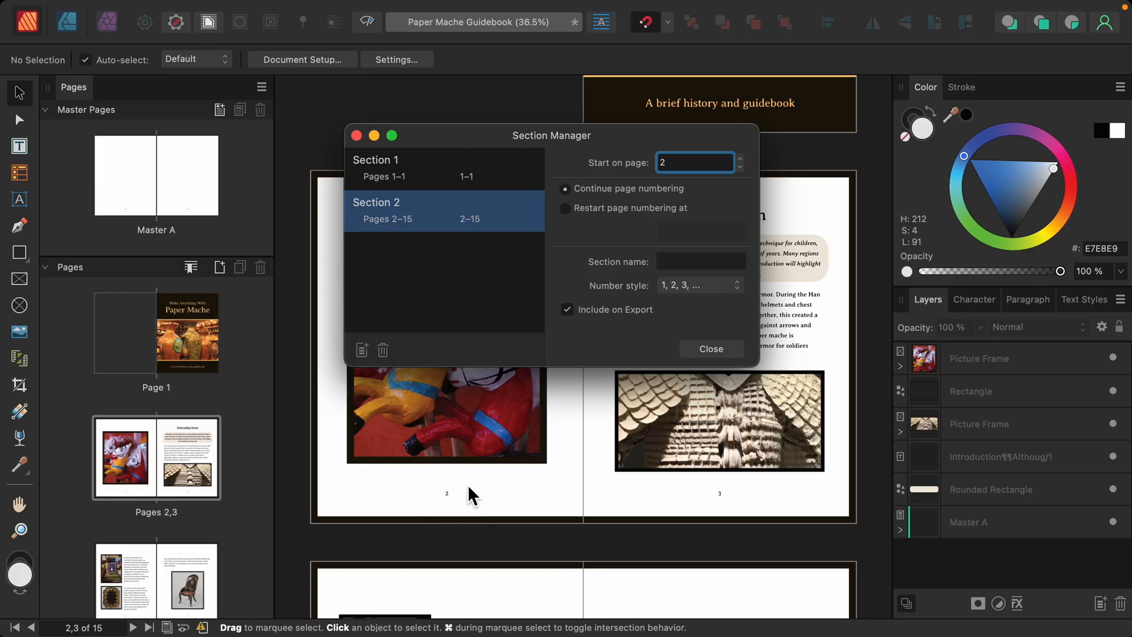
# Step: Restart Section 2 numbering at 1 in lowercase roman numerals (i, ii, iii) and close
pyautogui.click(565, 208)
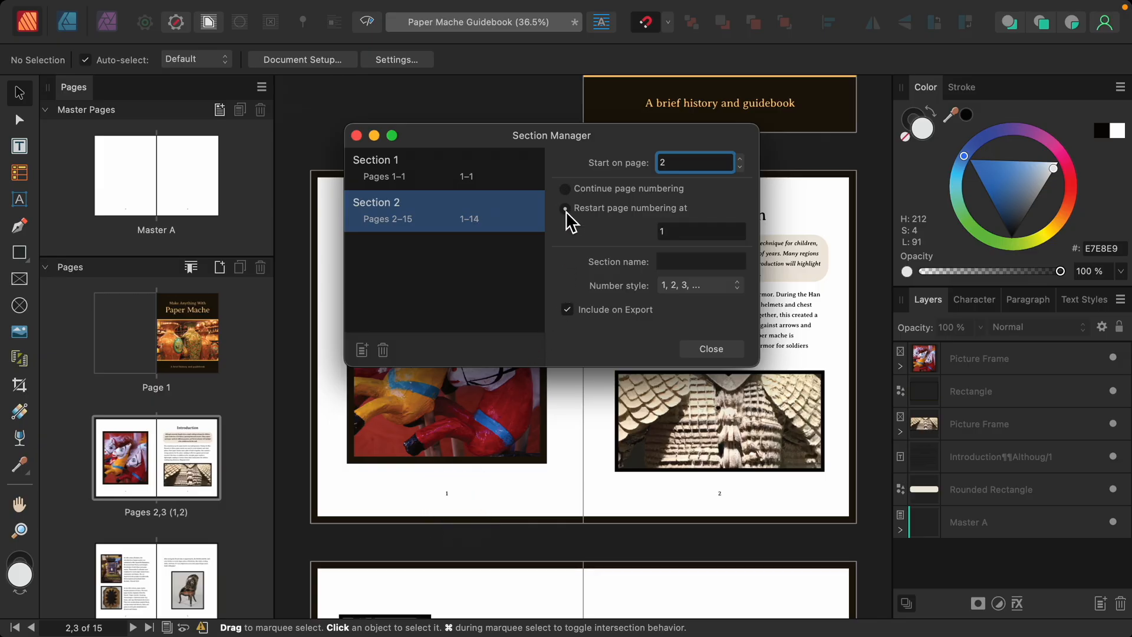
pyautogui.click(563, 208)
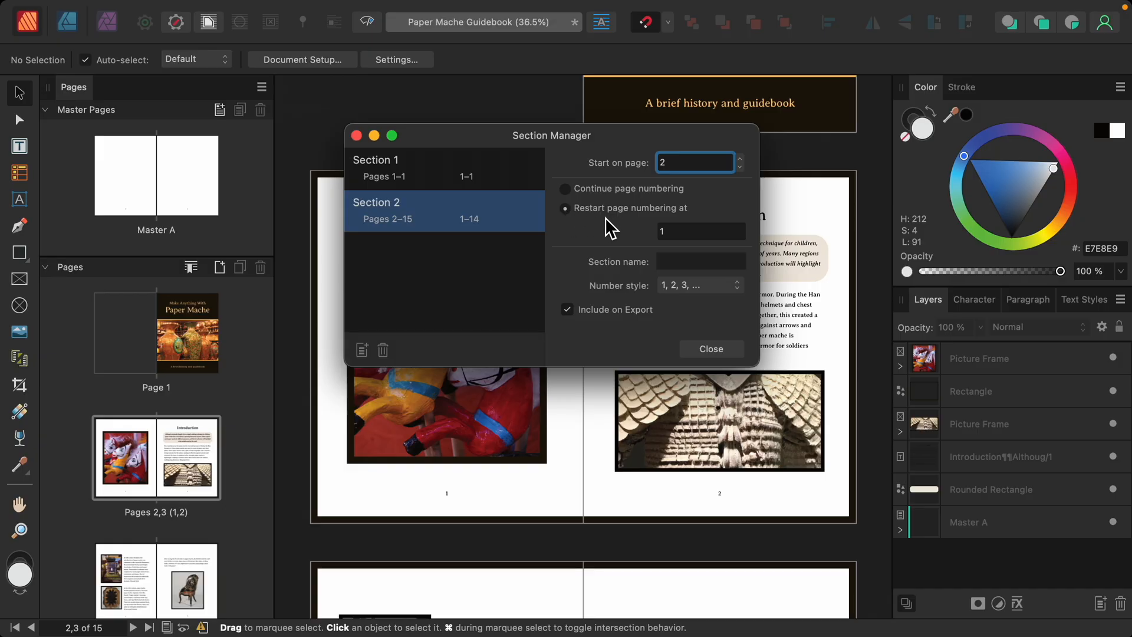
pyautogui.click(699, 231)
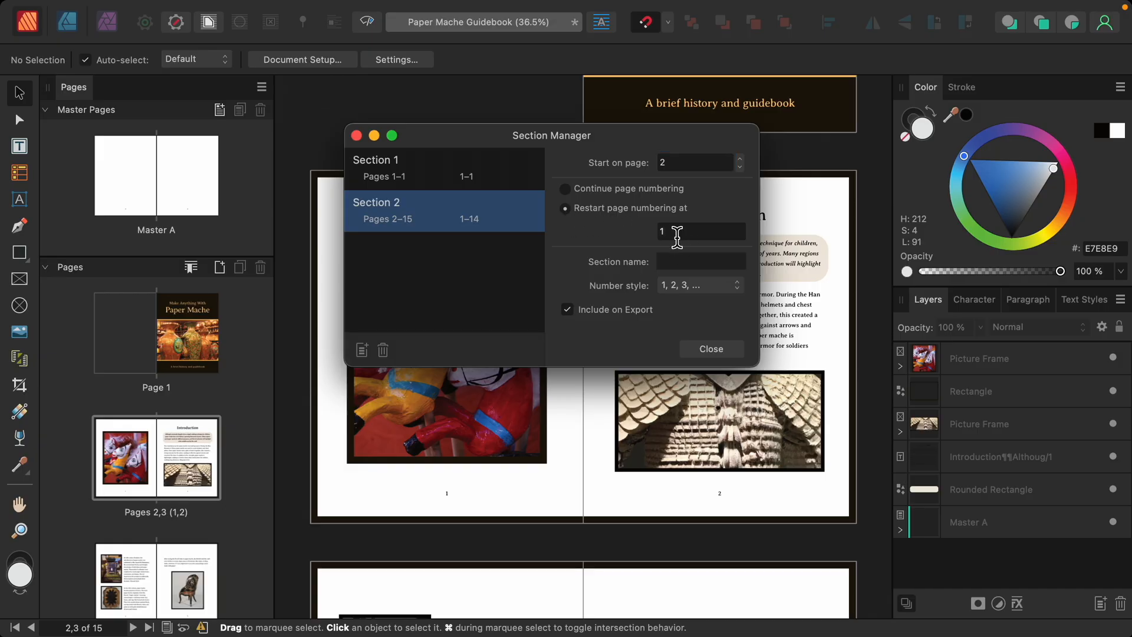
pyautogui.write('10')
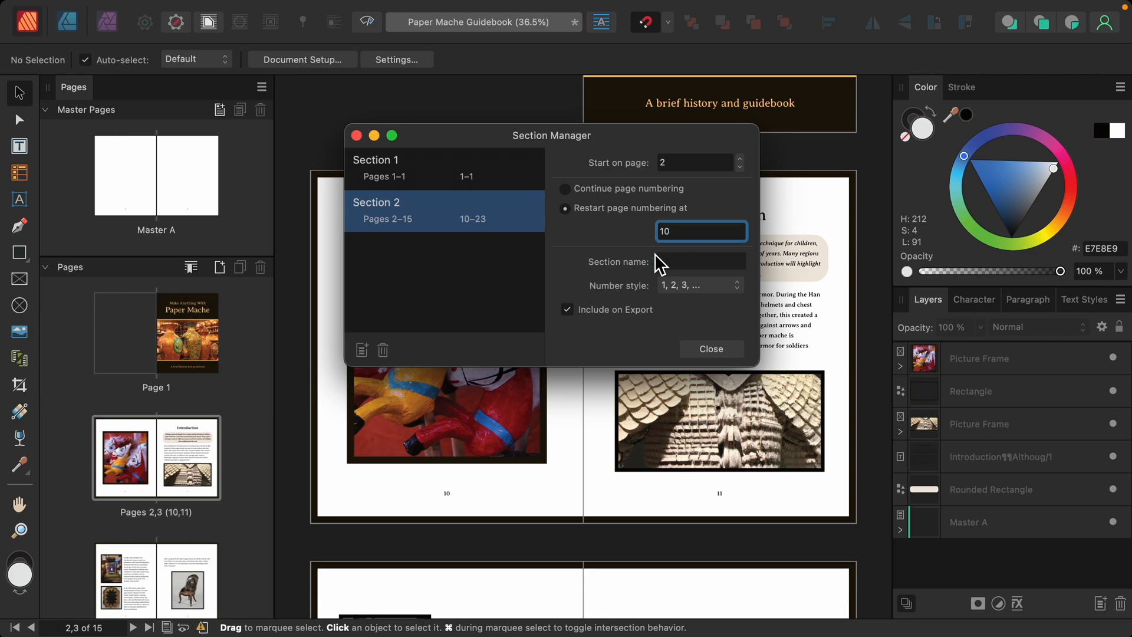
pyautogui.moveTo(653, 265)
pyautogui.write('1')
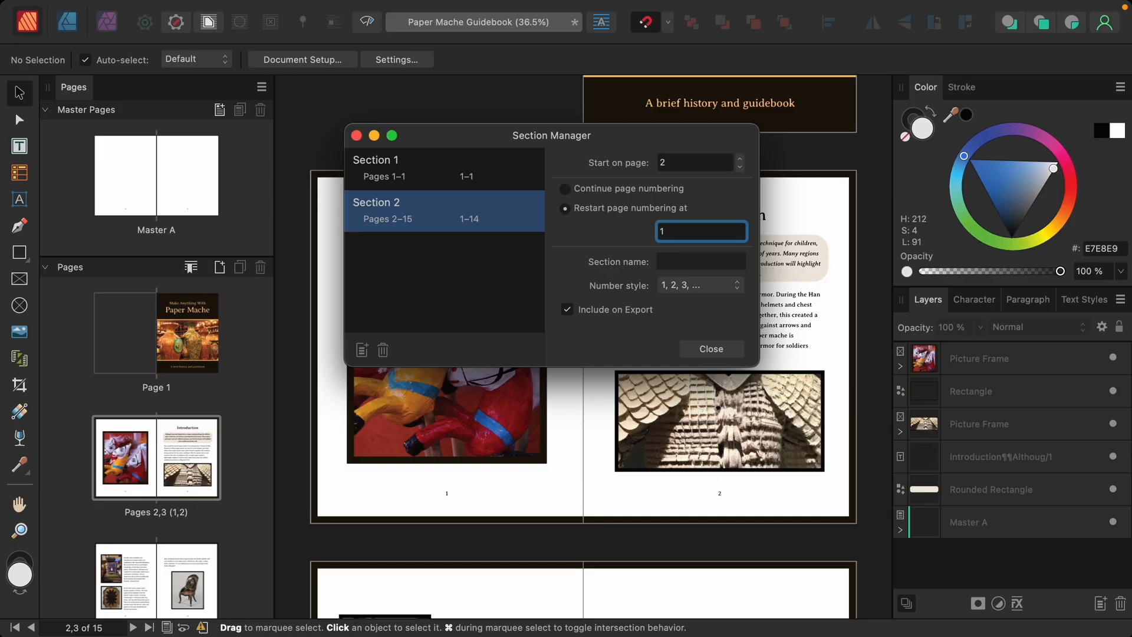
pyautogui.moveTo(486, 501)
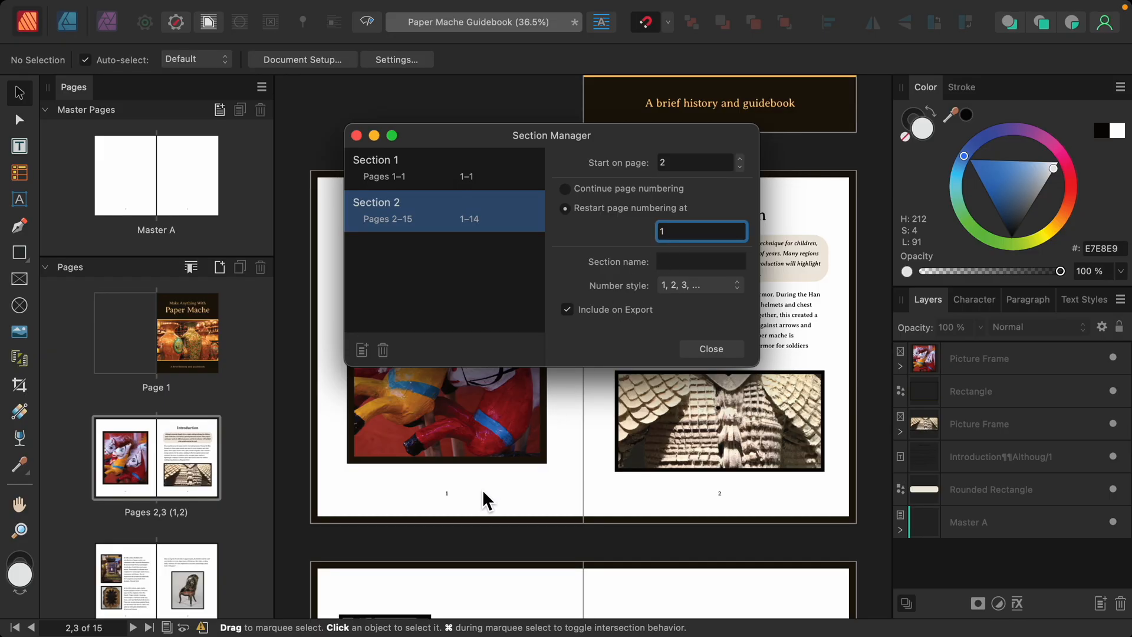
pyautogui.moveTo(620, 301)
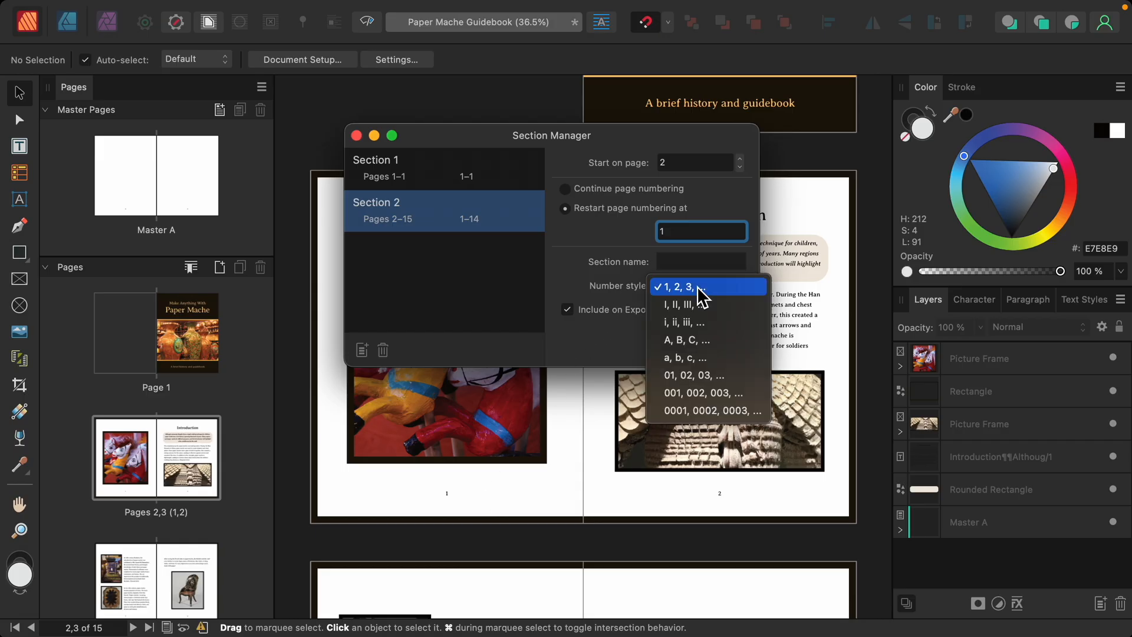
pyautogui.moveTo(735, 322)
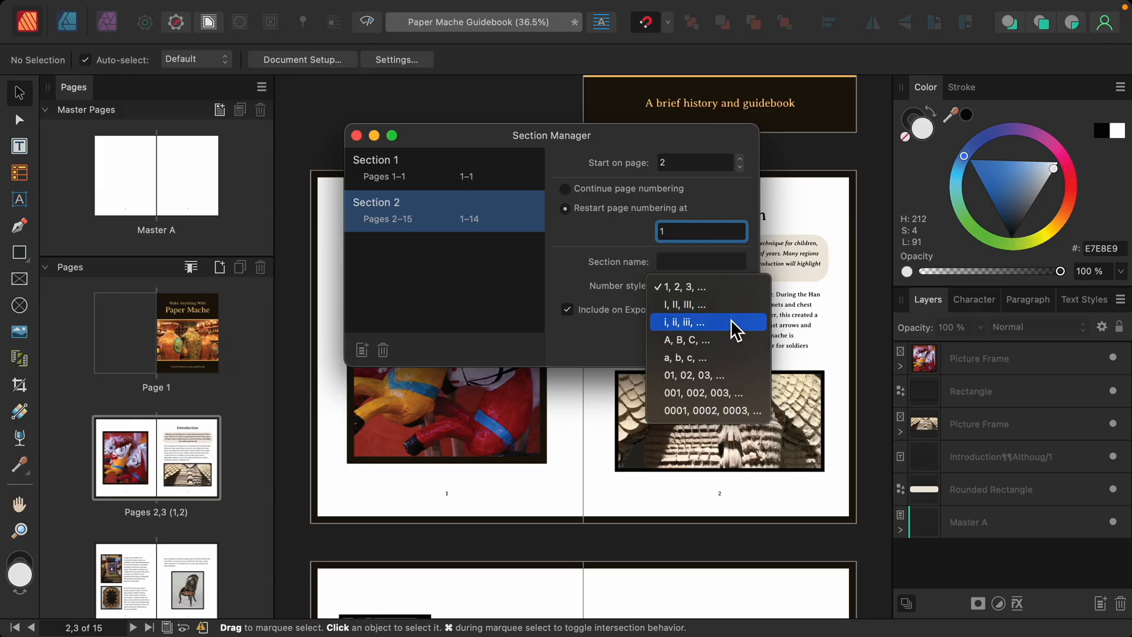
pyautogui.moveTo(737, 340)
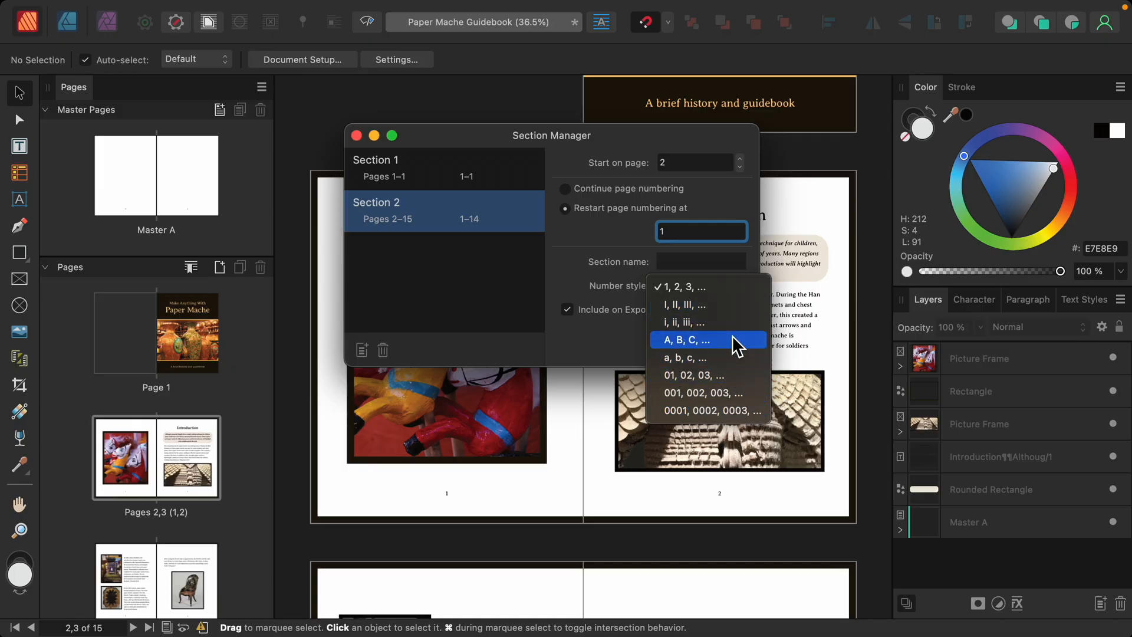
pyautogui.click(679, 322)
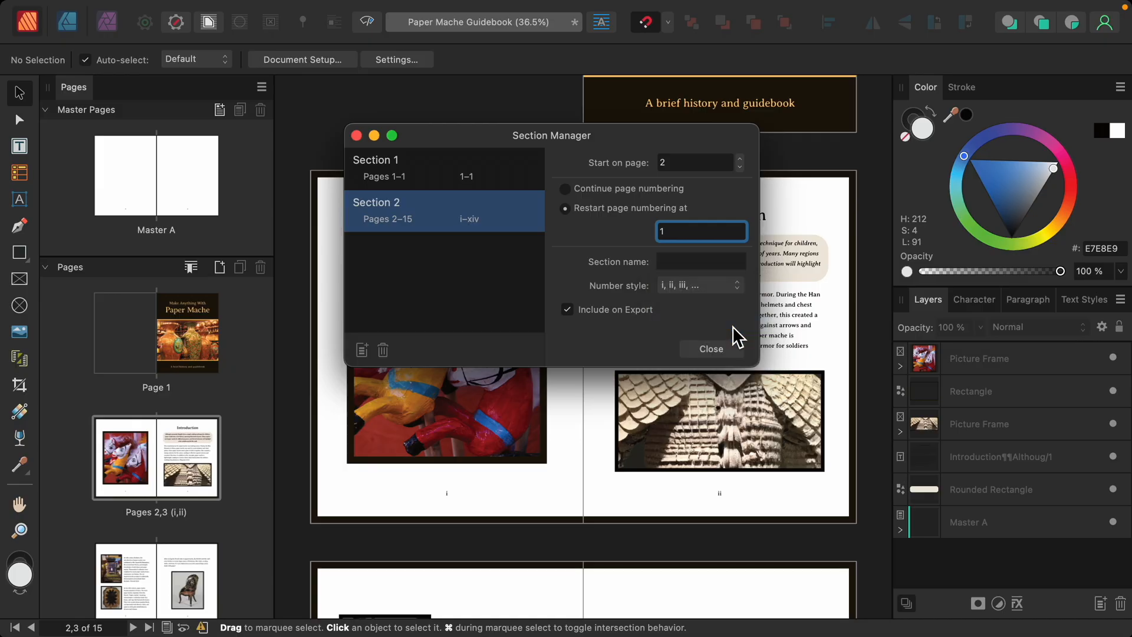
pyautogui.click(710, 348)
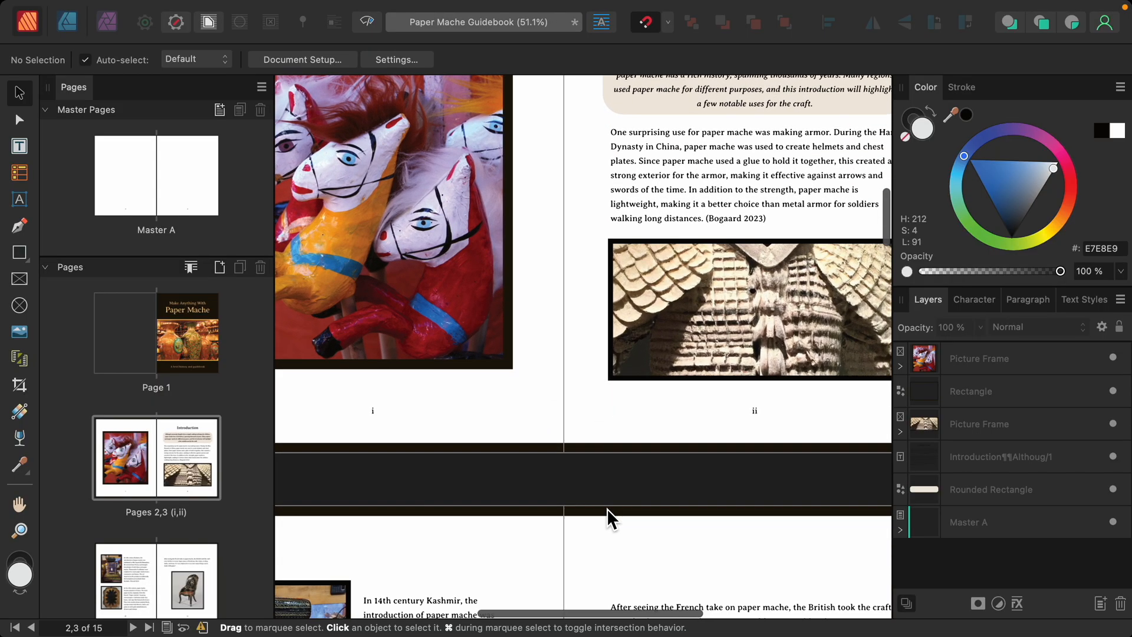
# Step: Scroll down to The Process spread on pages 6–7
pyautogui.scroll(-3)
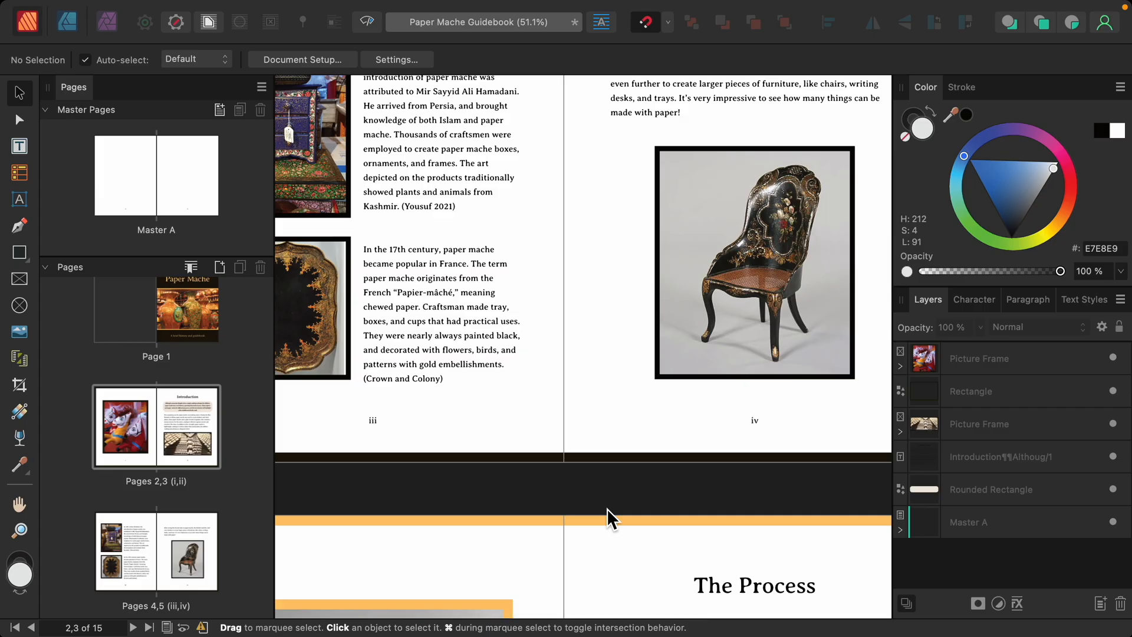
pyautogui.scroll(-3)
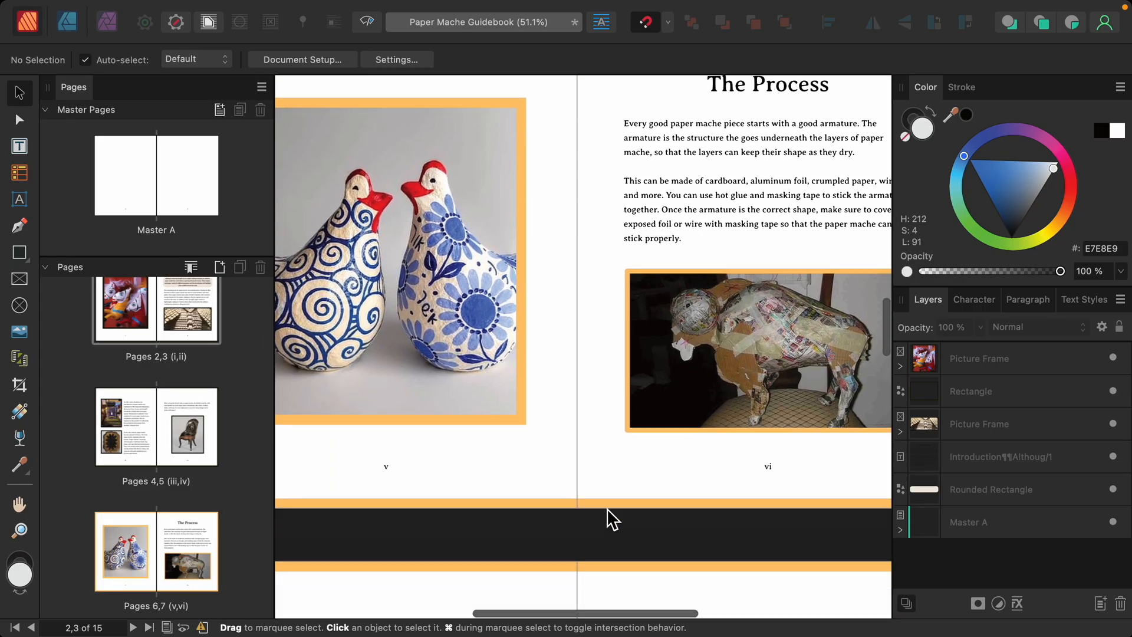
pyautogui.scroll(-3)
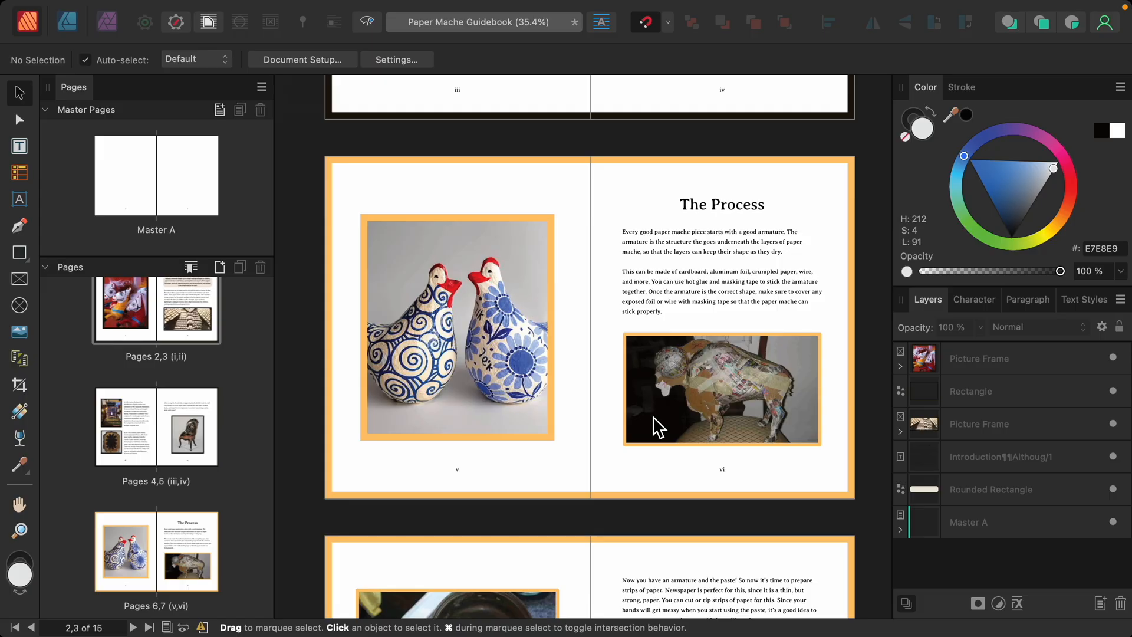
pyautogui.moveTo(527, 429)
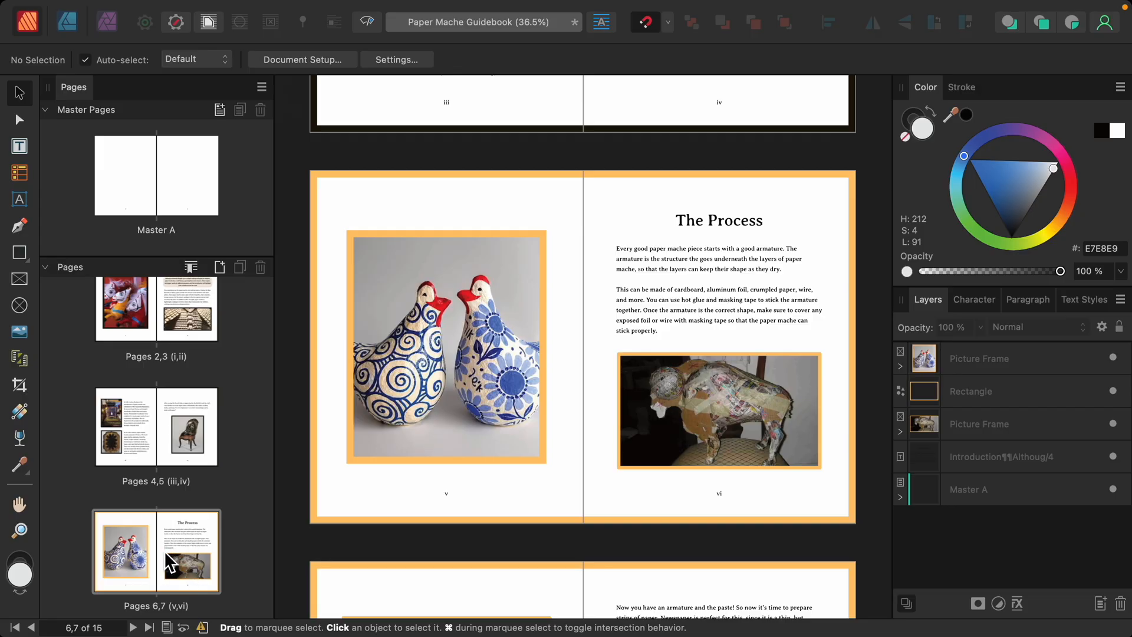
pyautogui.moveTo(182, 303)
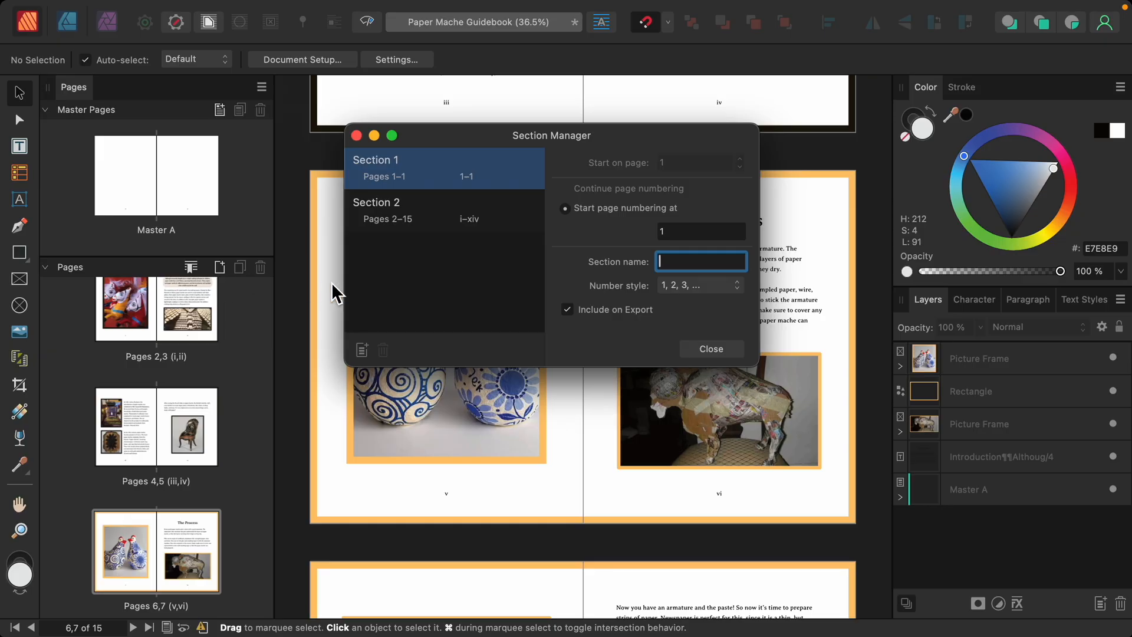
pyautogui.moveTo(386, 332)
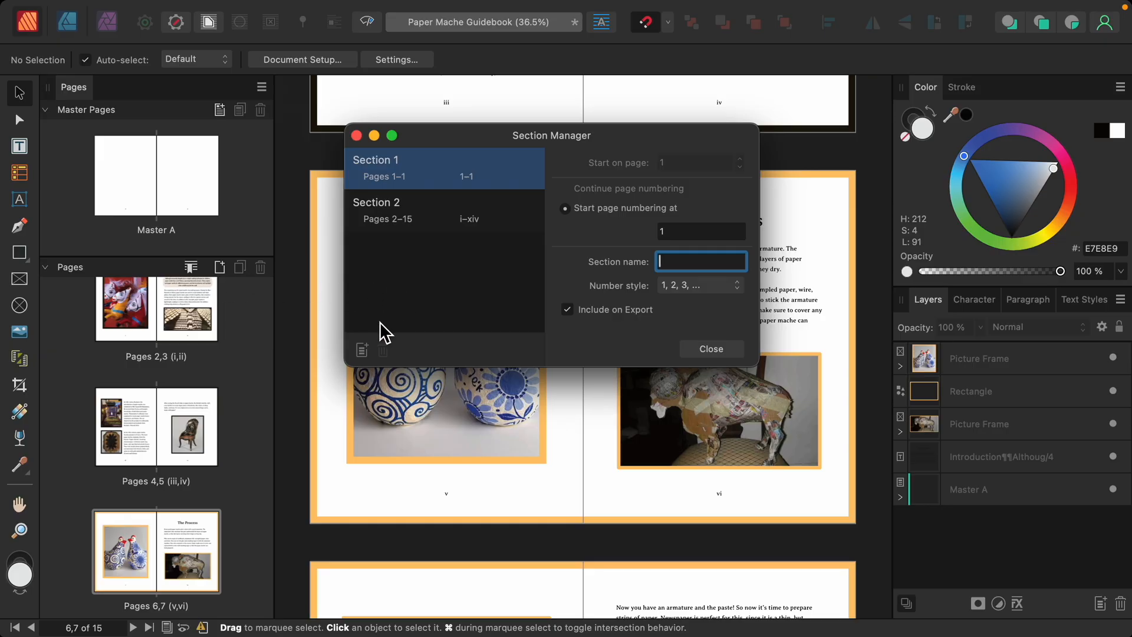
# Step: Add Section 3 at page 6 with numbering restarted at 1, then close the Section Manager
pyautogui.click(360, 347)
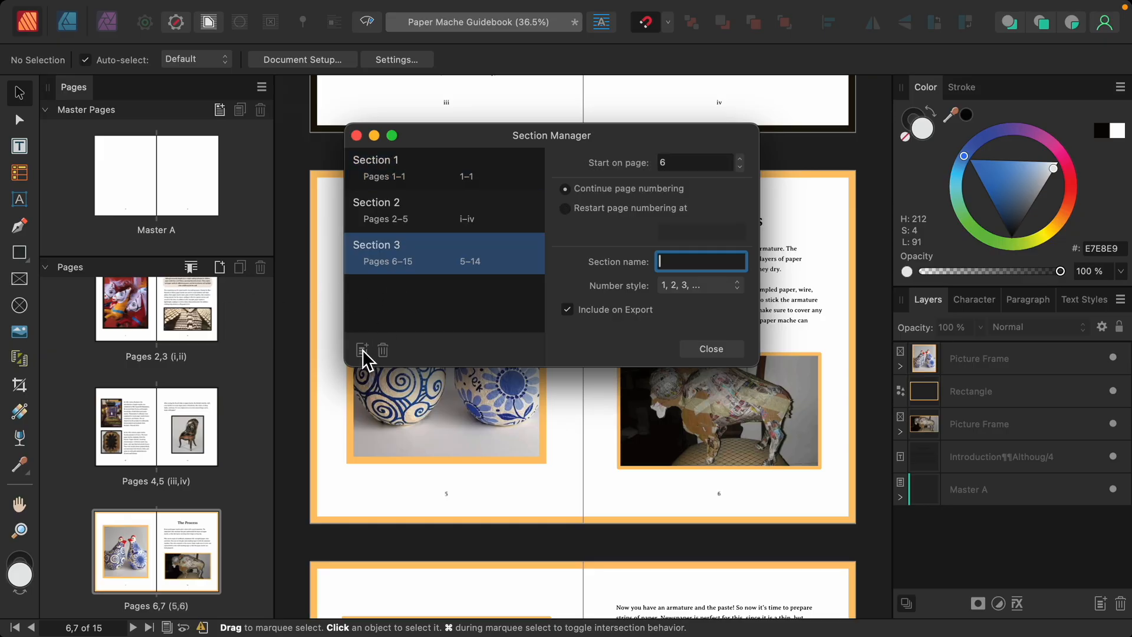
pyautogui.moveTo(375, 351)
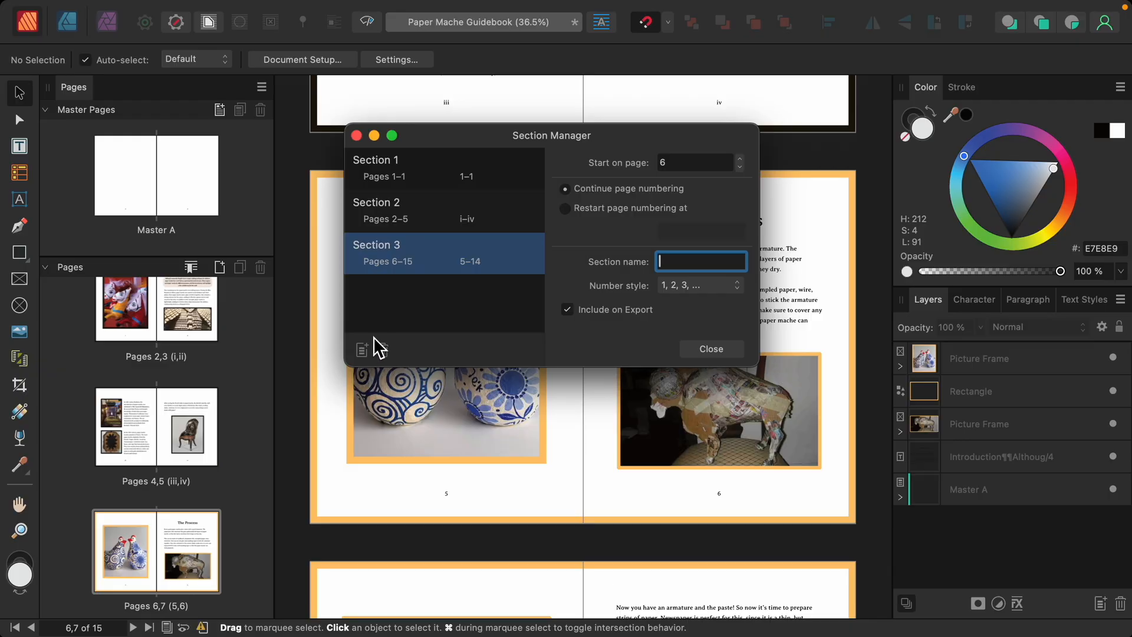
pyautogui.moveTo(462, 506)
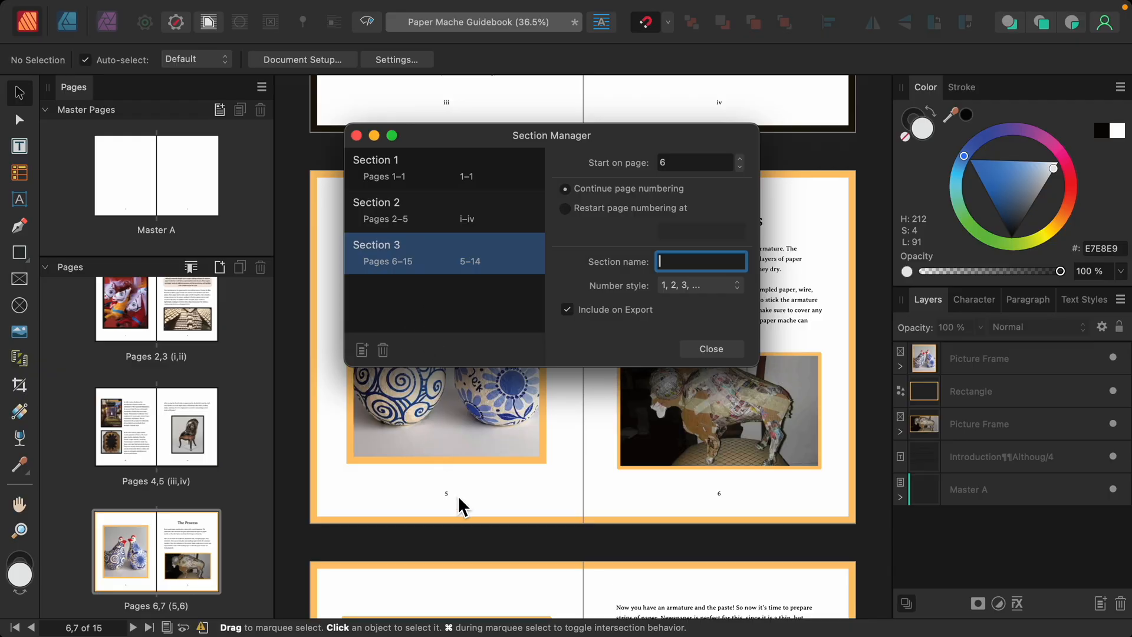
pyautogui.moveTo(454, 522)
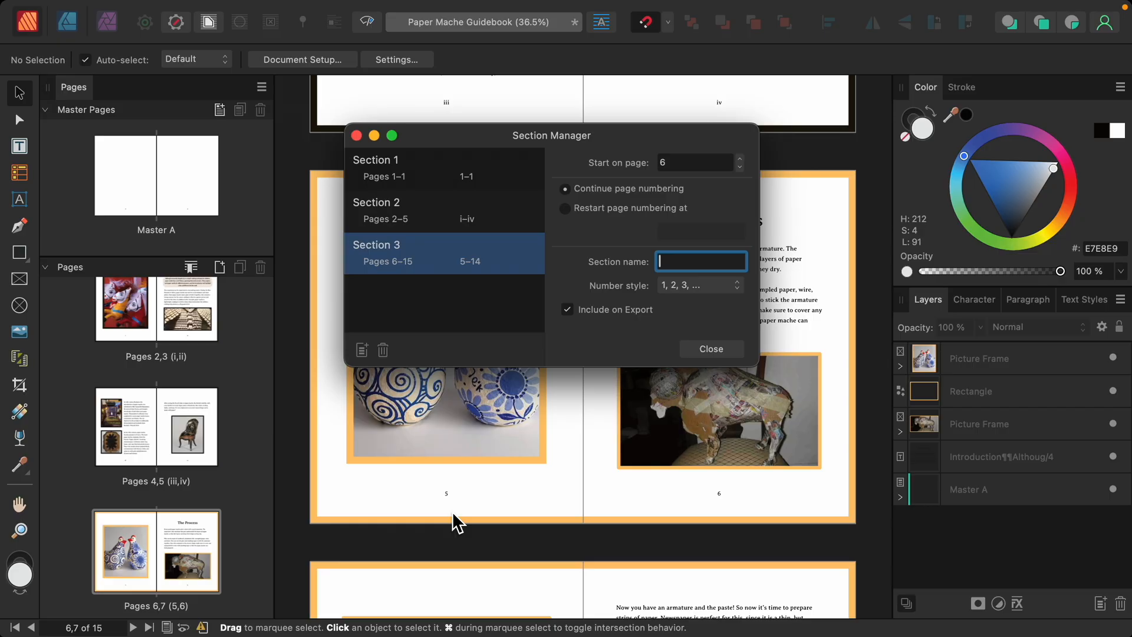
pyautogui.moveTo(570, 225)
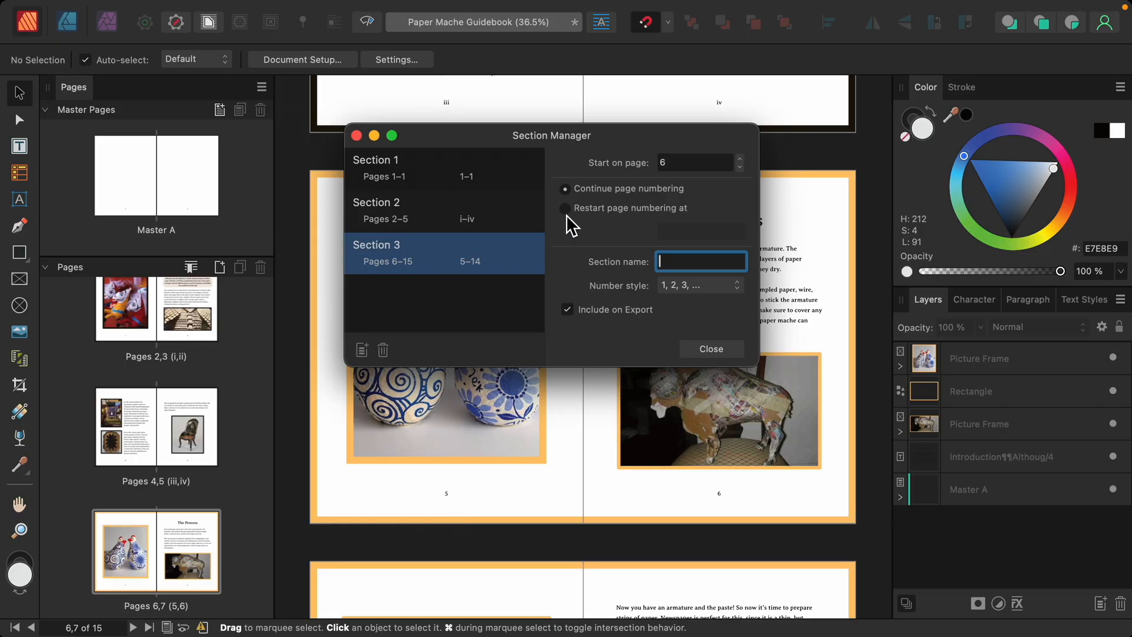
pyautogui.click(565, 208)
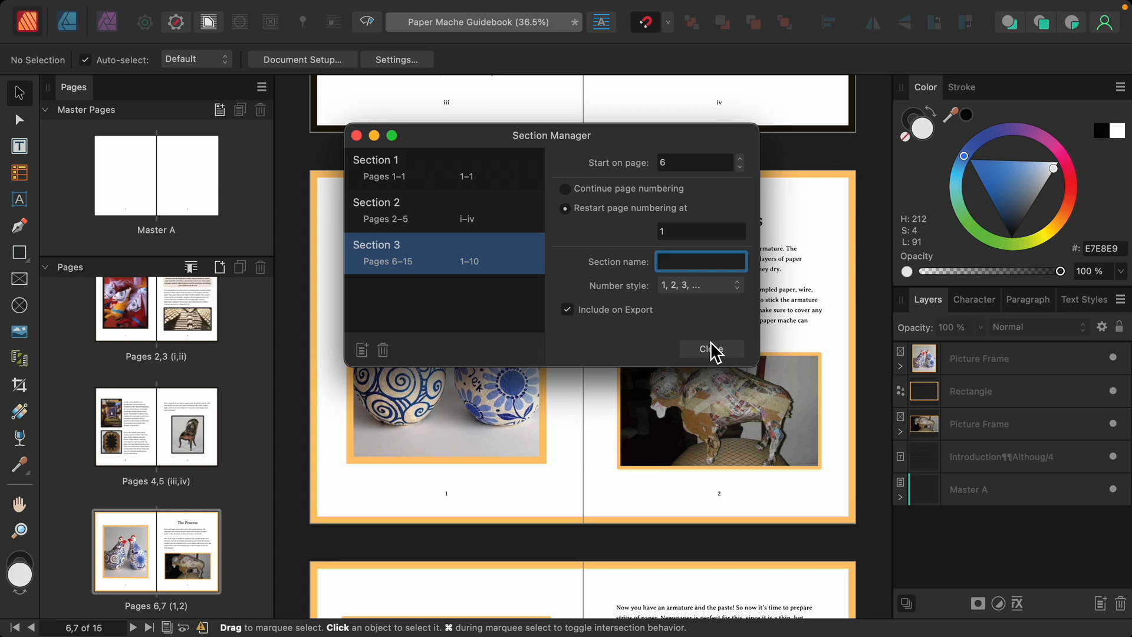
pyautogui.click(710, 350)
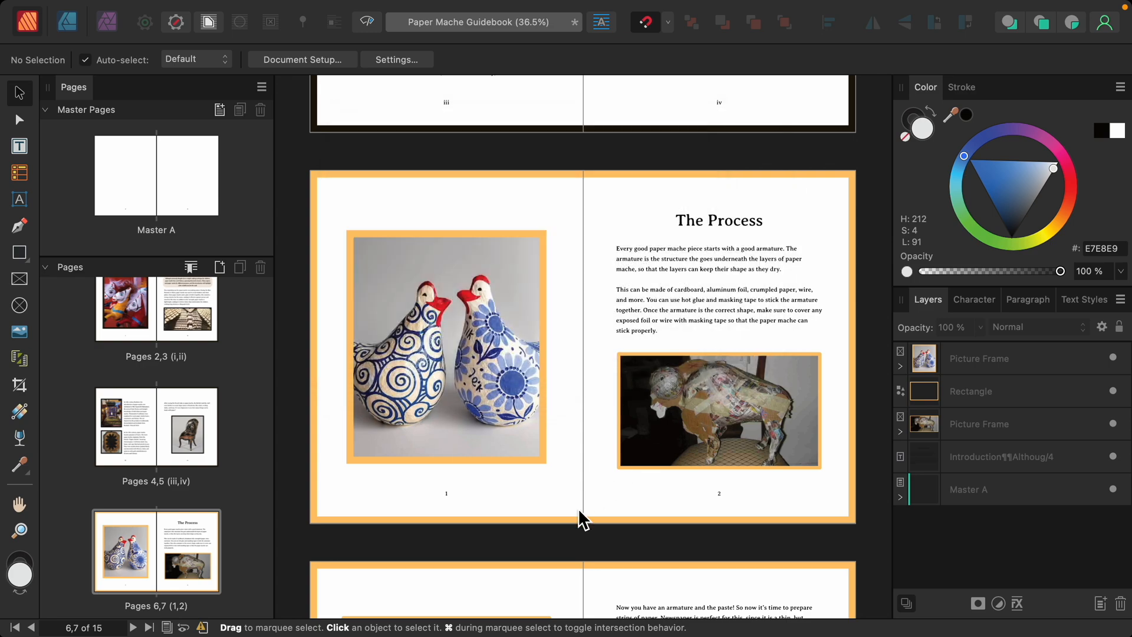
# Step: Scroll through the main pages to the Inspiration and Supply List spread, pages 7–8
pyautogui.scroll(3)
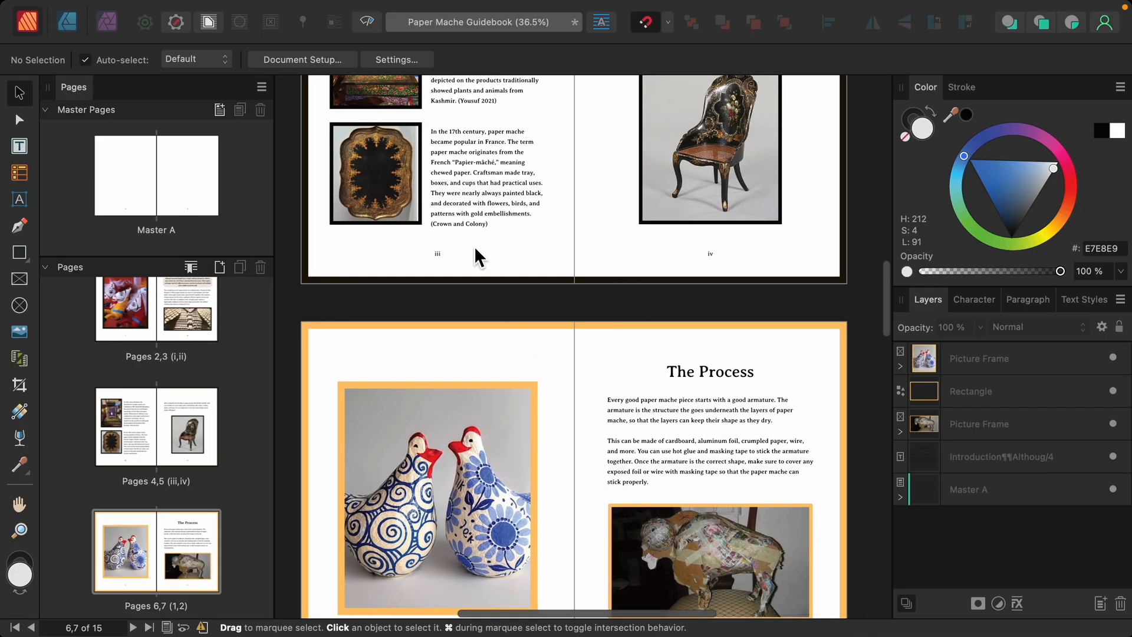
pyautogui.scroll(-3)
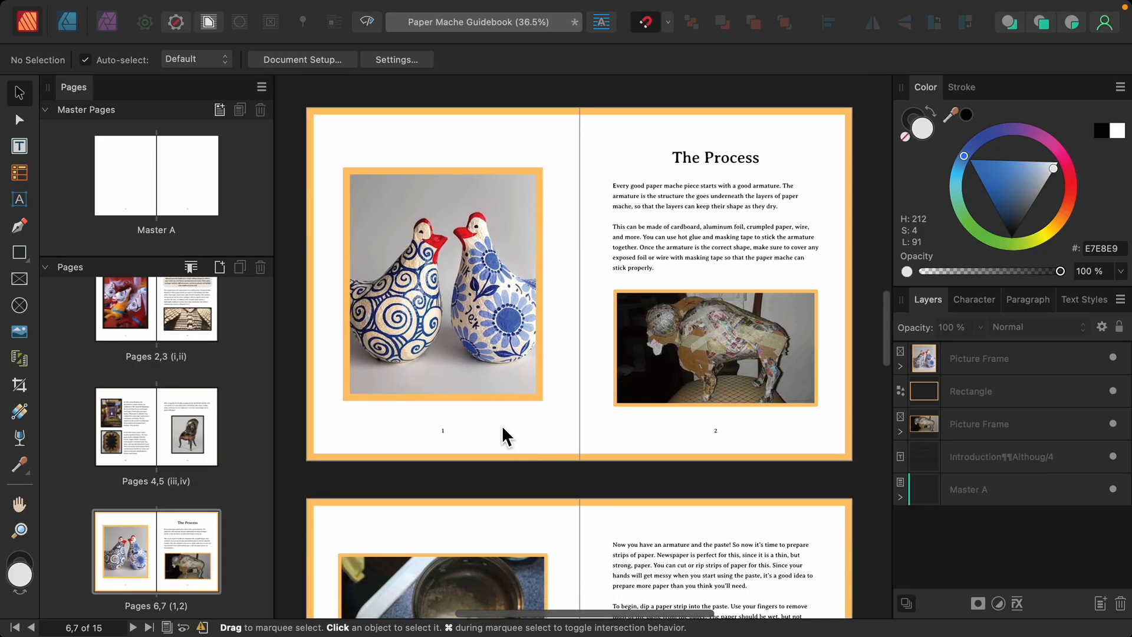
pyautogui.scroll(-3)
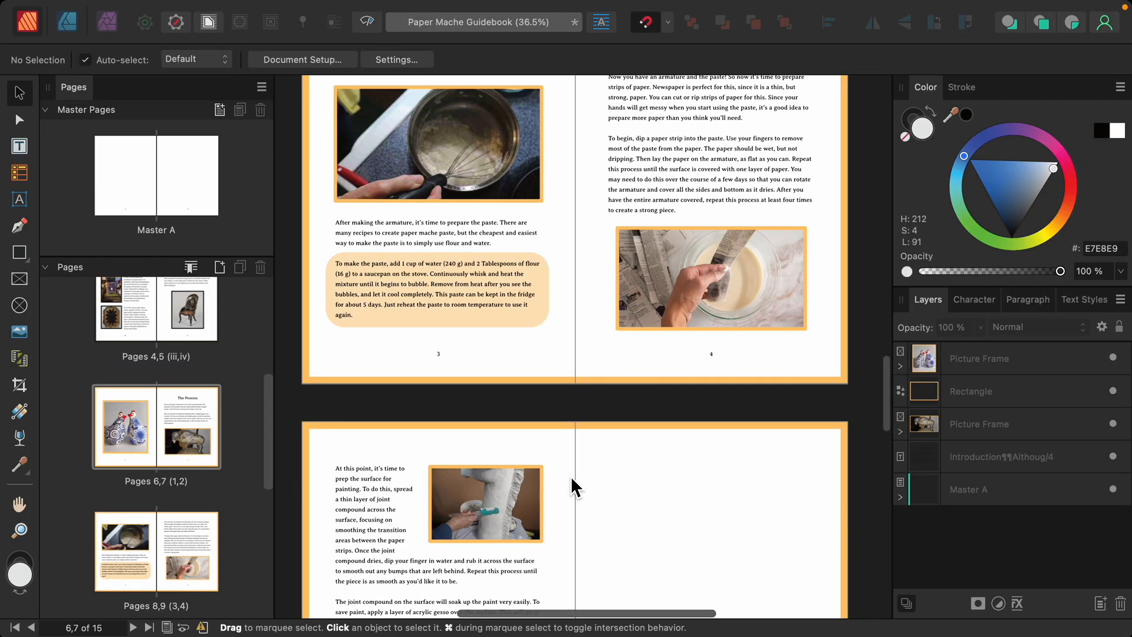
pyautogui.scroll(-3)
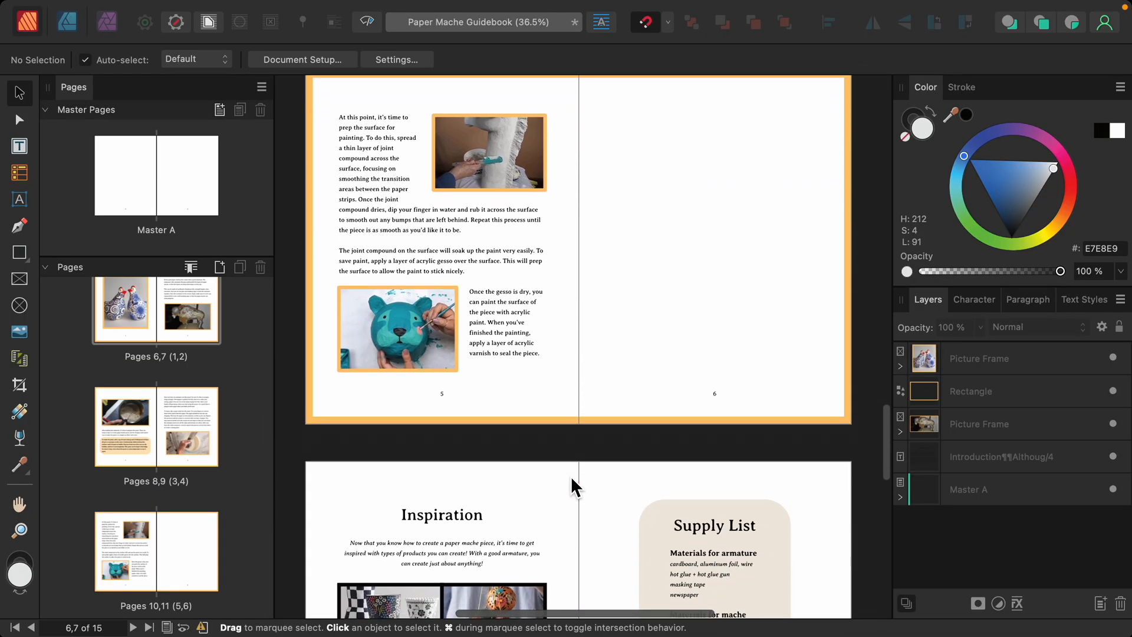
pyautogui.scroll(-3)
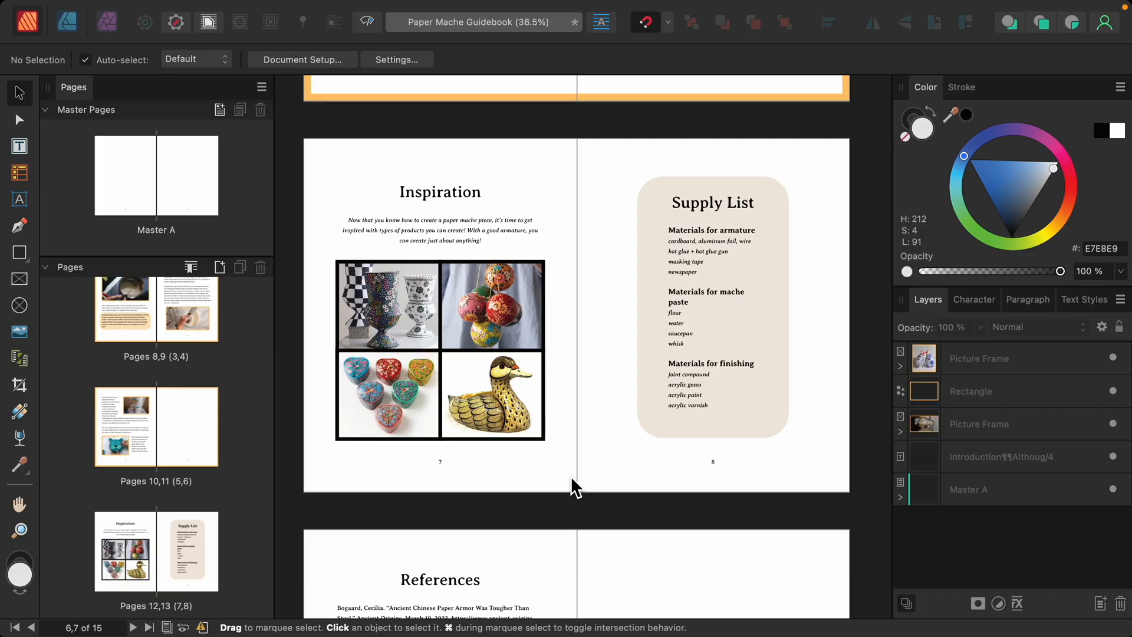
pyautogui.moveTo(591, 411)
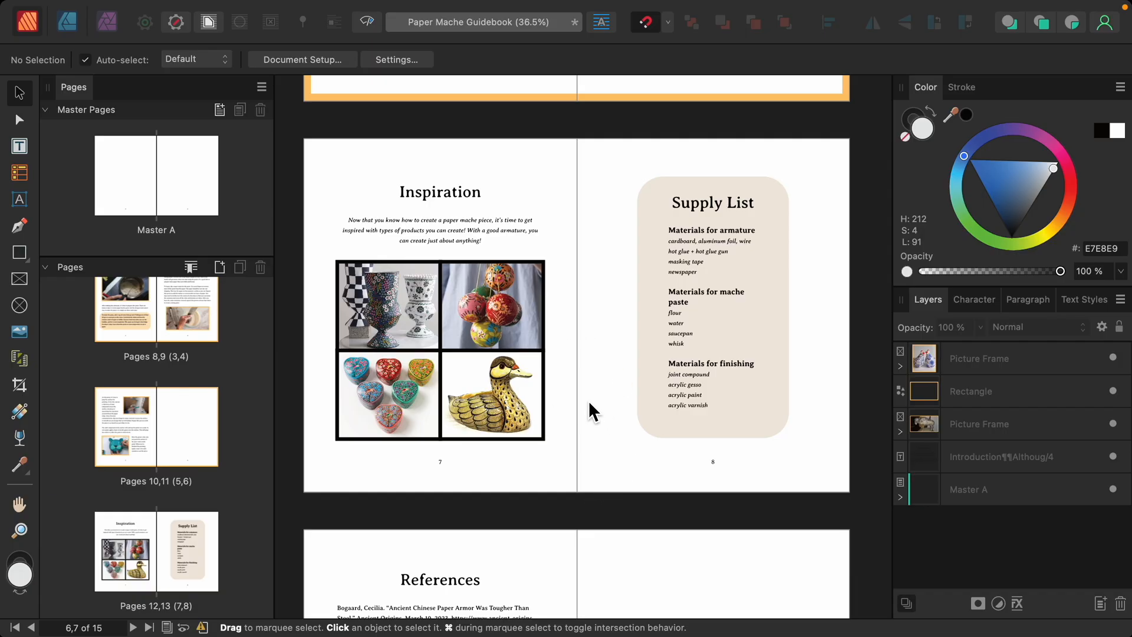
pyautogui.moveTo(158, 555)
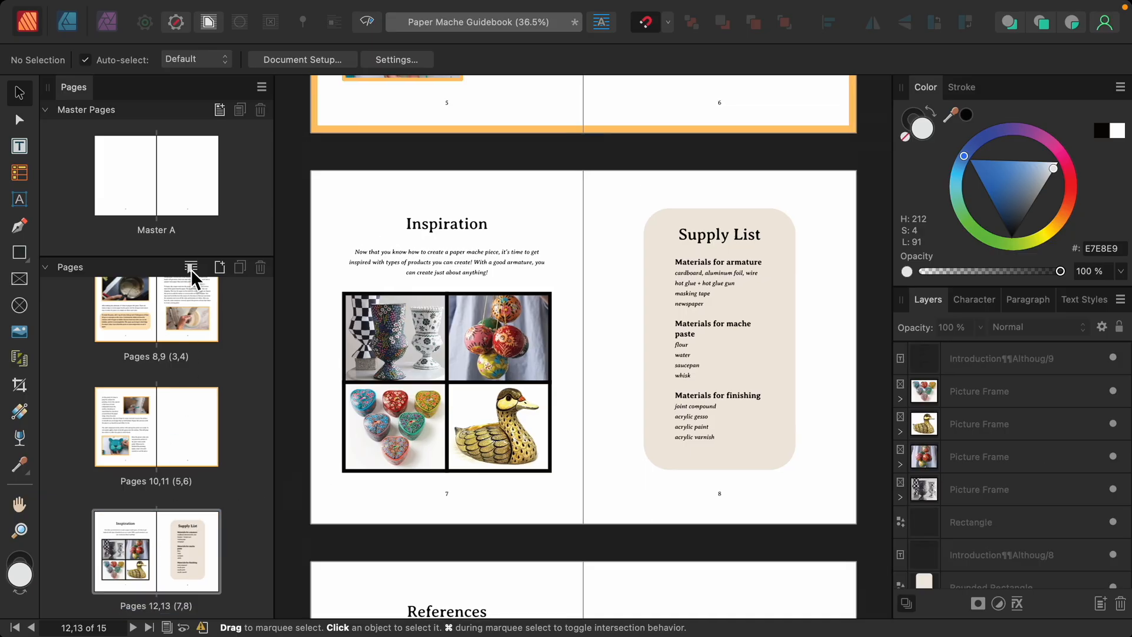
# Step: Add a section at the Inspiration spread, restarting numbering with lowercase letters a, b, c
pyautogui.click(190, 267)
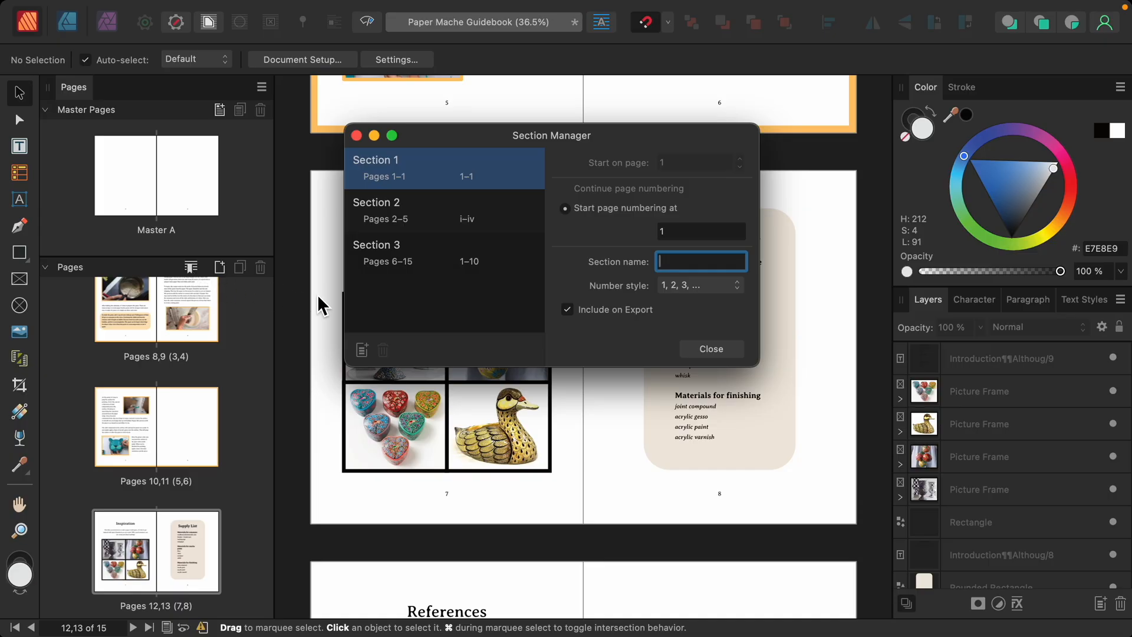
pyautogui.click(361, 350)
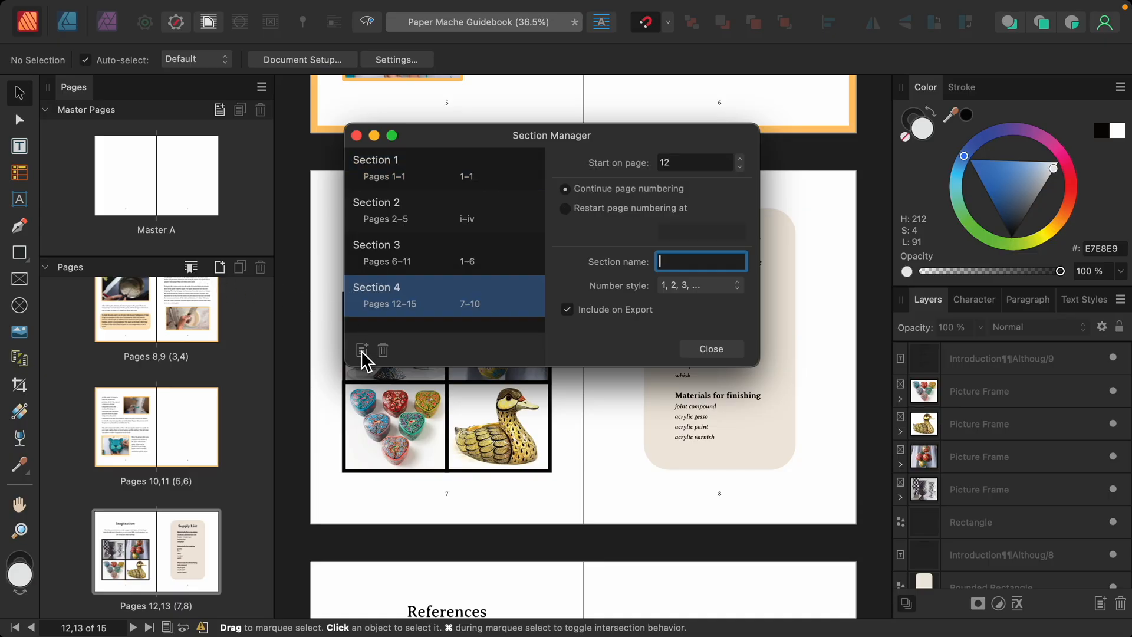
pyautogui.moveTo(570, 248)
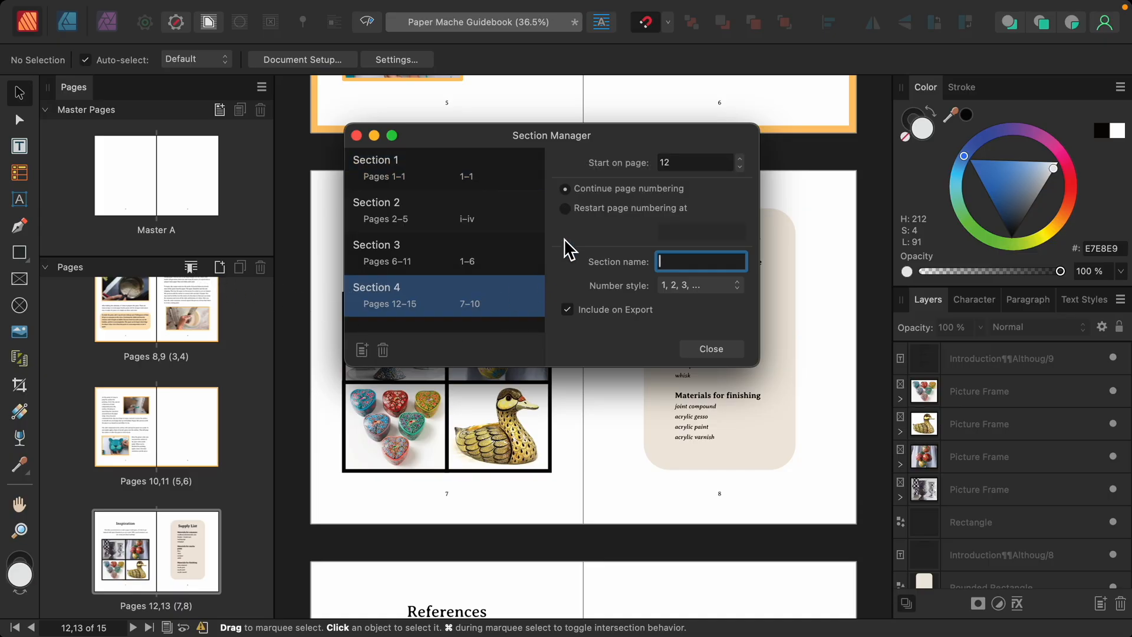
pyautogui.click(566, 209)
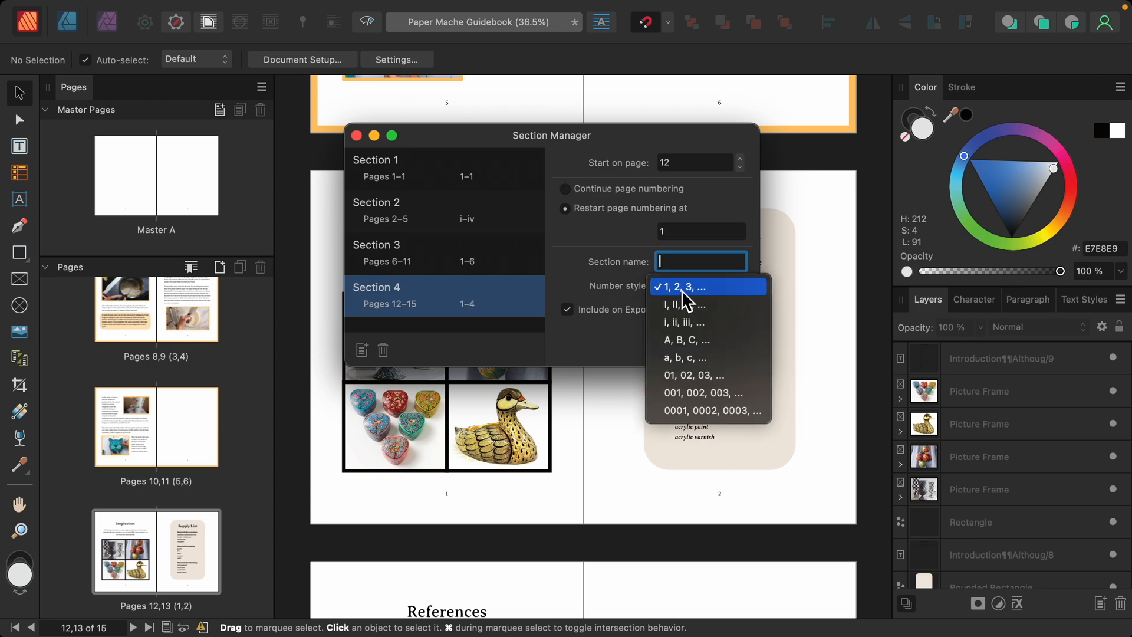
pyautogui.moveTo(685, 357)
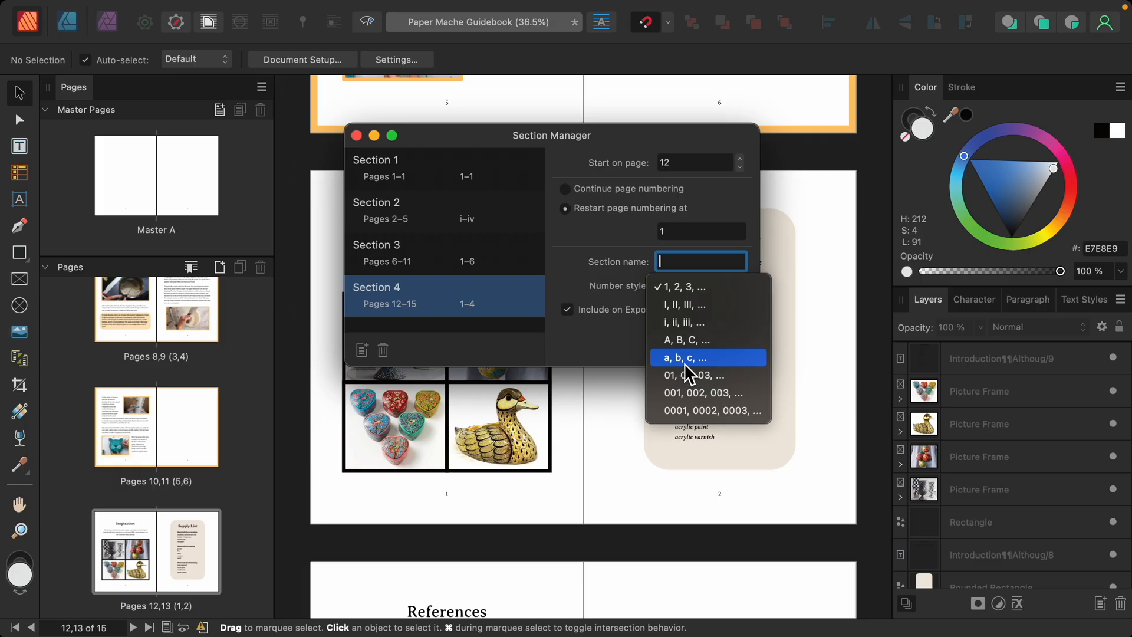
pyautogui.click(683, 357)
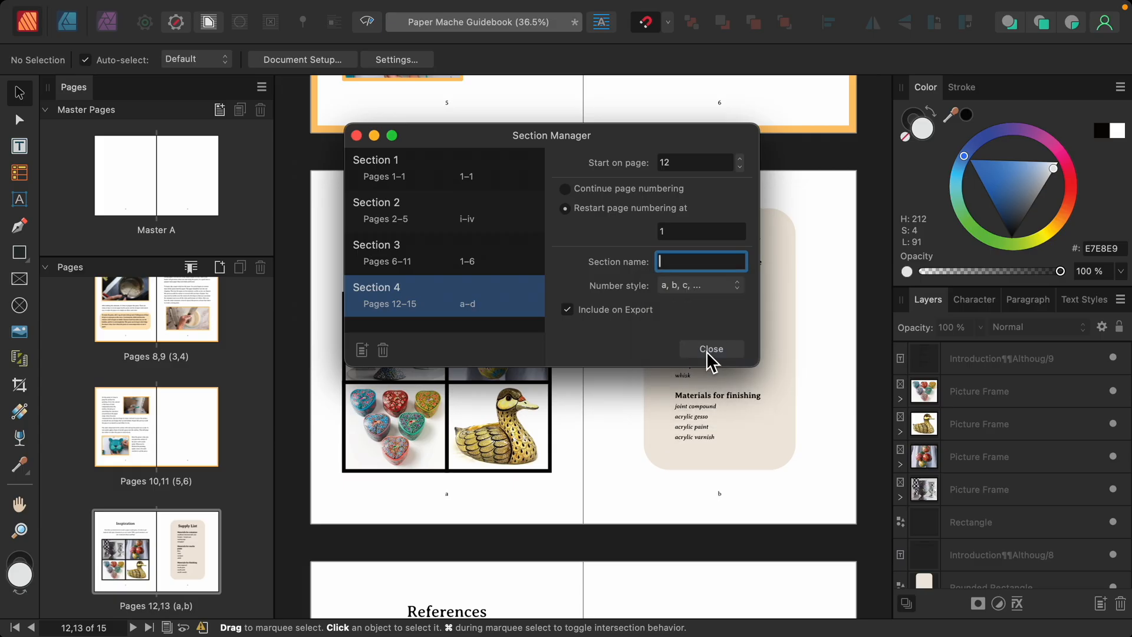
pyautogui.click(710, 348)
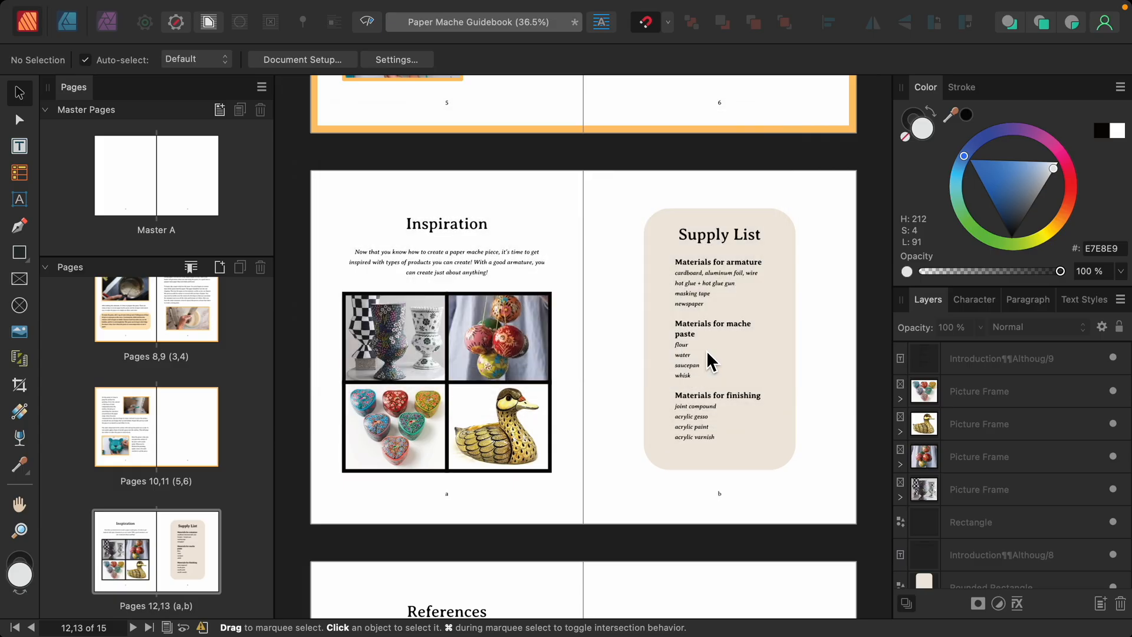